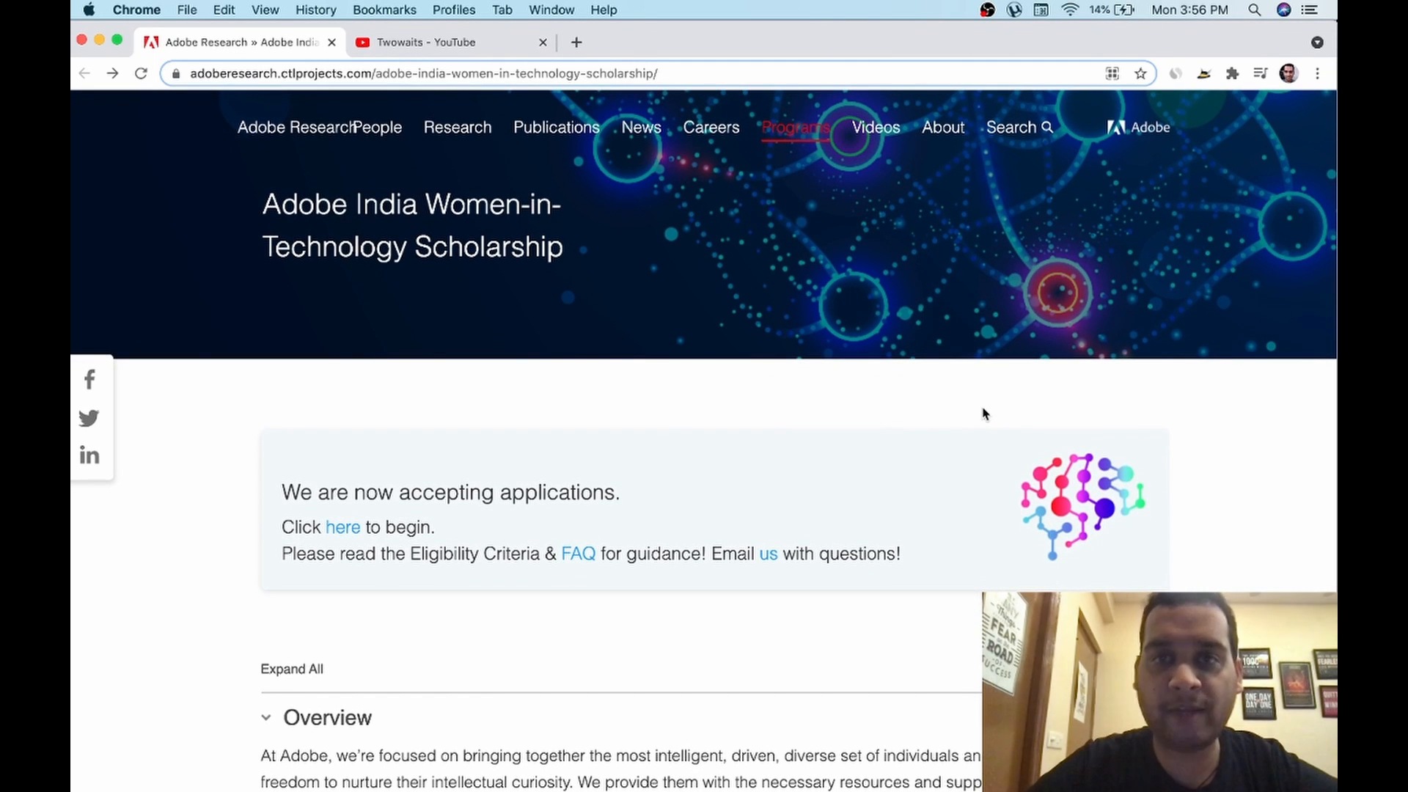
mouse_move(266, 358)
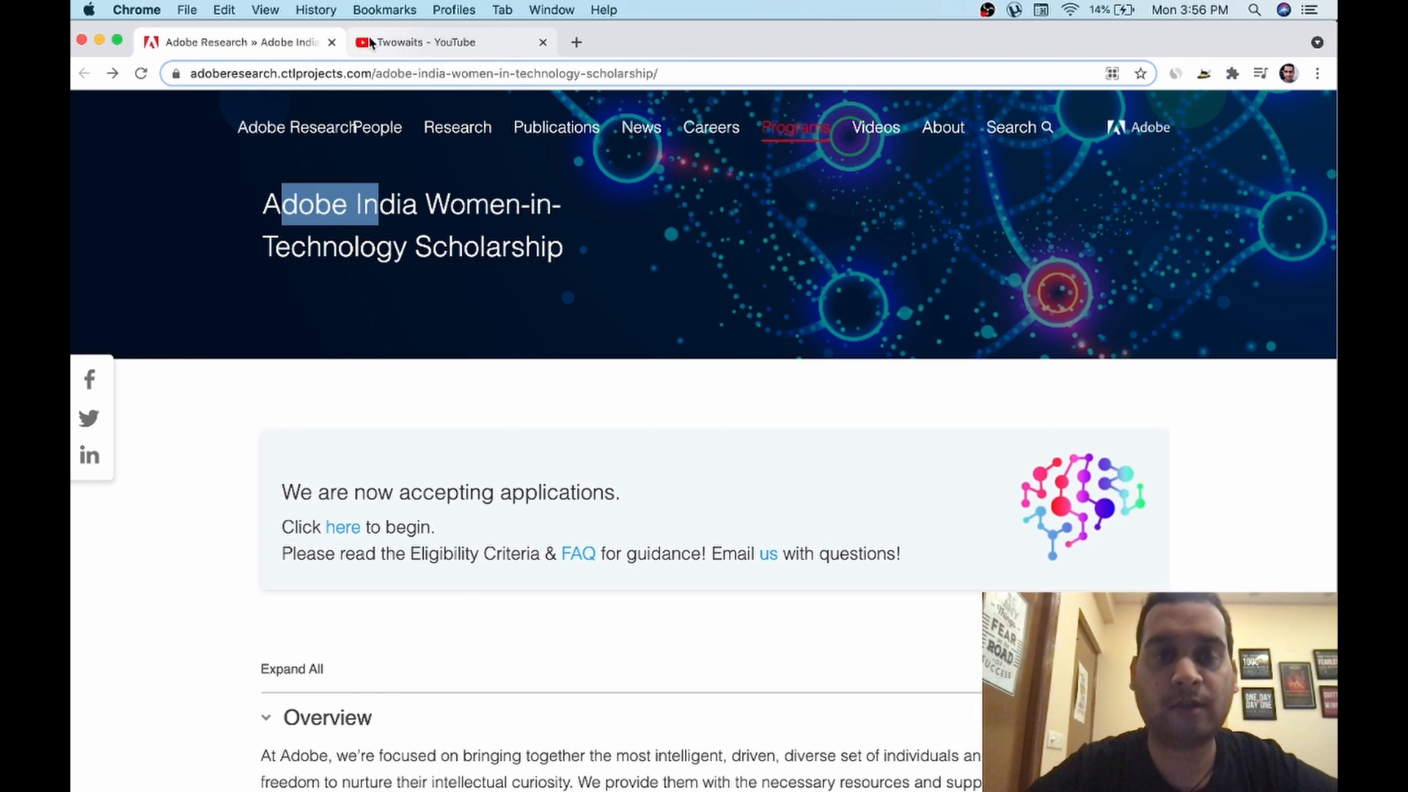
- Browse the Twowaits YouTube channel and page its Uploads carousel forward to older videos
click(440, 42)
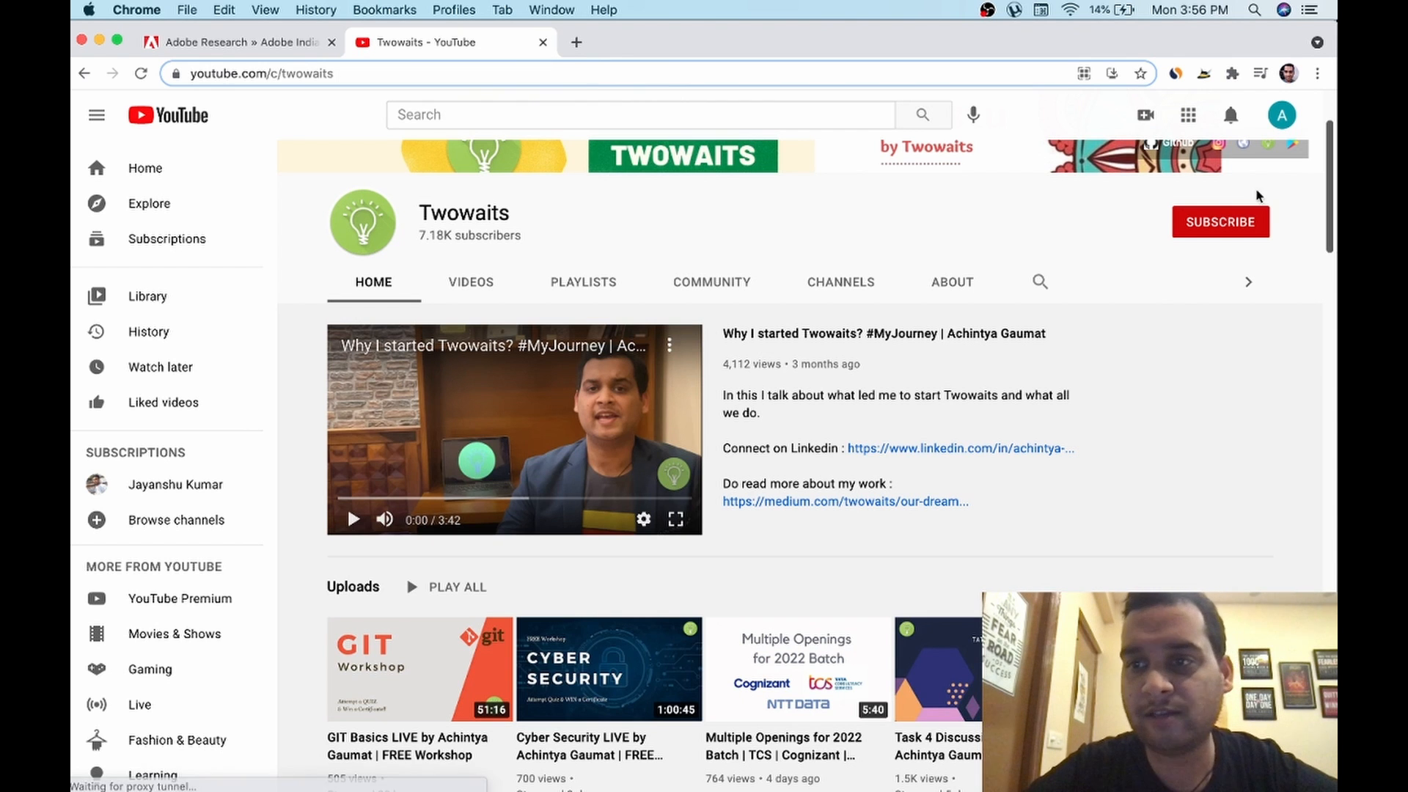
scroll(down, 3)
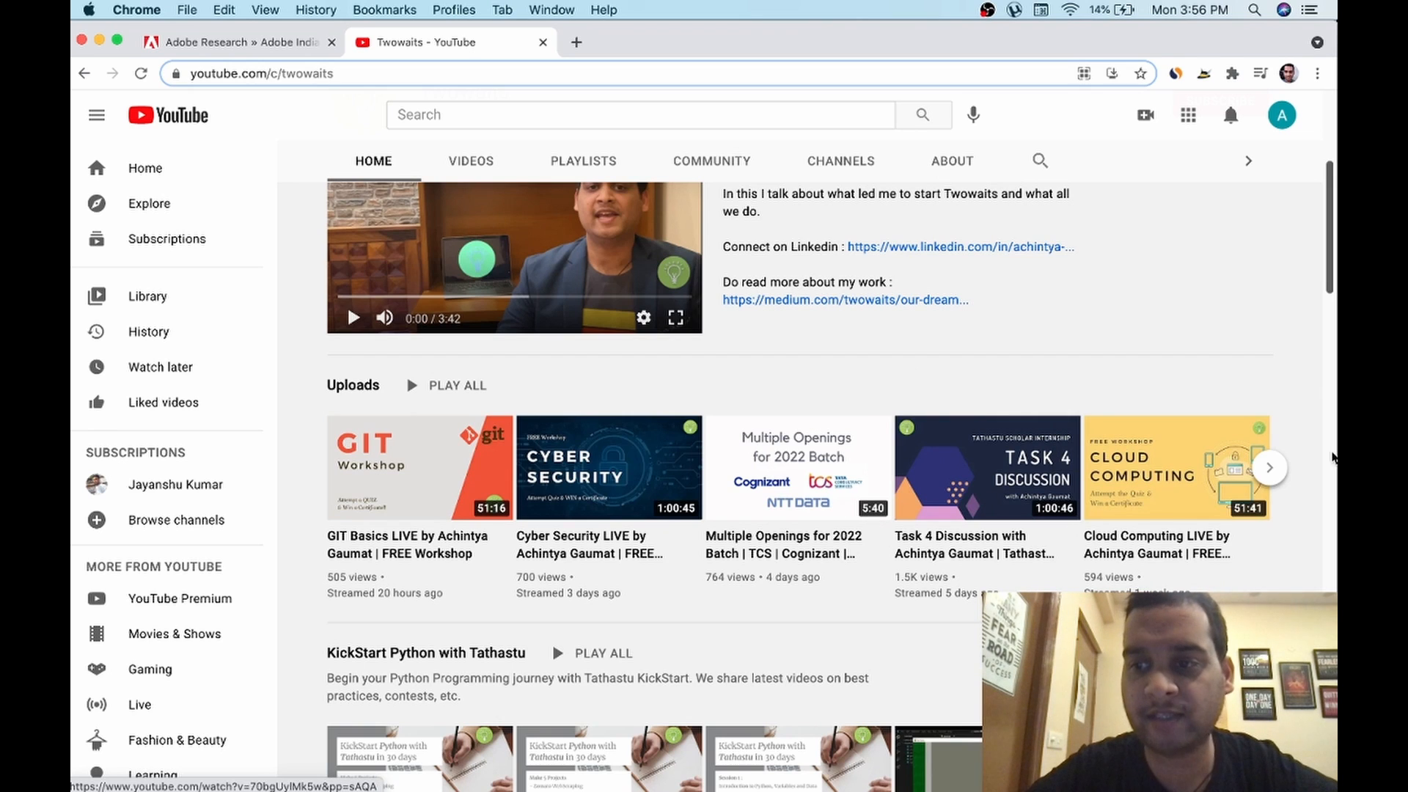
click(1270, 467)
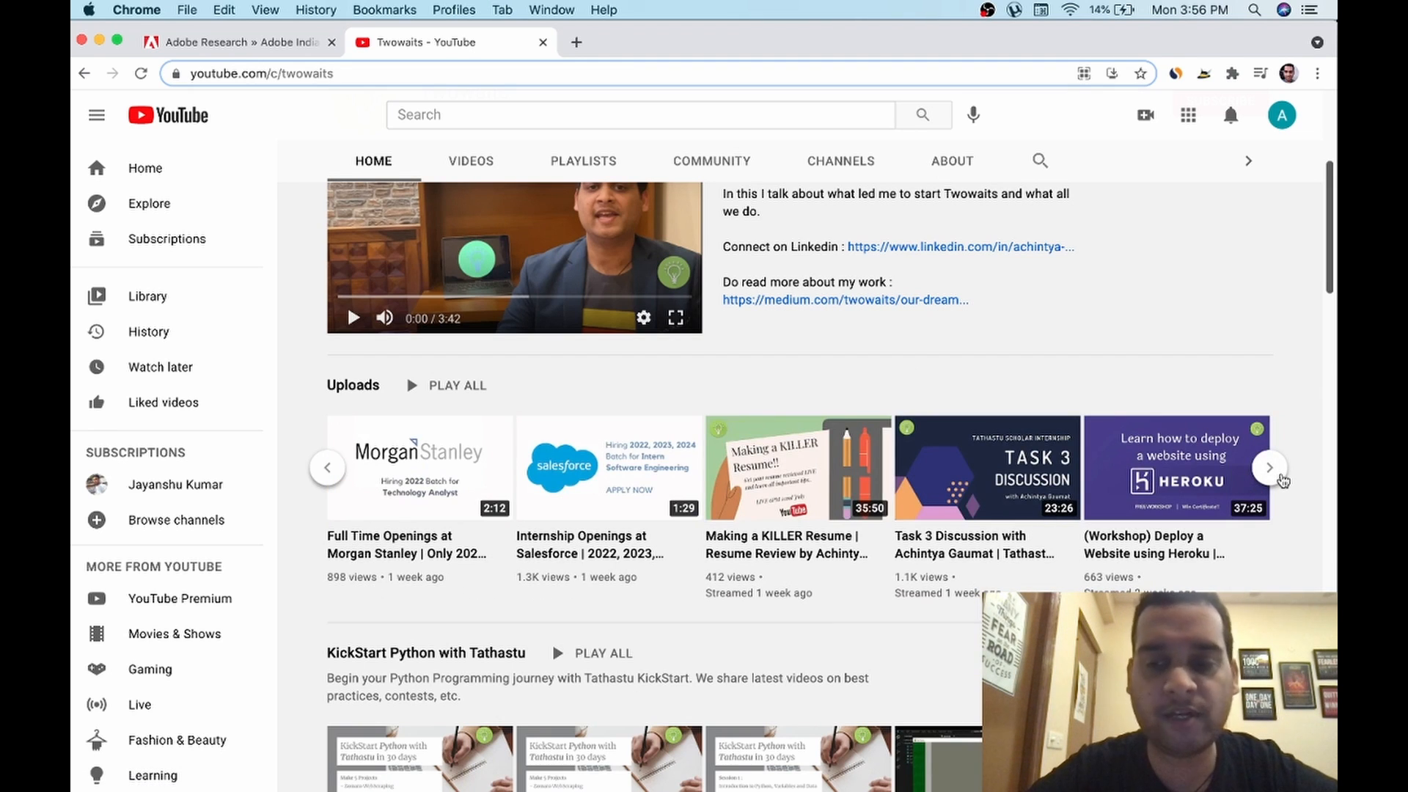
scroll(down, 3)
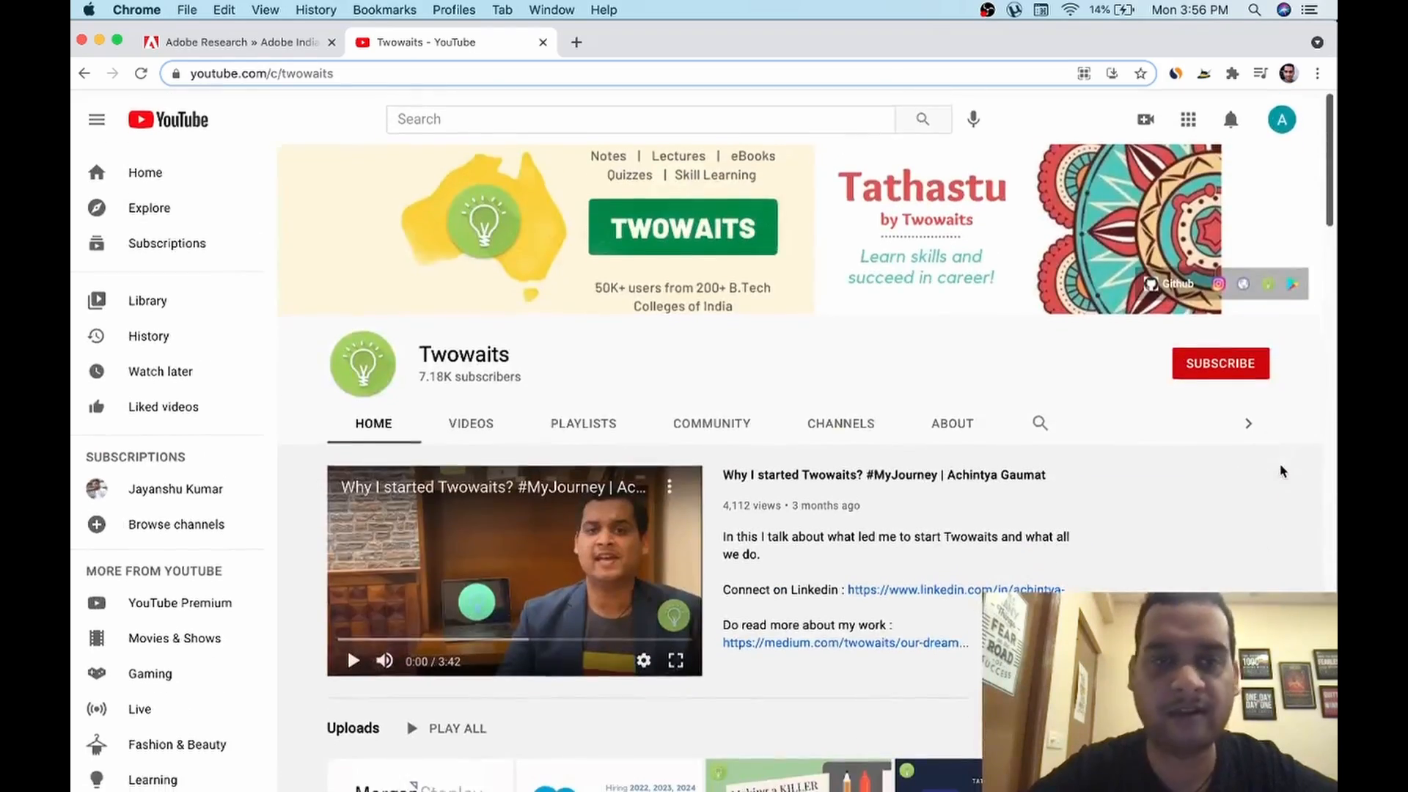
- Return to the Adobe India Women-in-Technology Scholarship page from the YouTube channel
click(237, 41)
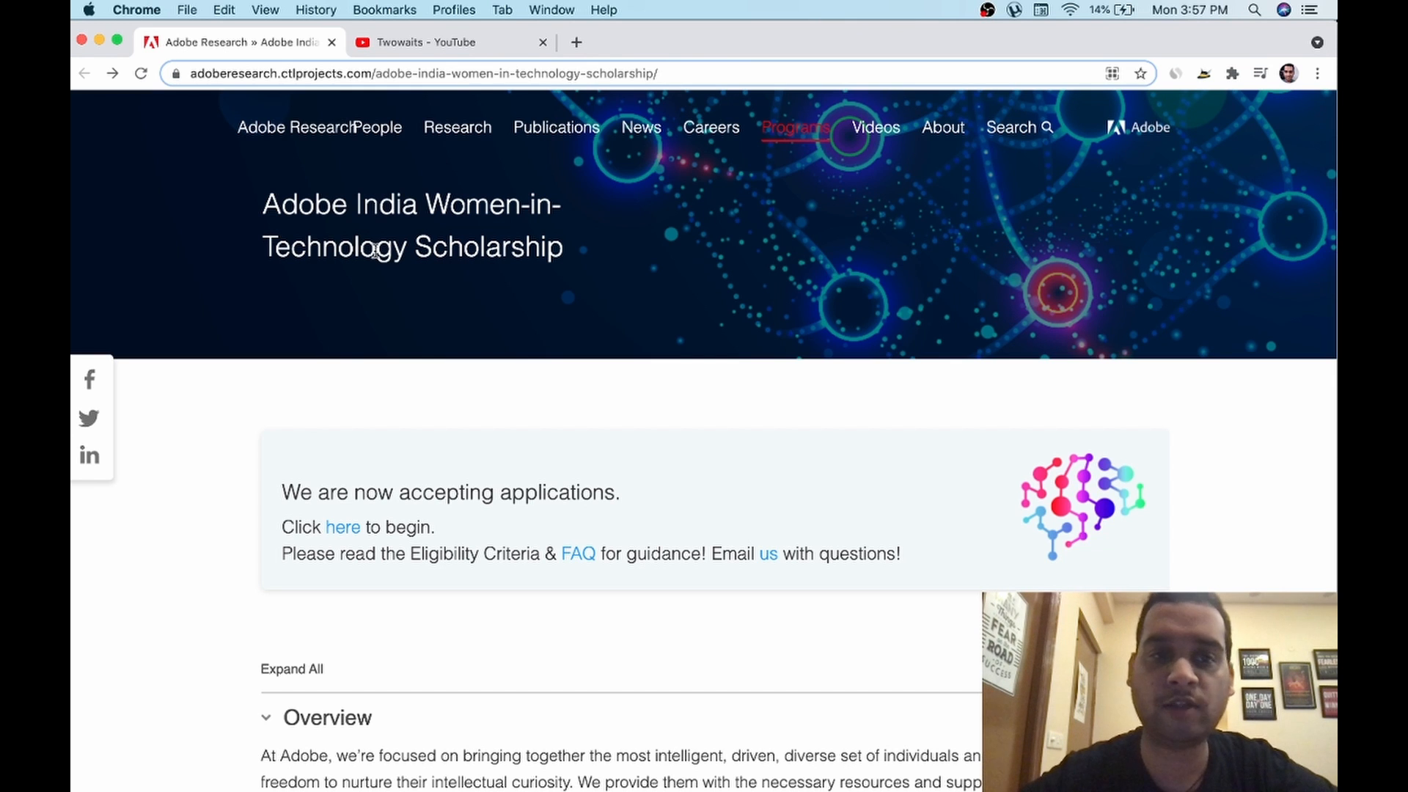
mouse_move(374, 372)
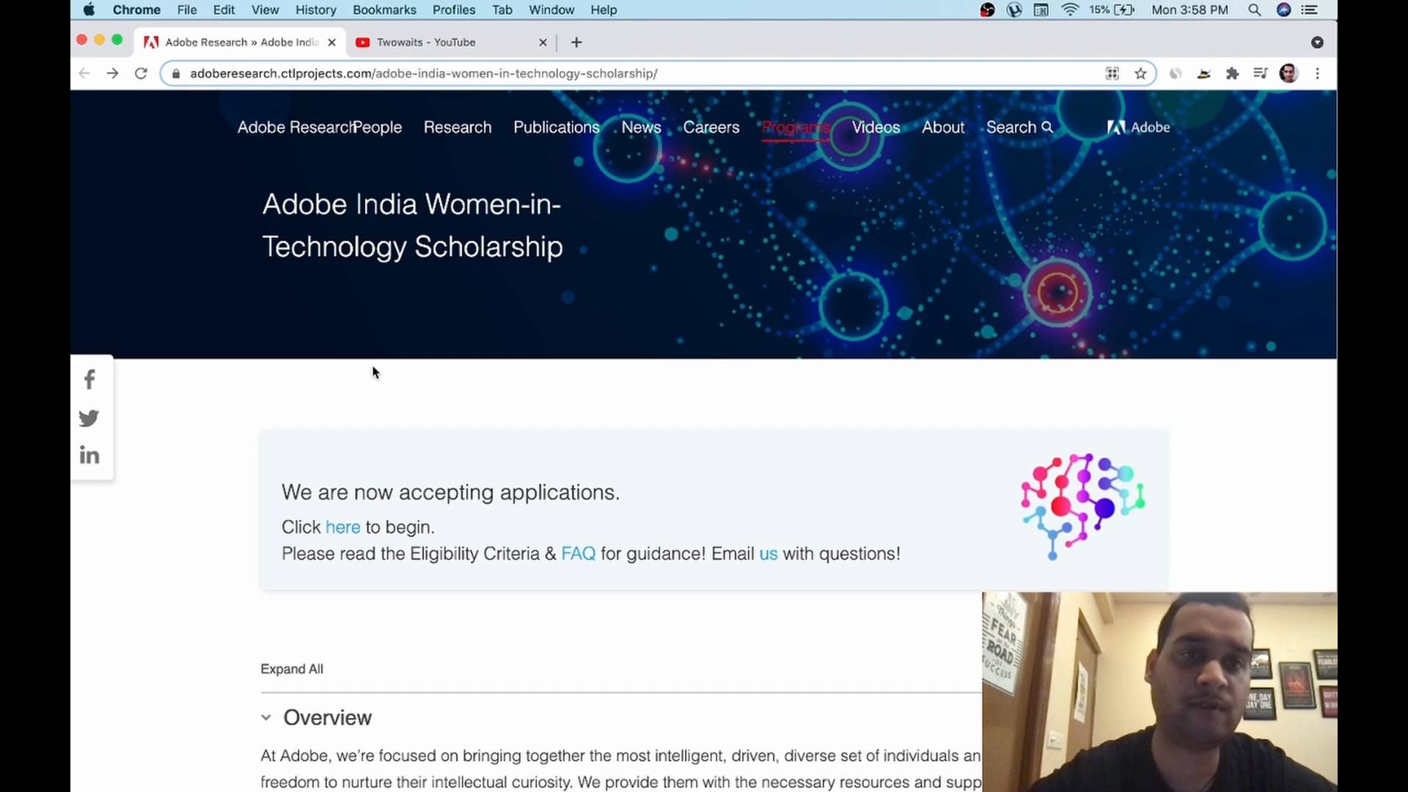
click(422, 41)
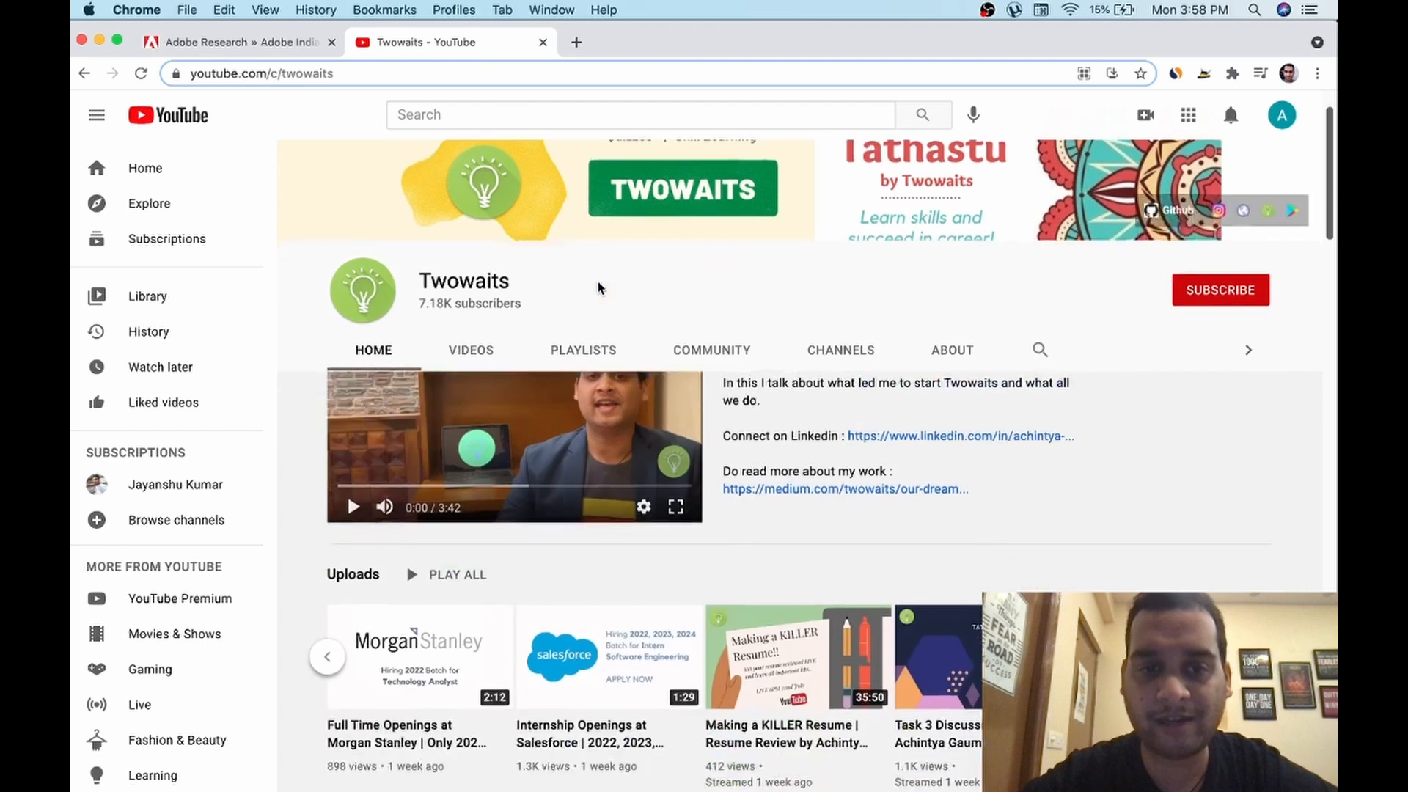
scroll(down, 3)
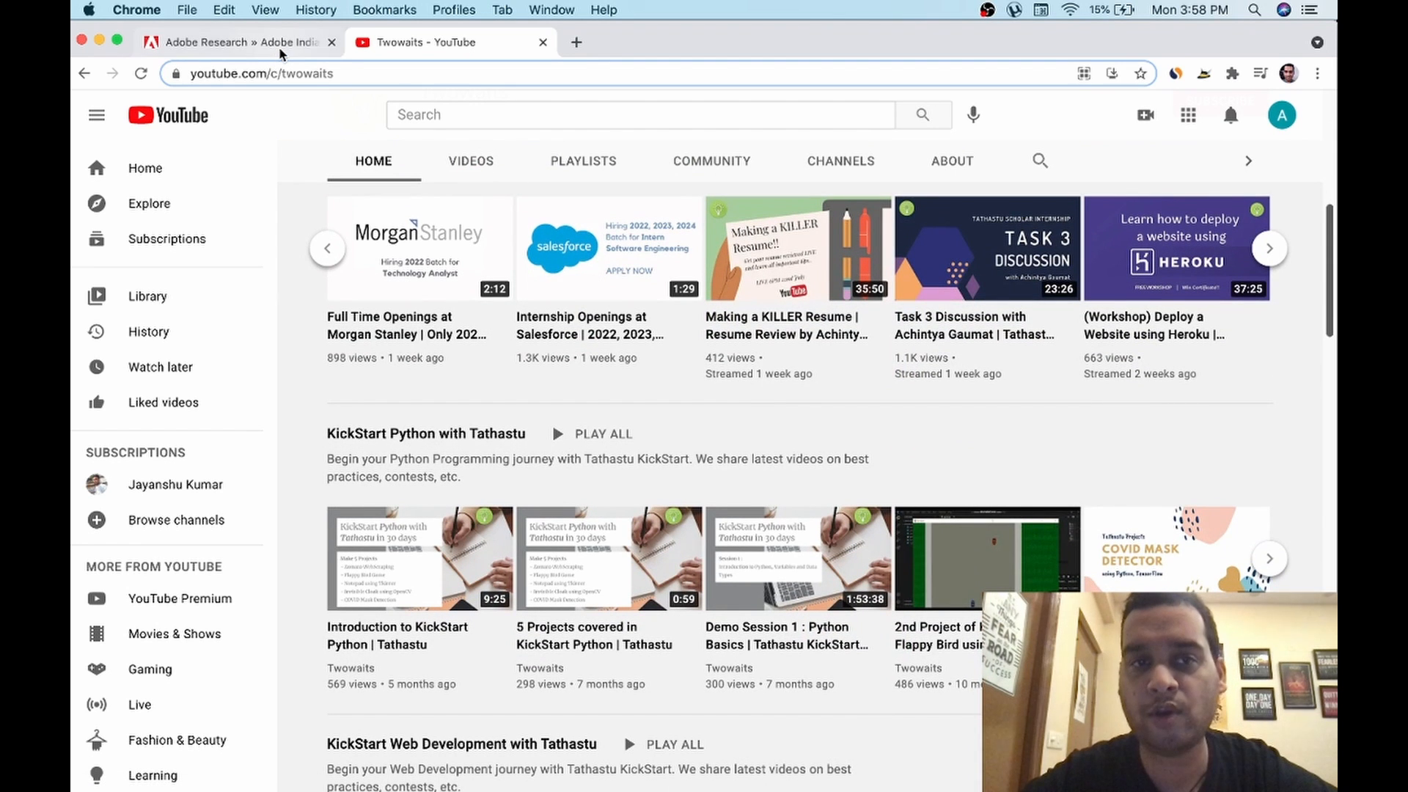
click(235, 41)
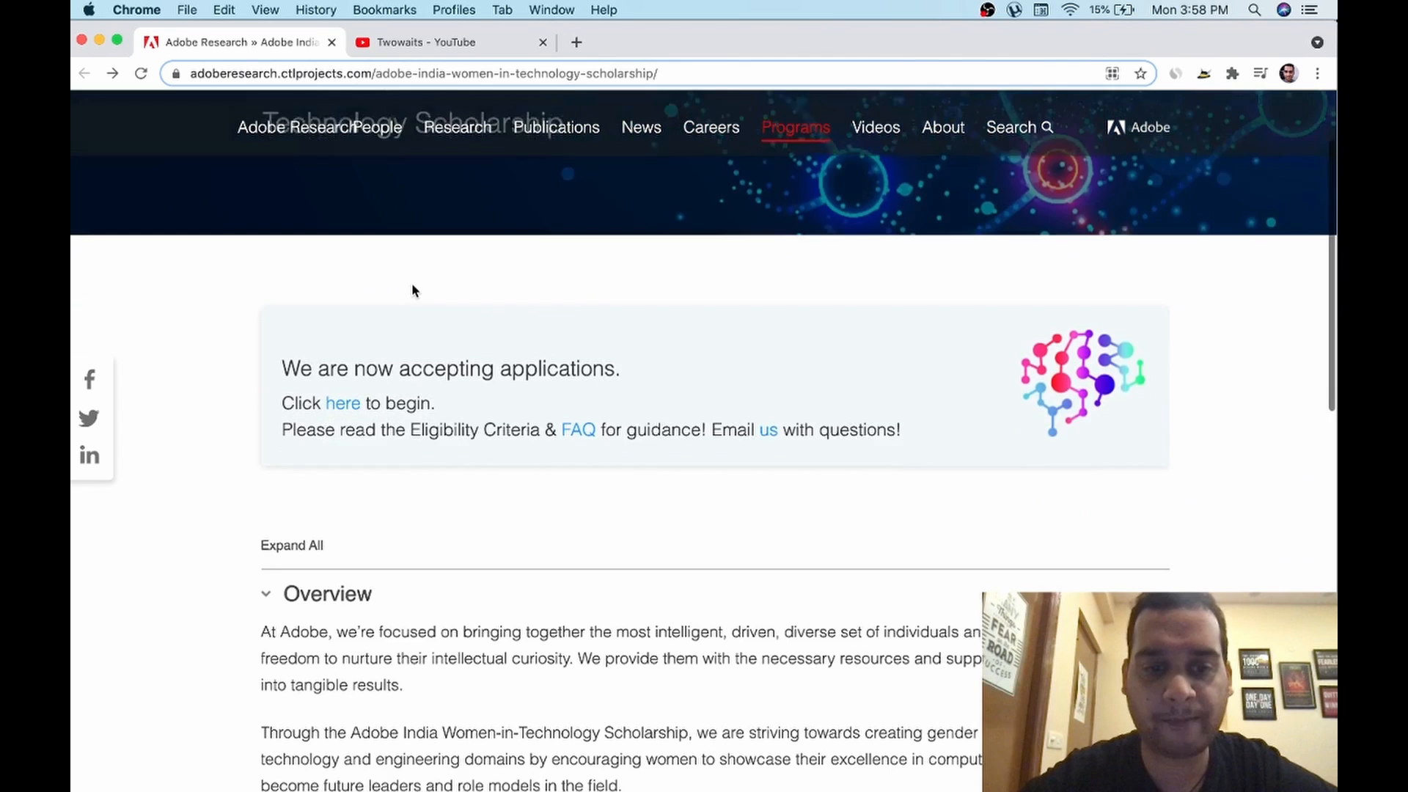
- Expand the Scholarship Details accordion listing tuition funding, internship, mentoring and Grace Hopper travel
scroll(down, 3)
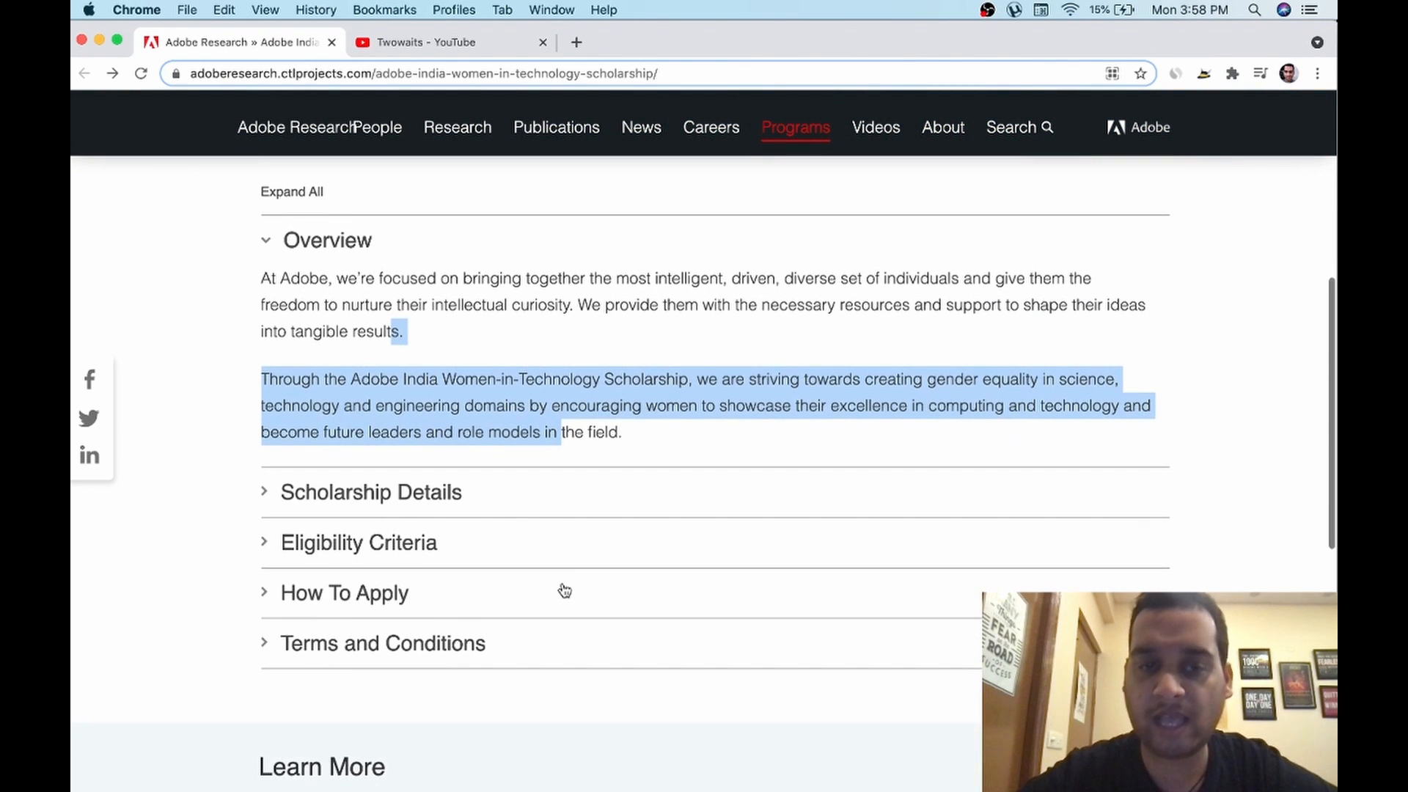
click(370, 492)
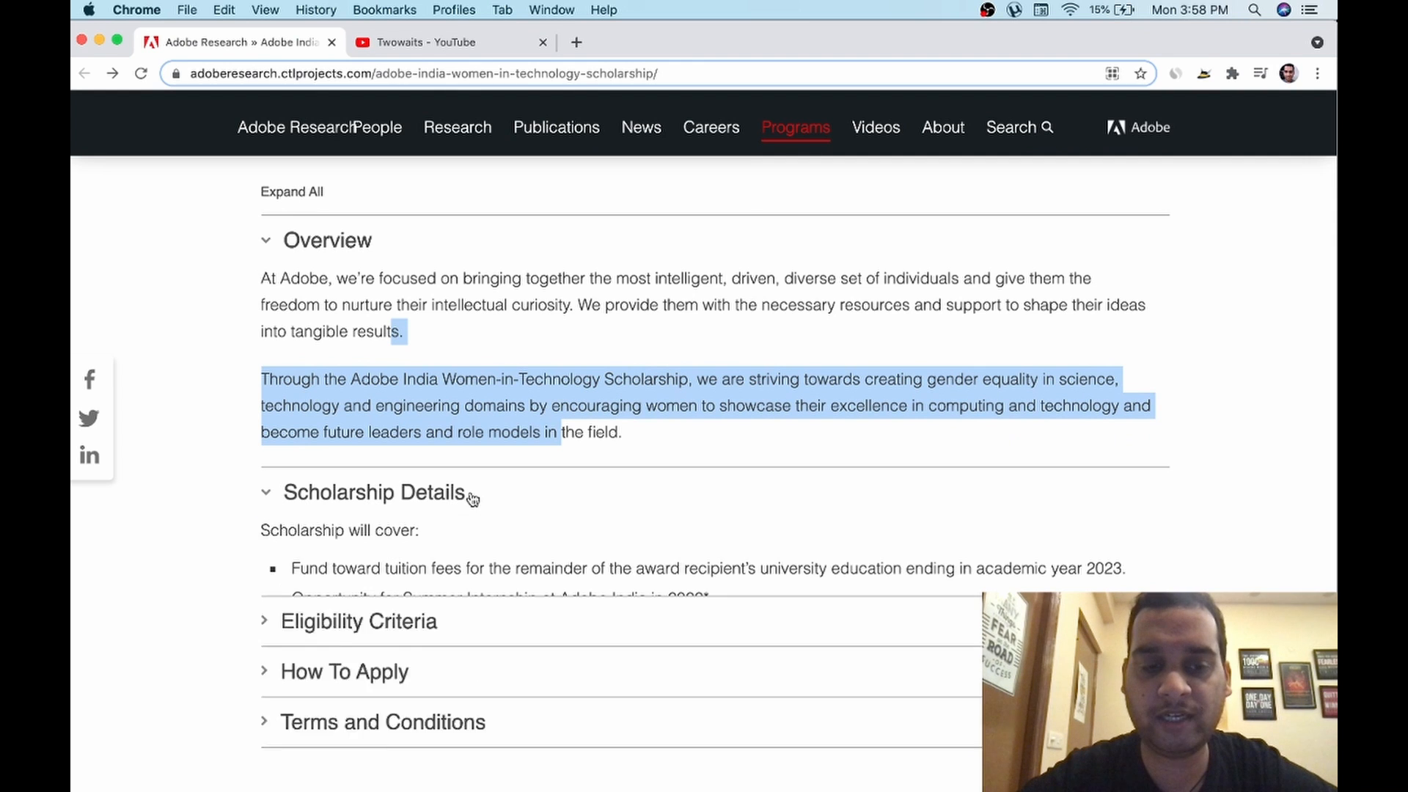
scroll(down, 3)
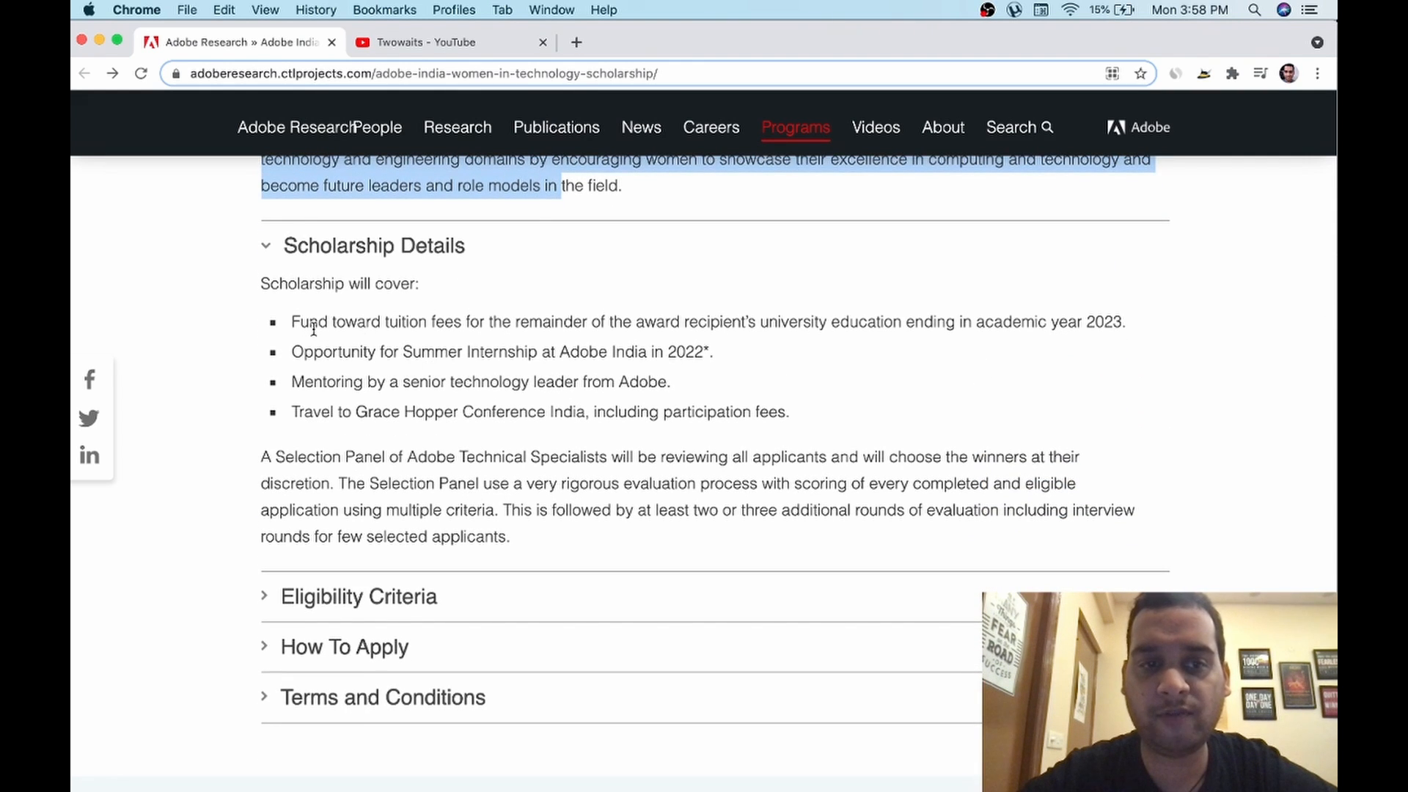
- Highlight parts of the selection panel sentence in the Scholarship Details text
click(463, 322)
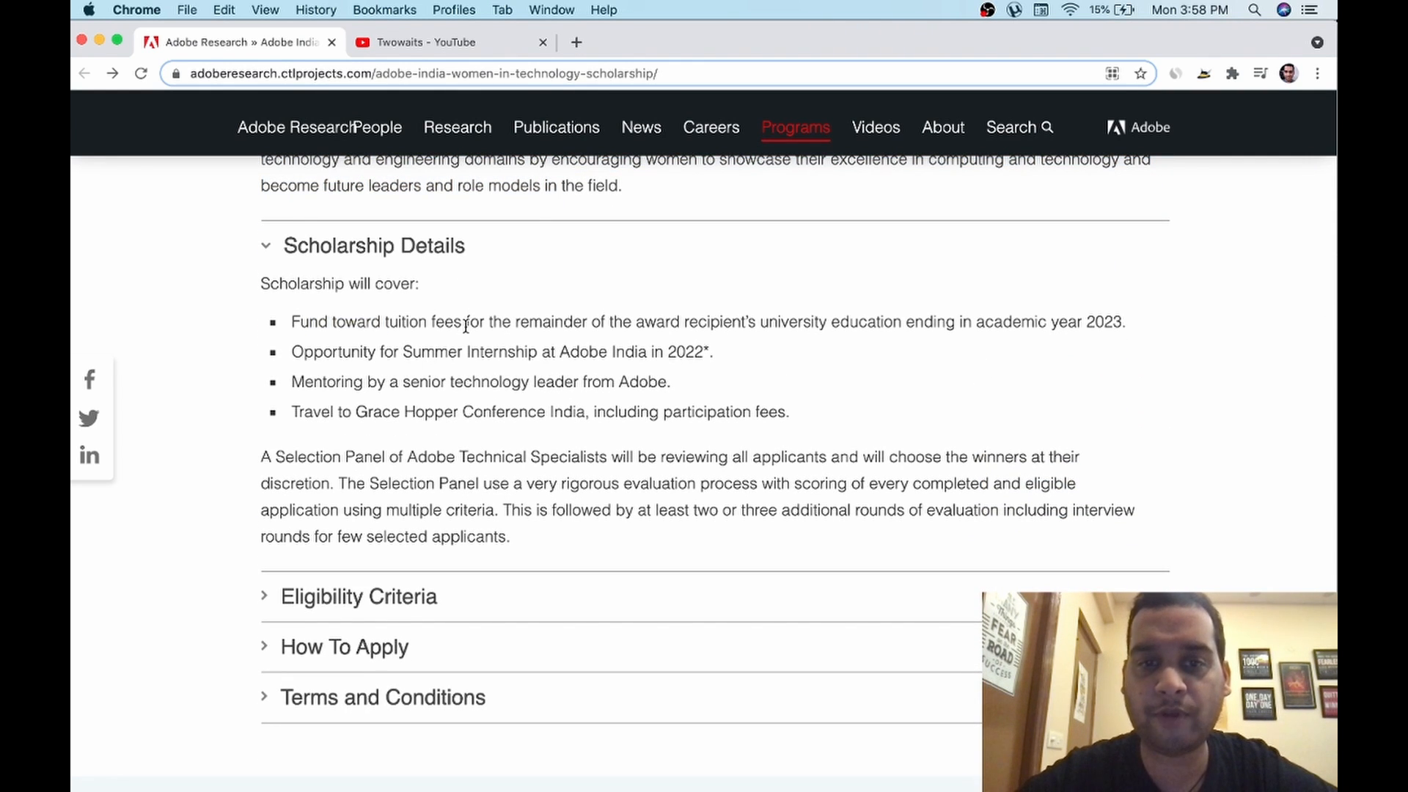
drag(761, 321, 902, 322)
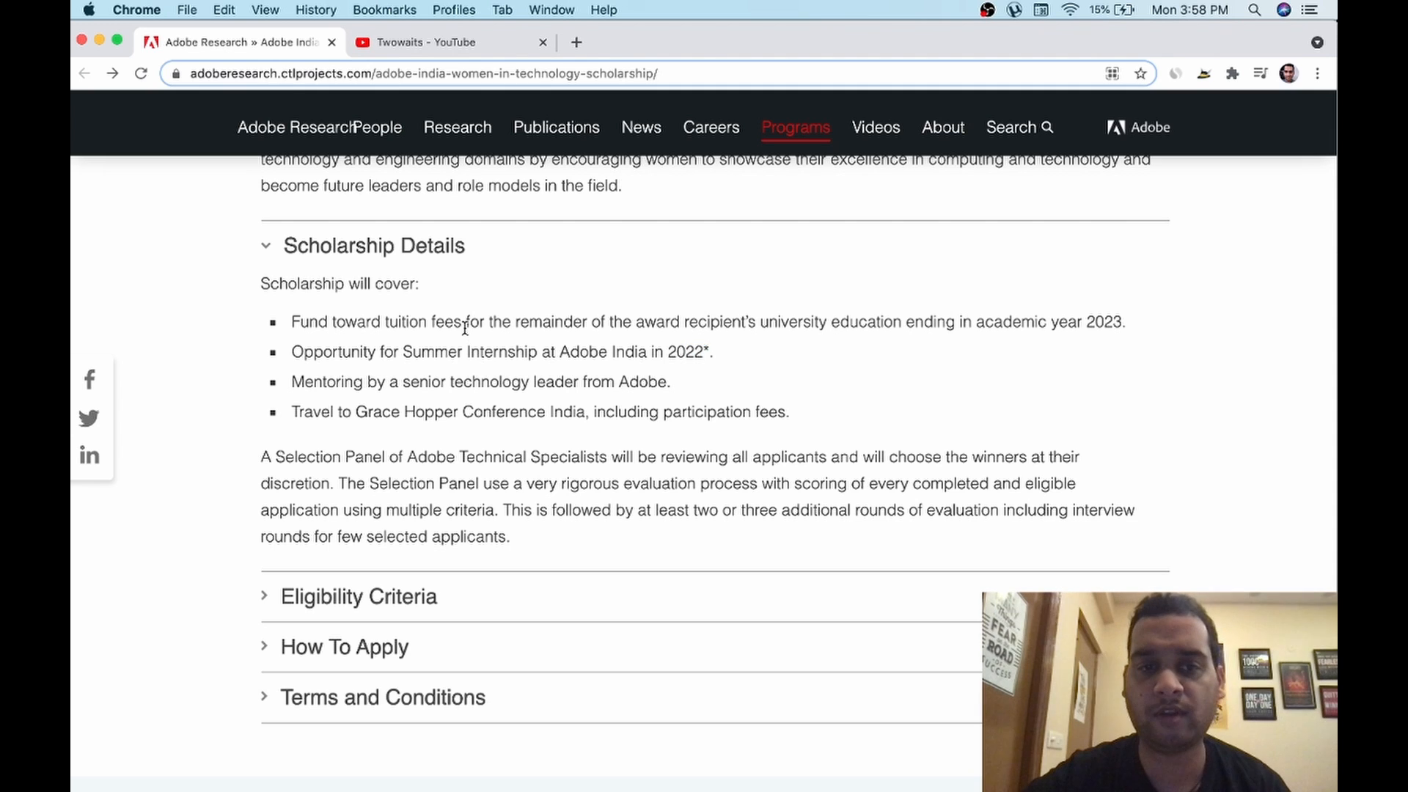
drag(339, 321, 465, 321)
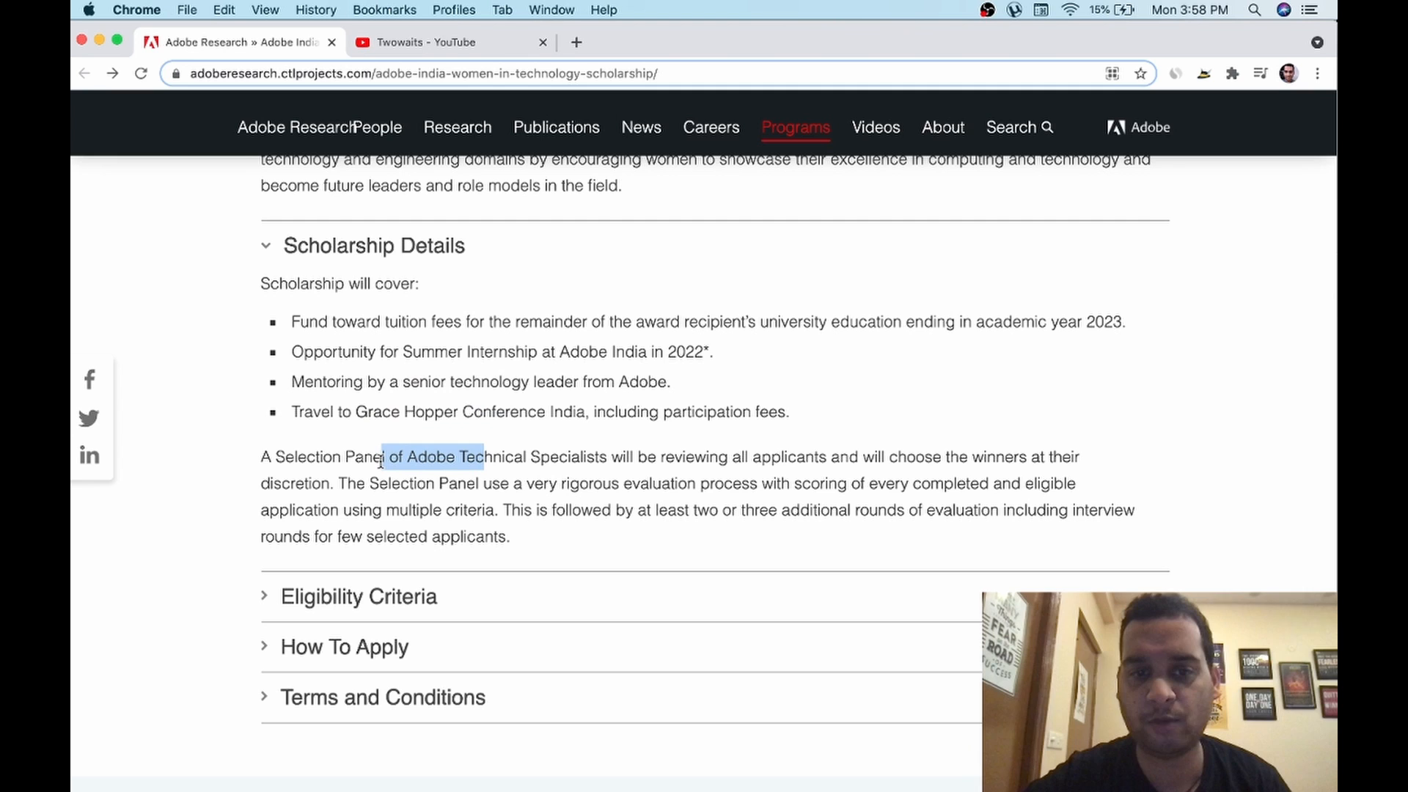
mouse_move(601, 539)
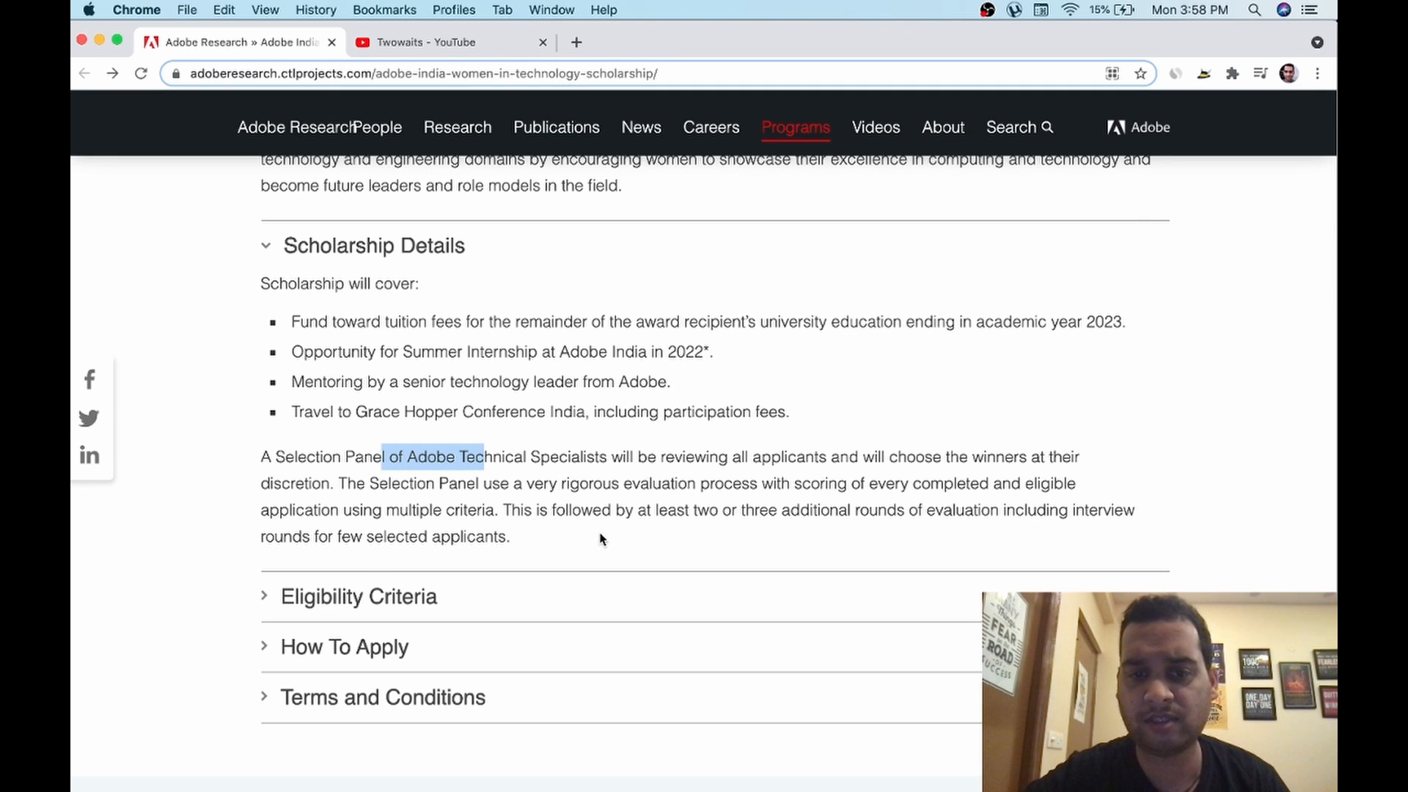
mouse_move(601, 541)
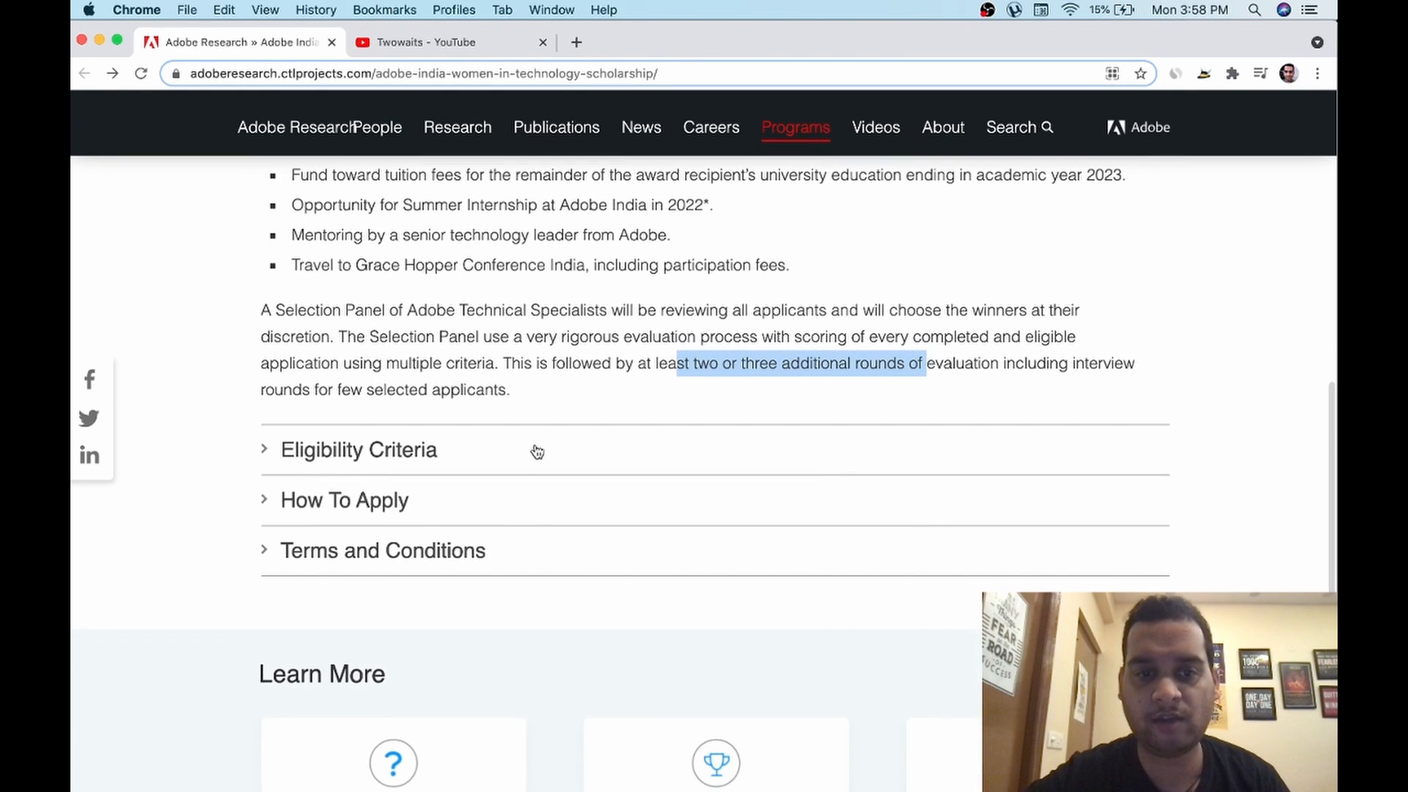
- Expand Eligibility Criteria and highlight the Indian female citizen and academic year 2023 requirements
click(358, 448)
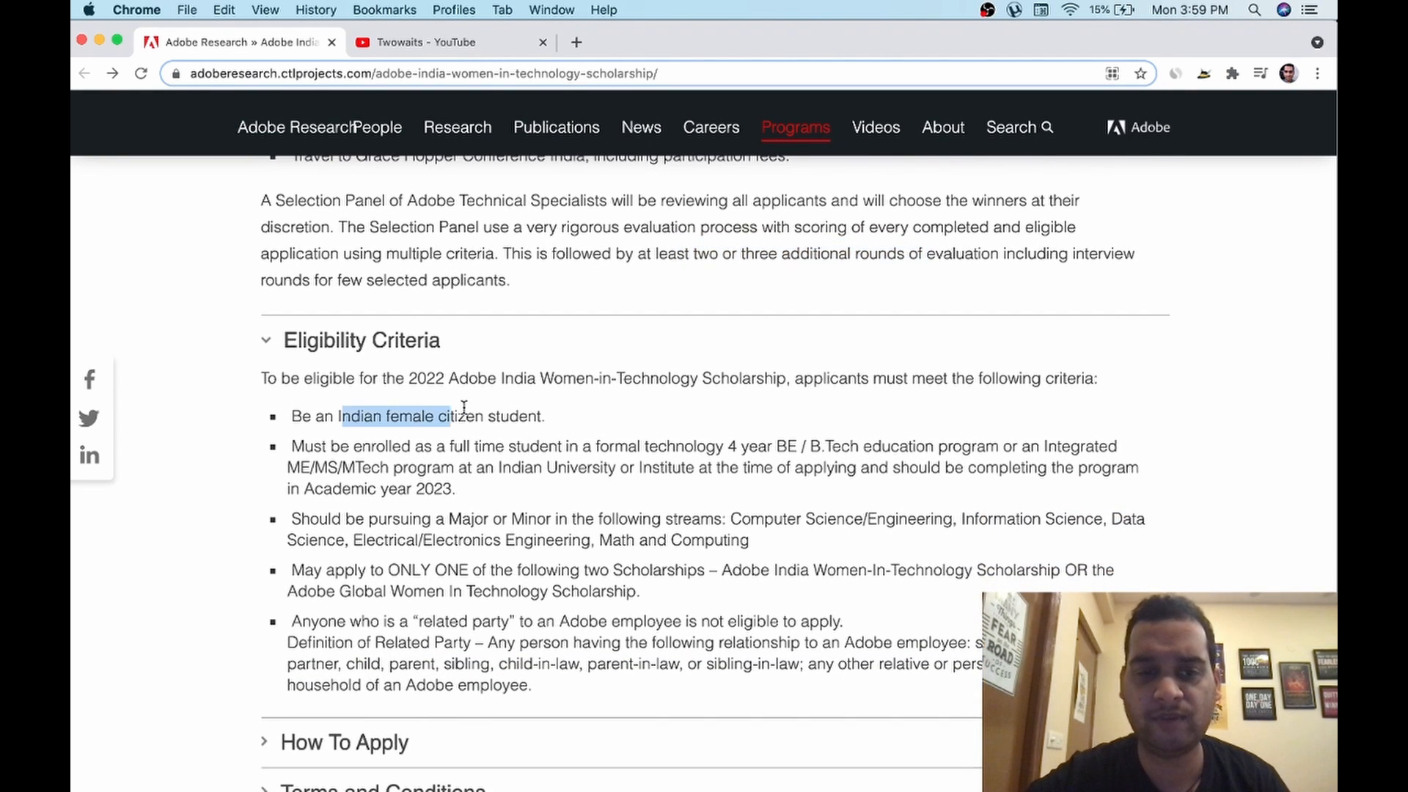
drag(429, 446, 453, 488)
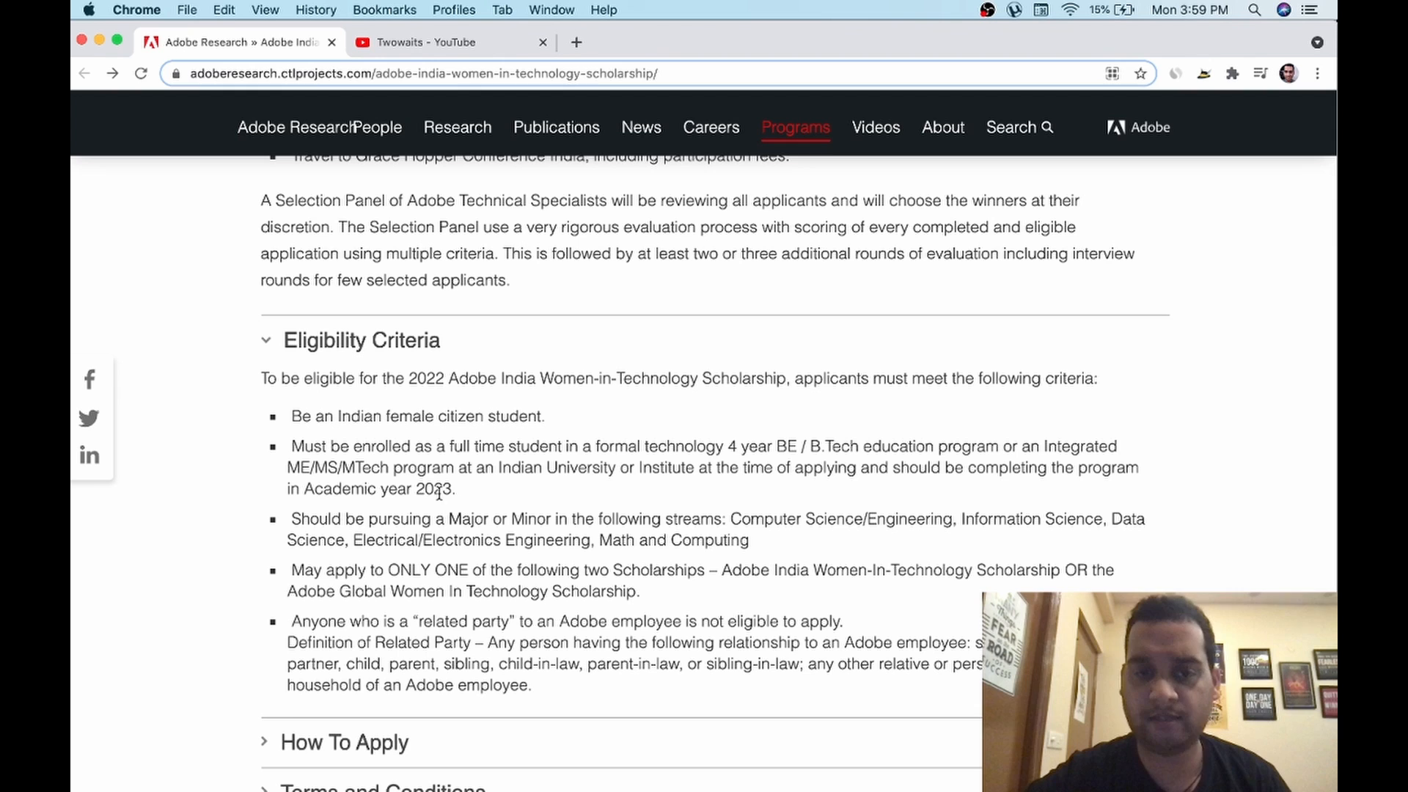
double_click(425, 488)
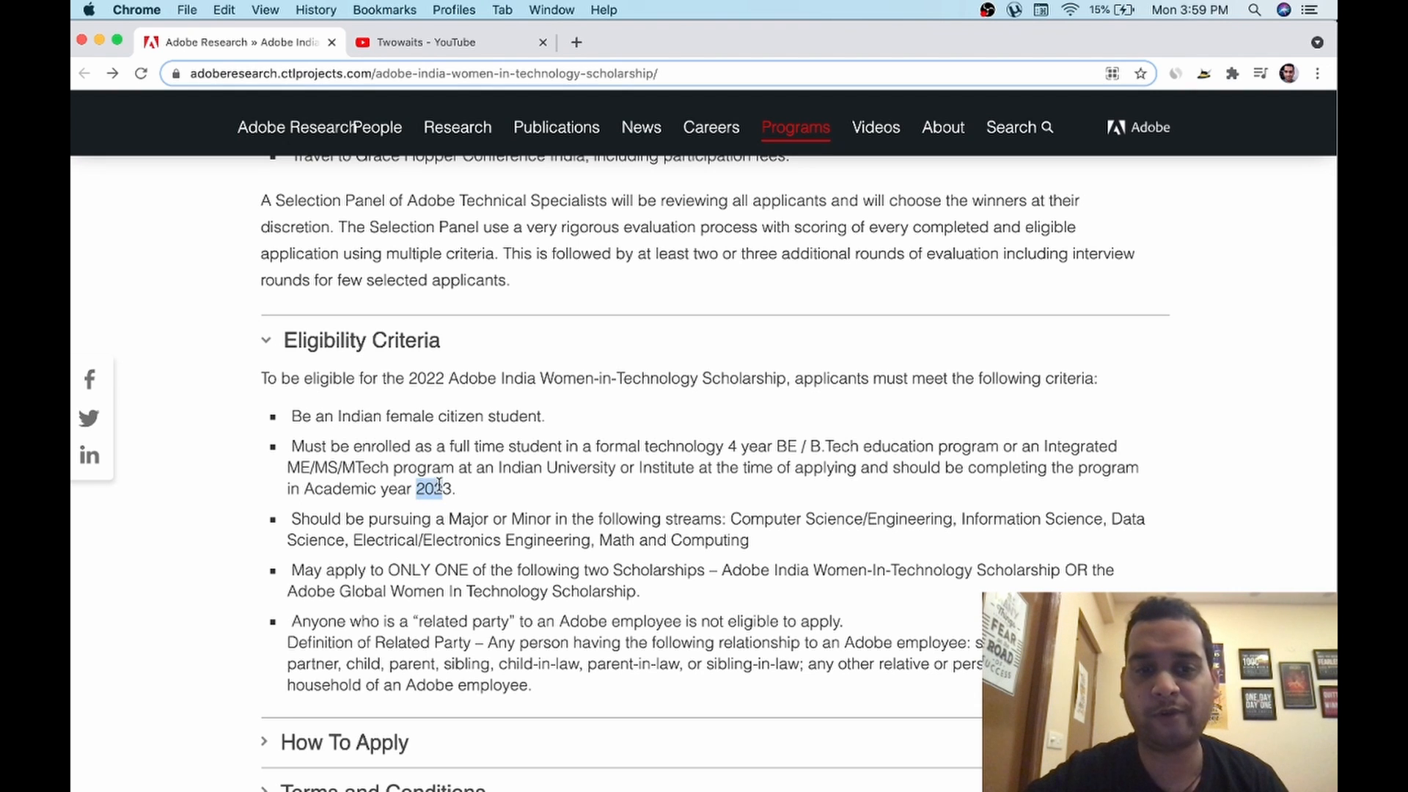
scroll(down, 3)
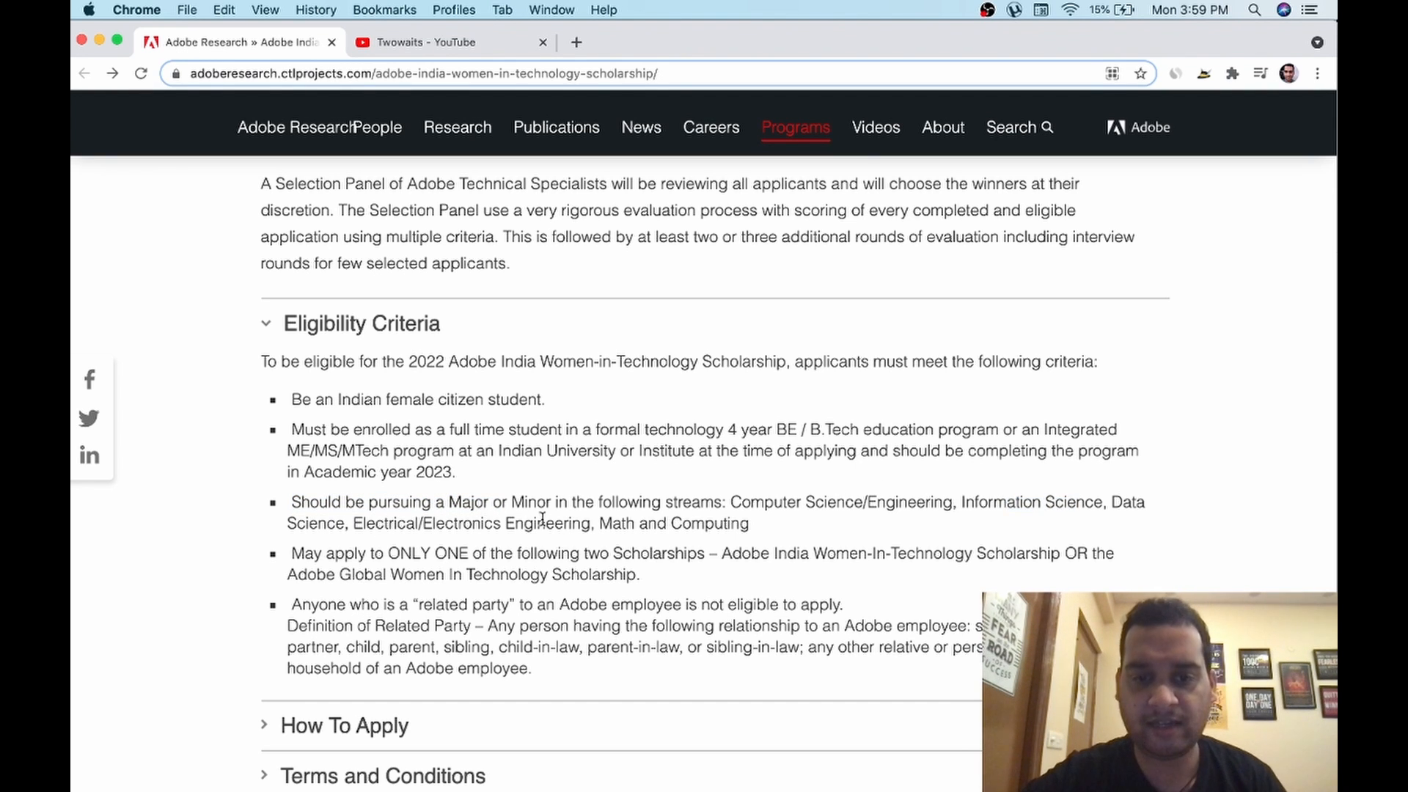
- Highlight the required study streams and the India scholarship name in the eligibility rules
drag(638, 522, 745, 523)
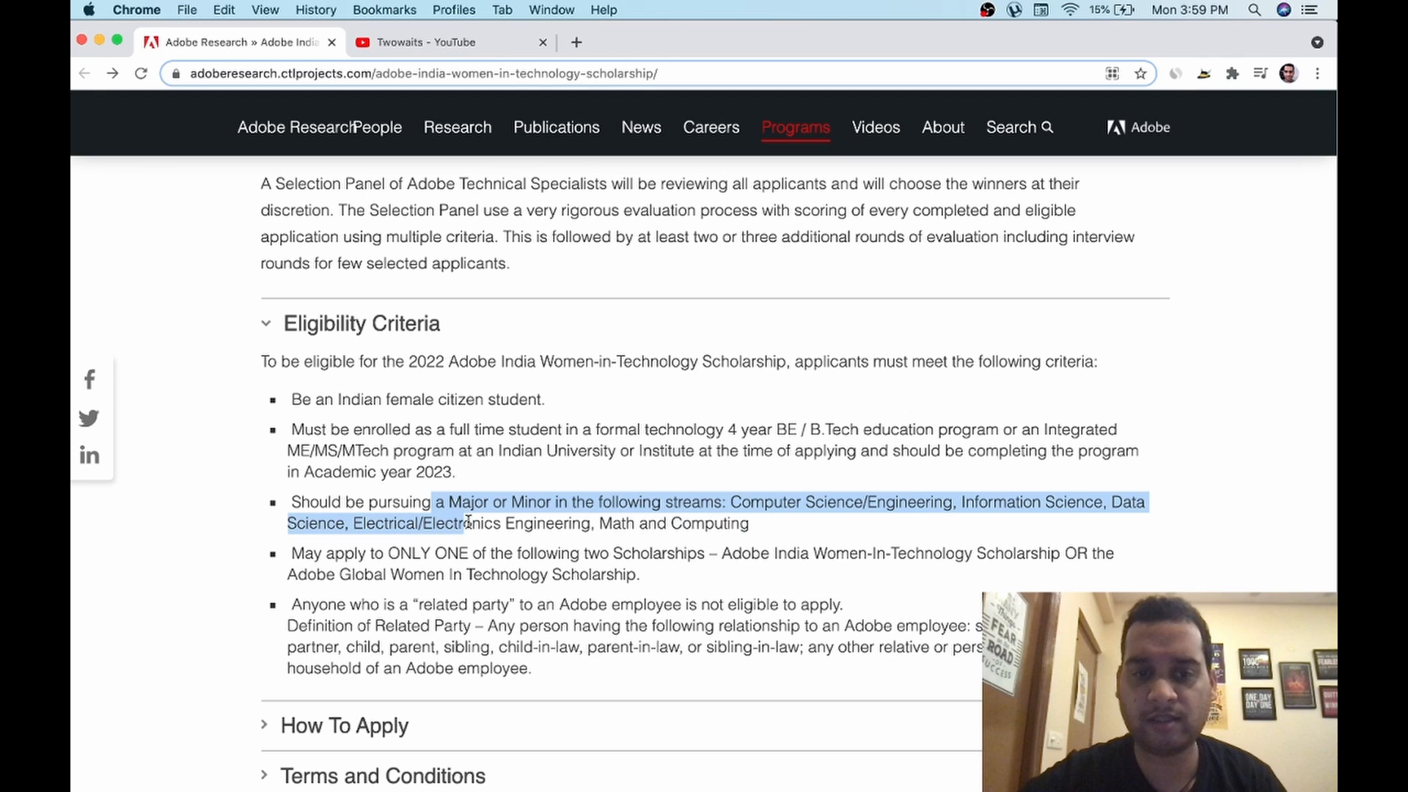
click(411, 405)
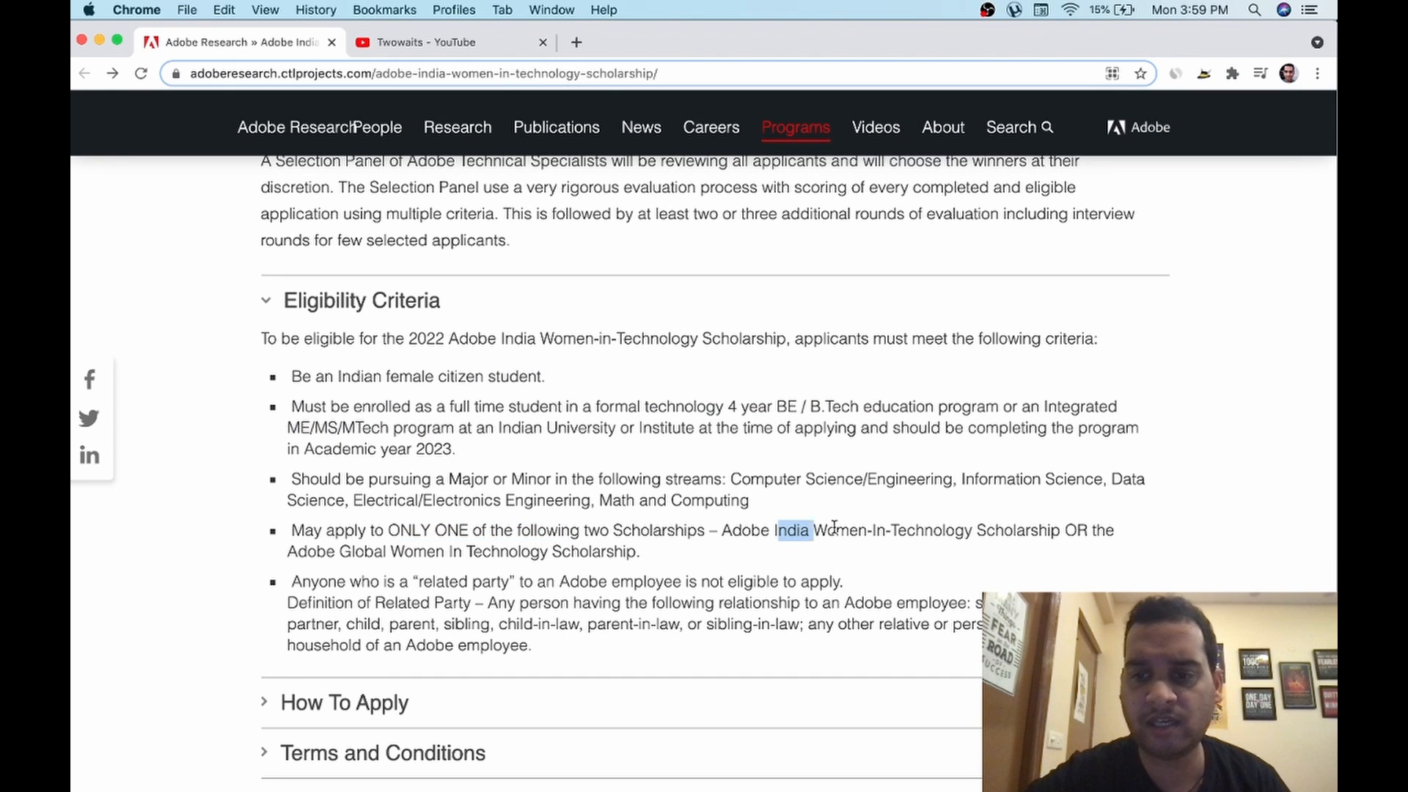
drag(789, 529, 970, 529)
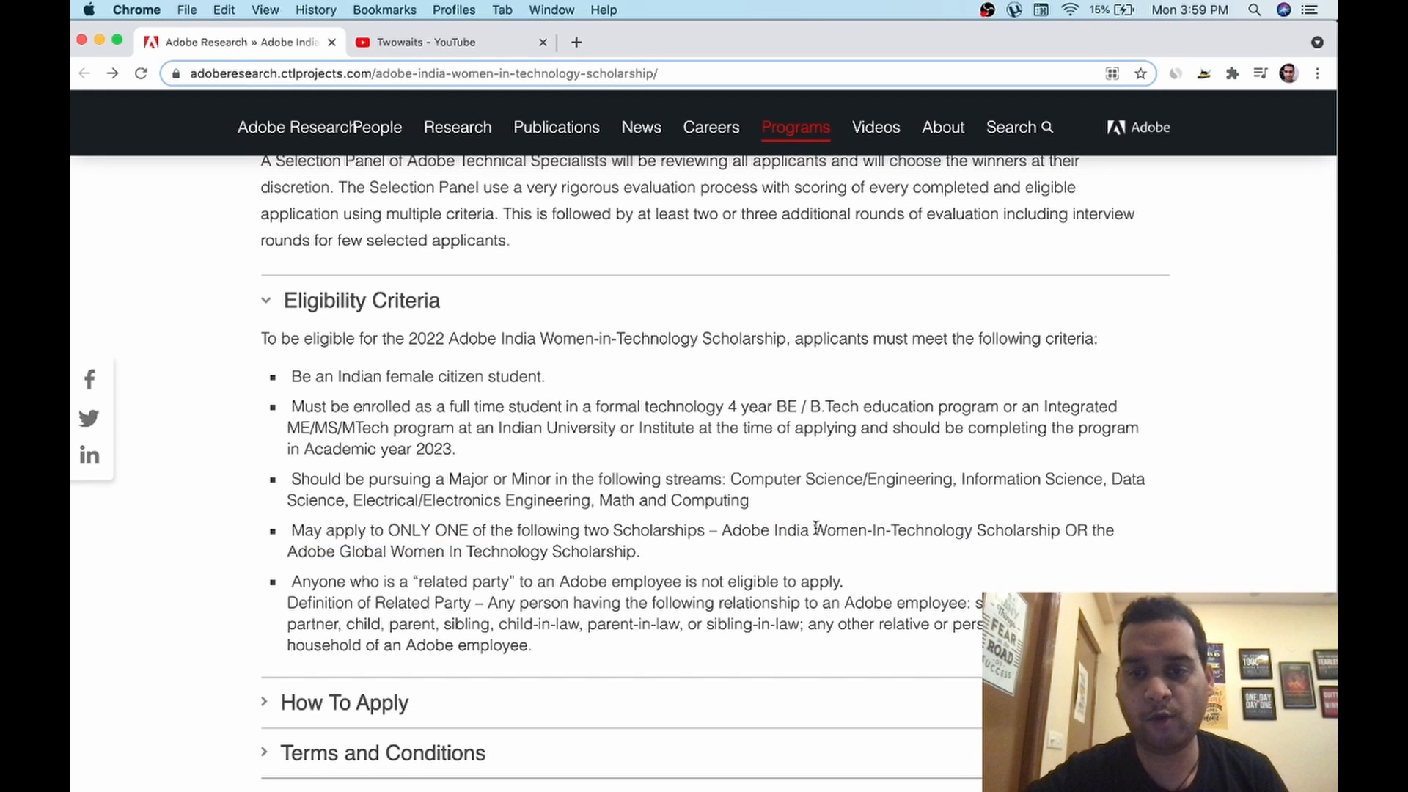
drag(737, 530, 943, 530)
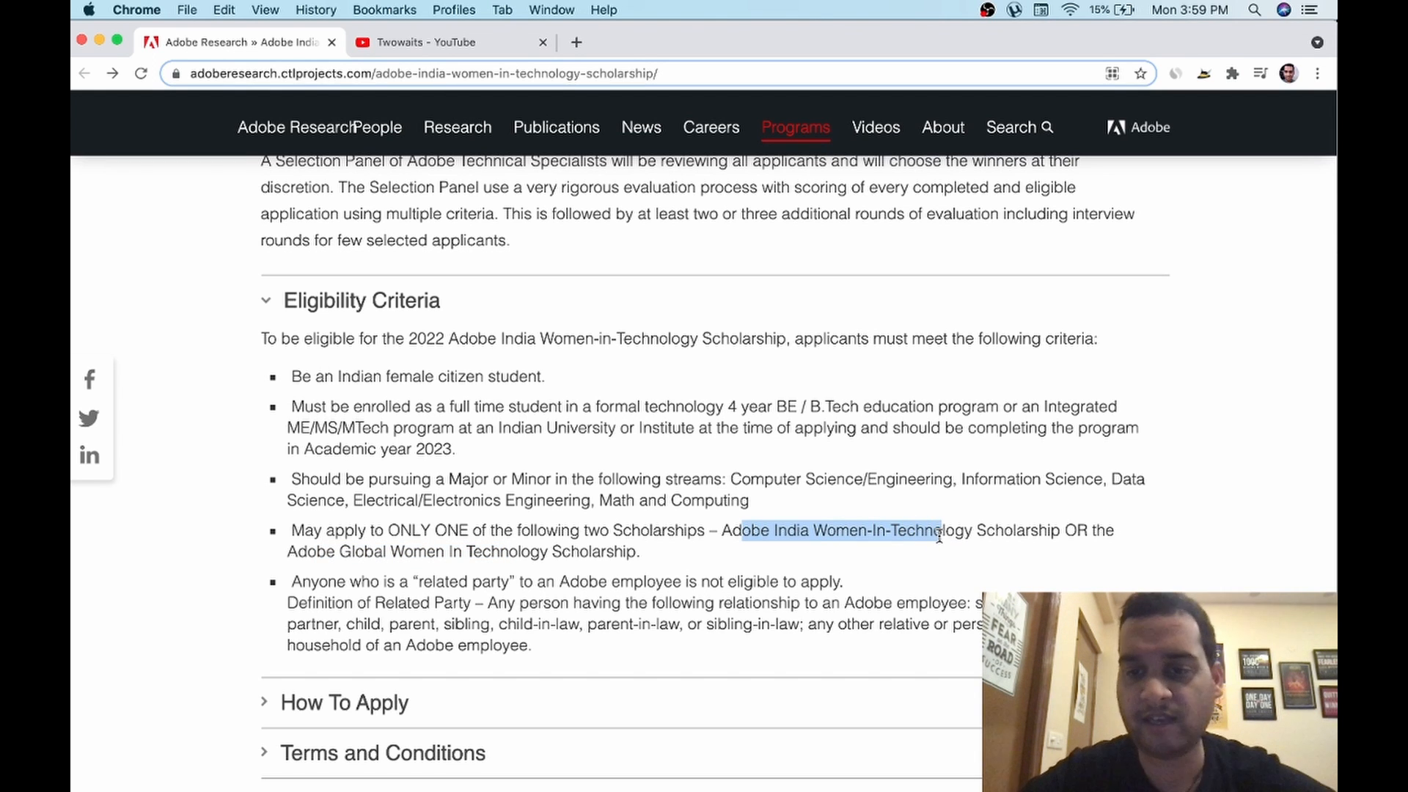
scroll(down, 3)
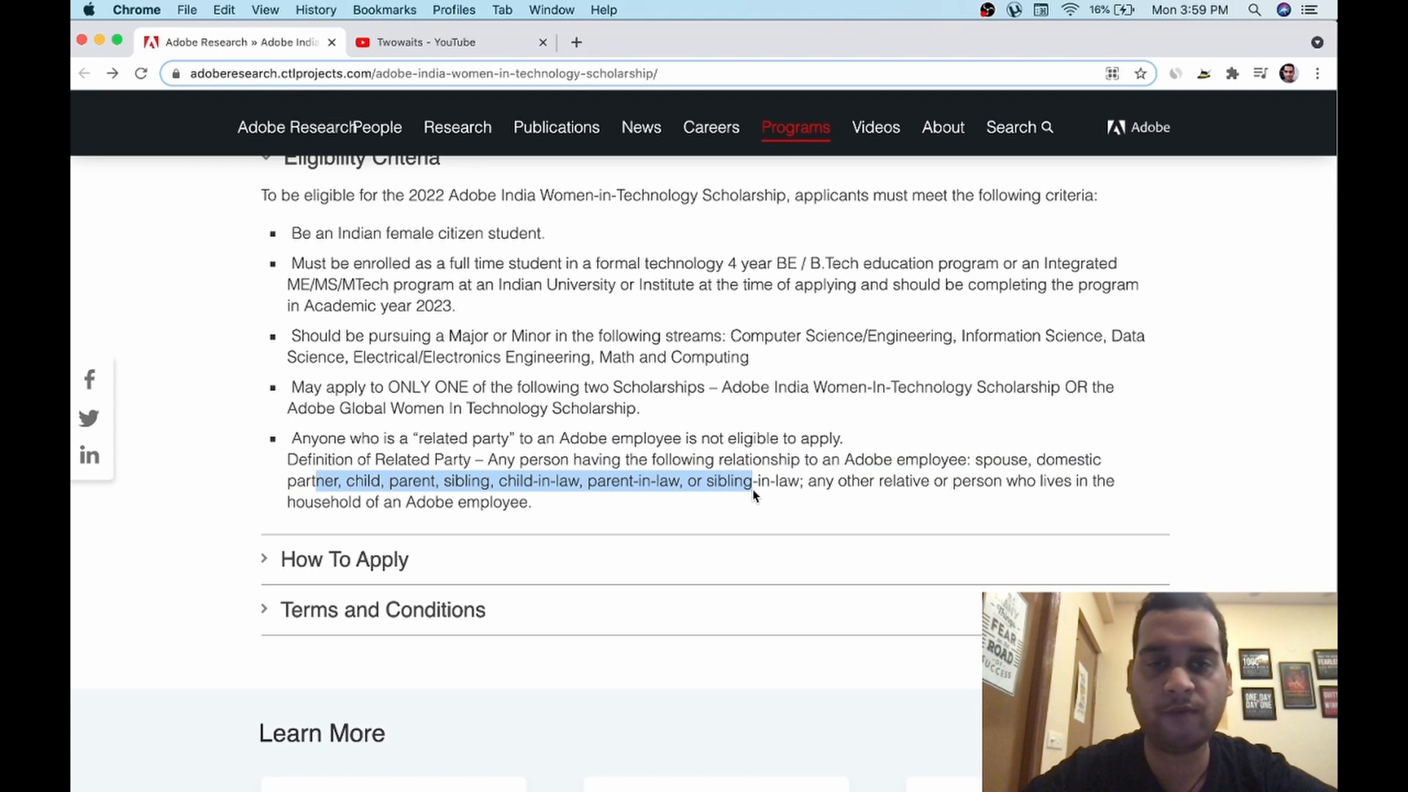
- Highlight the related-party relationships rule and the July 27th application opening date
click(465, 481)
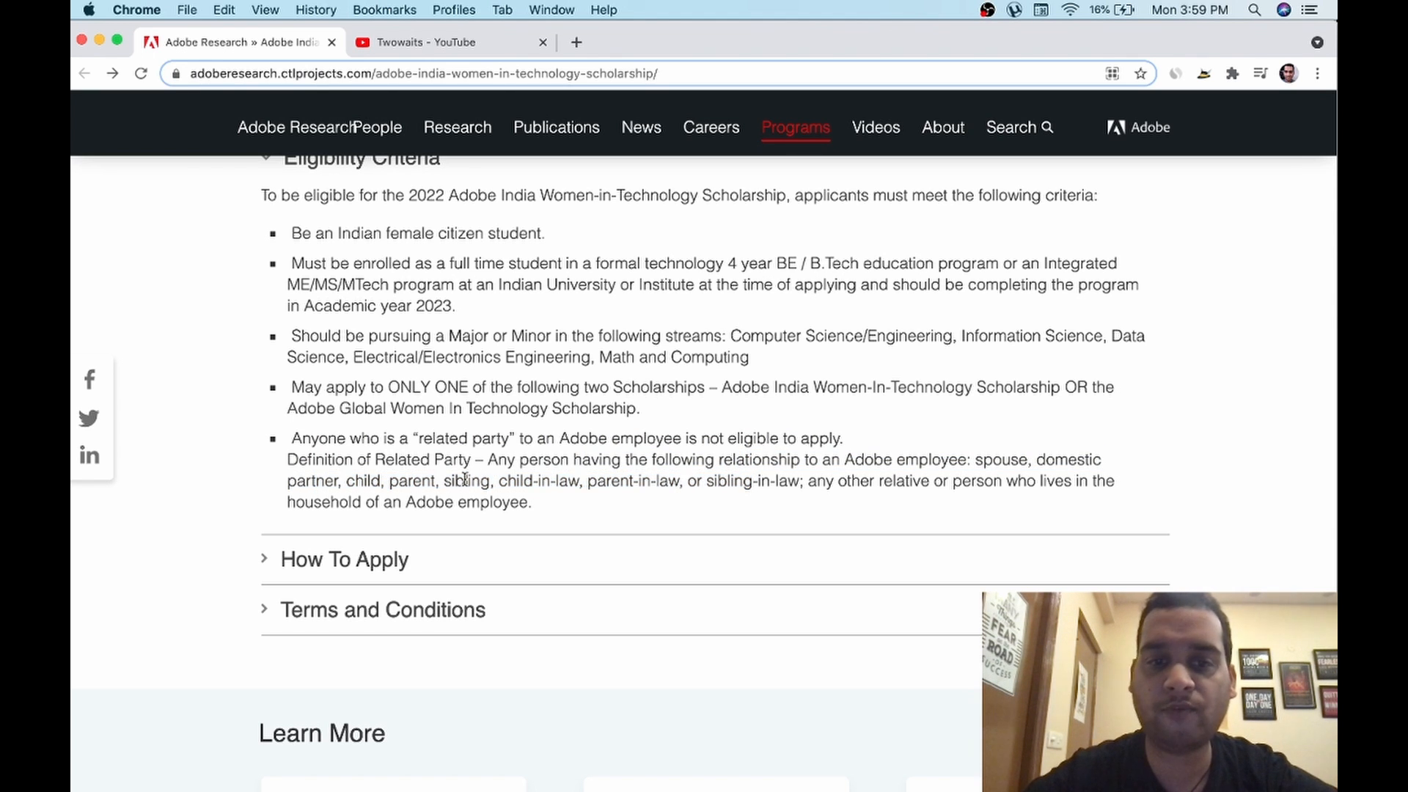
drag(418, 481, 638, 481)
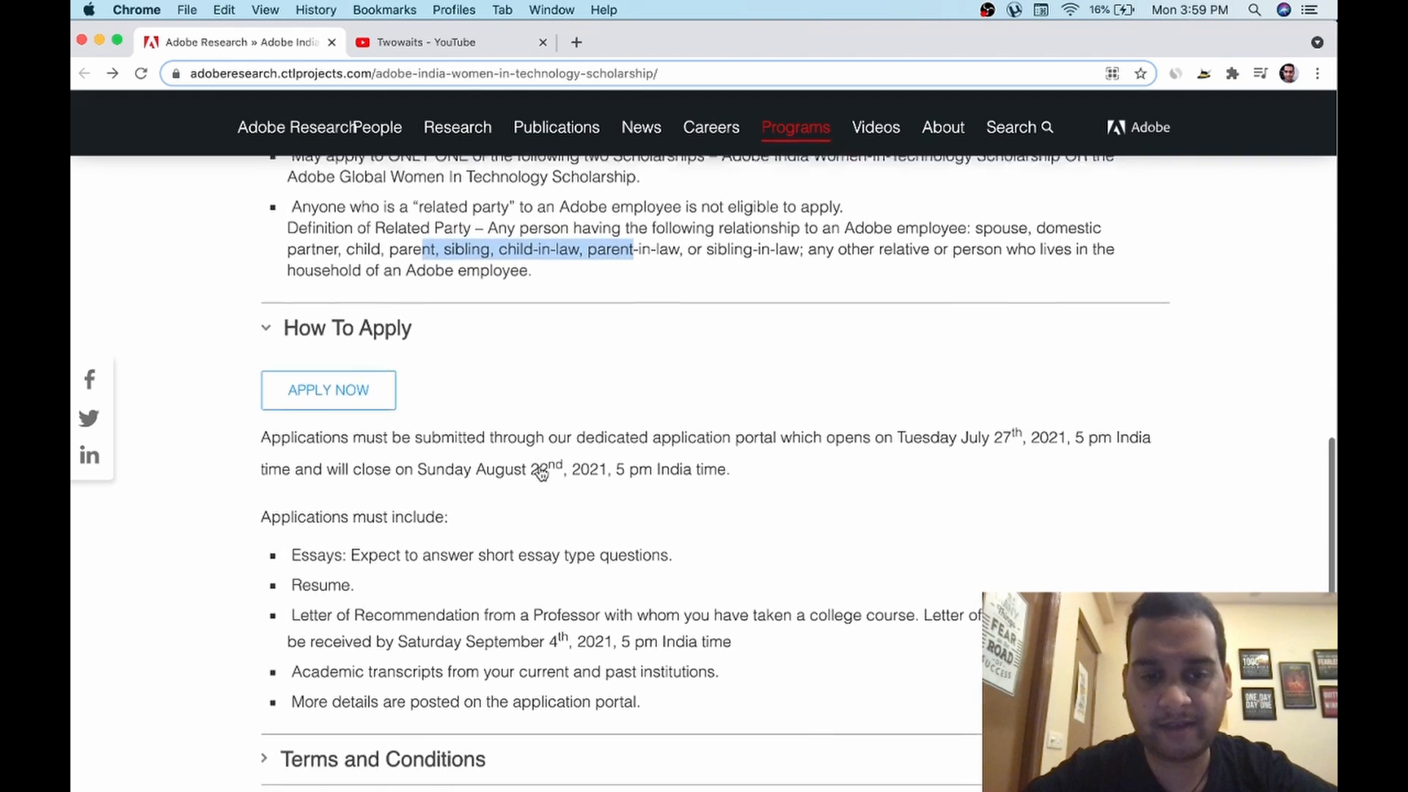
scroll(down, 3)
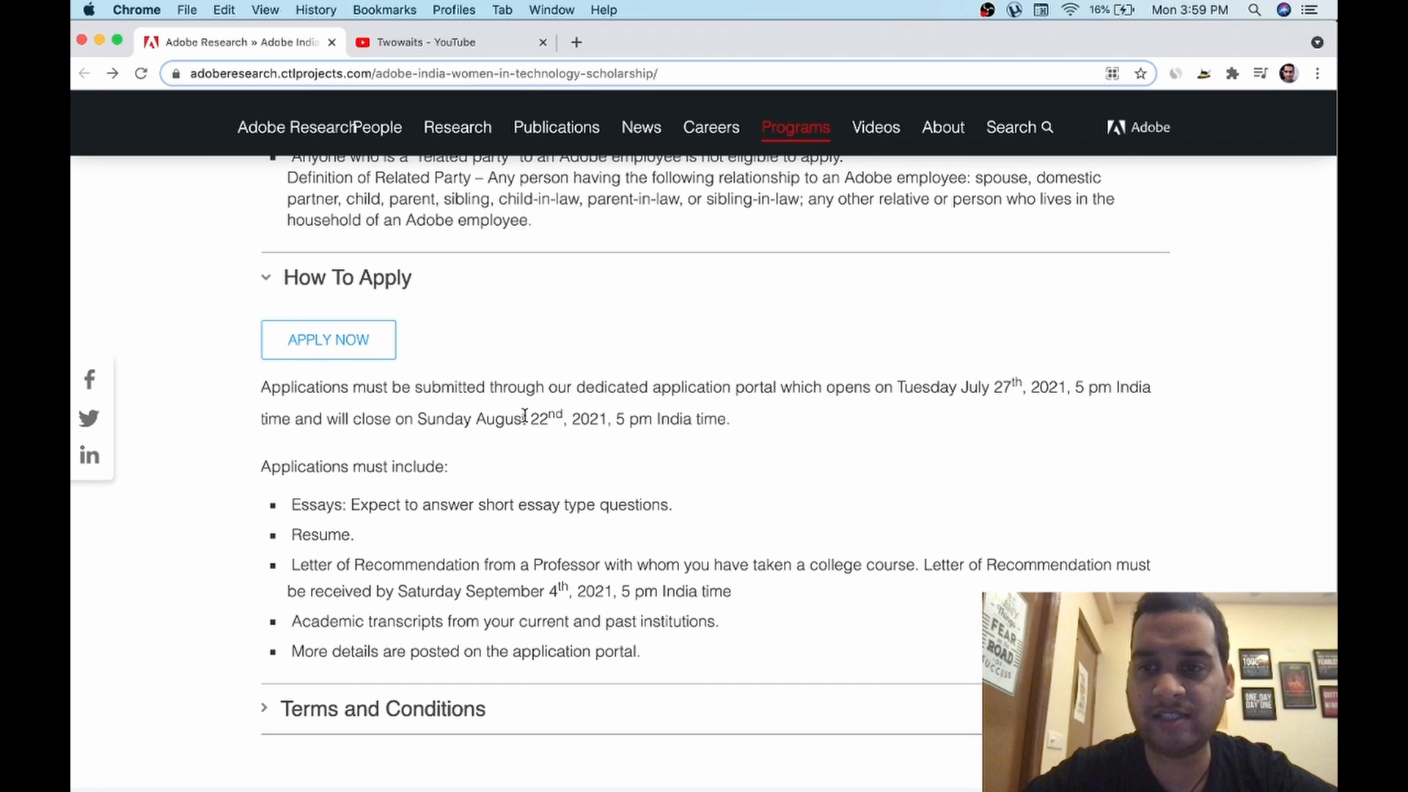
drag(966, 387, 1024, 388)
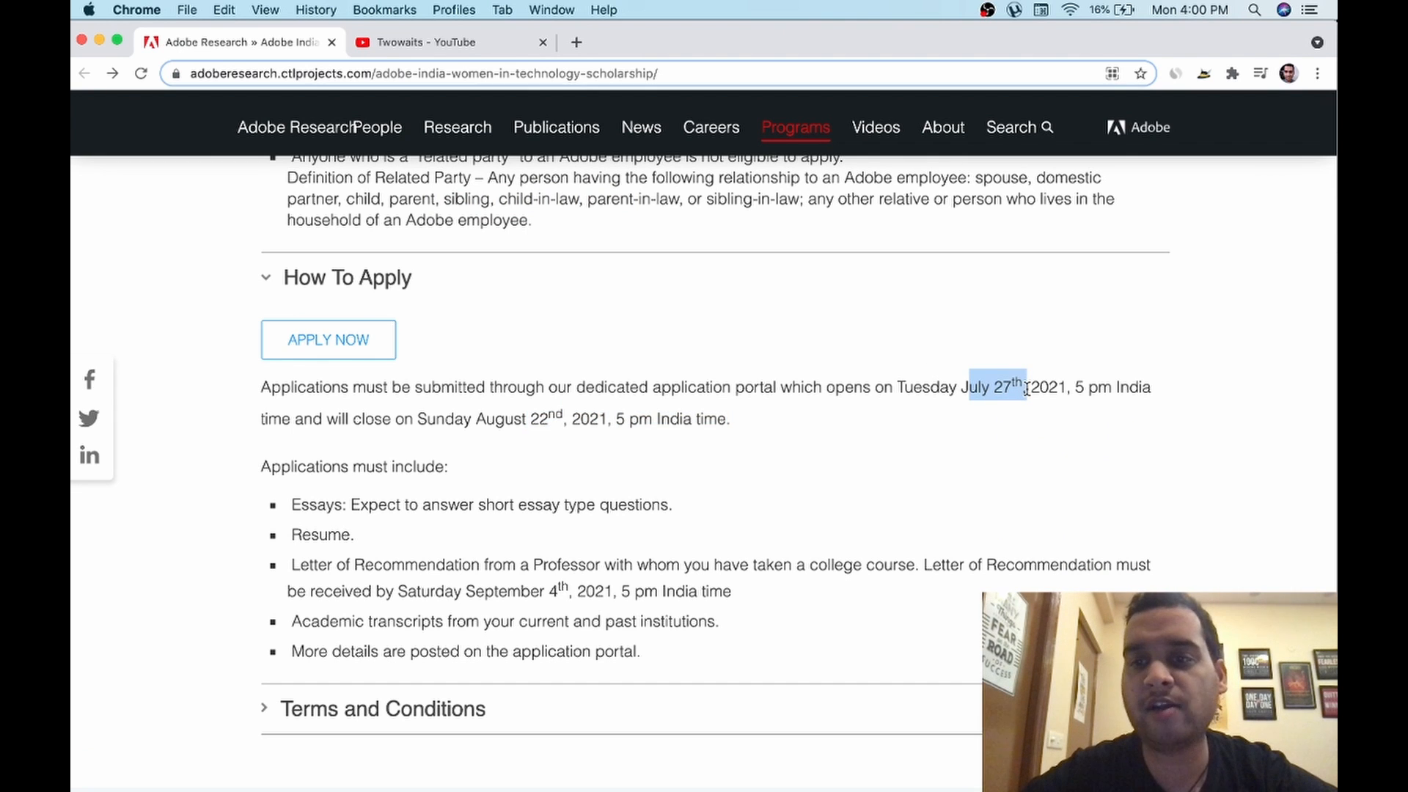
mouse_move(601, 409)
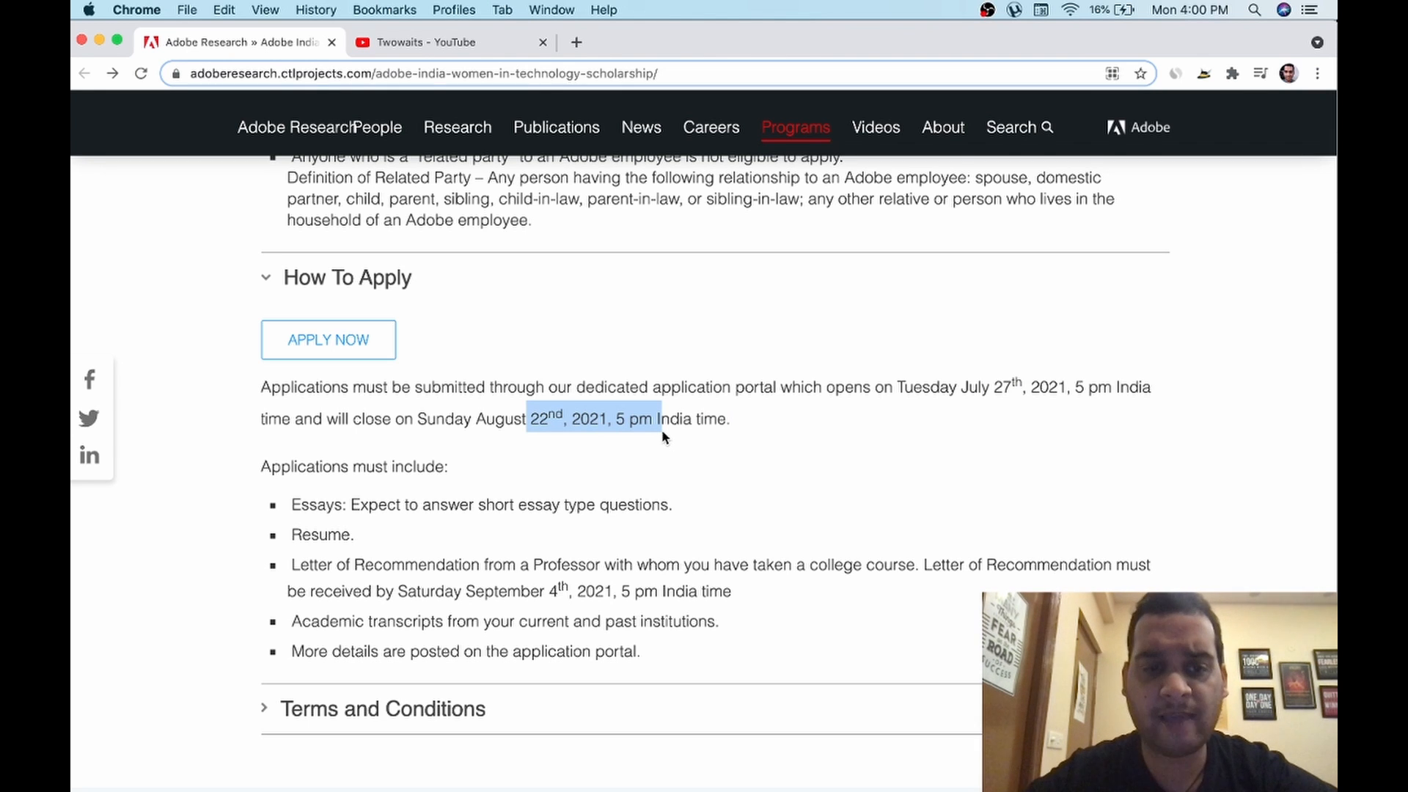
- Highlight the list of required application materials in How To Apply
scroll(down, 3)
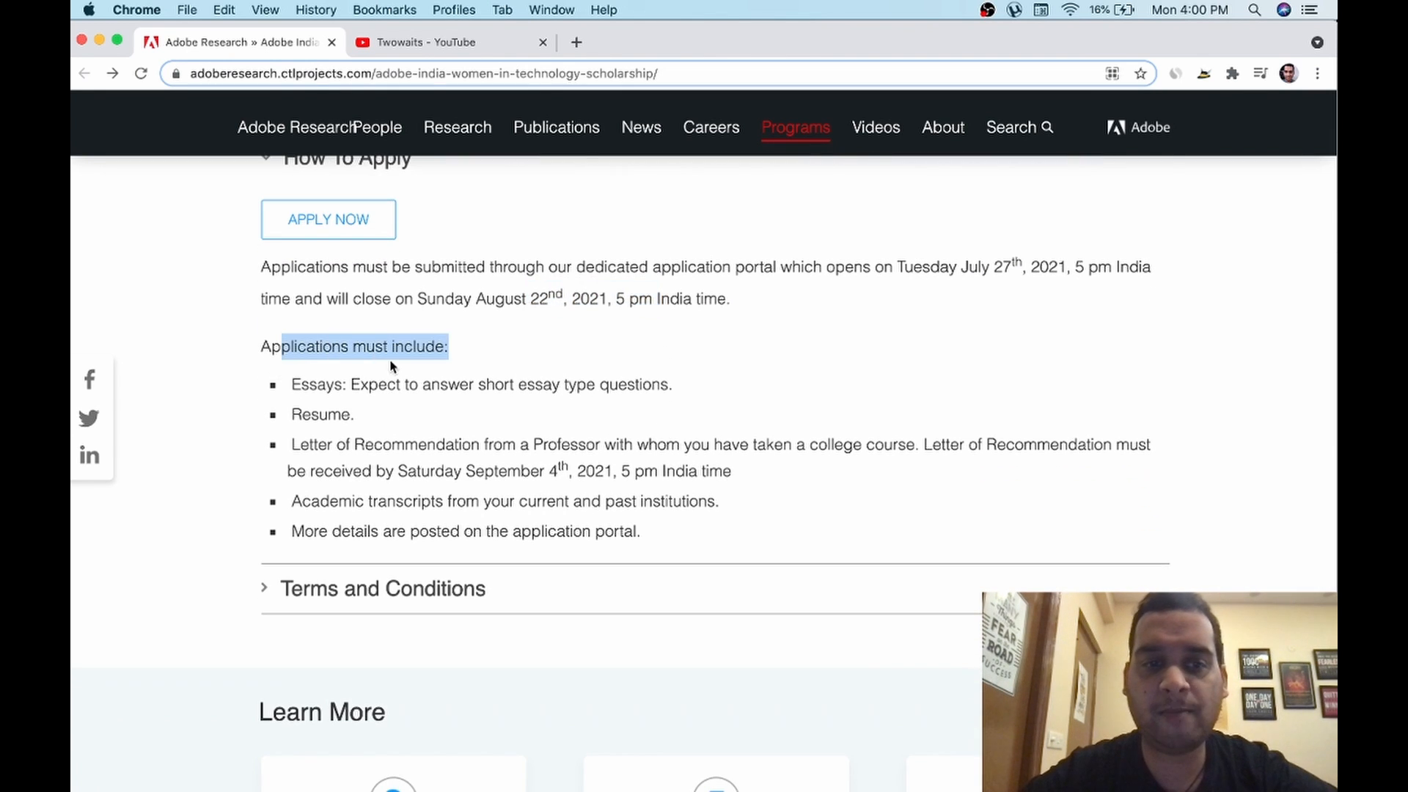
drag(283, 346, 409, 384)
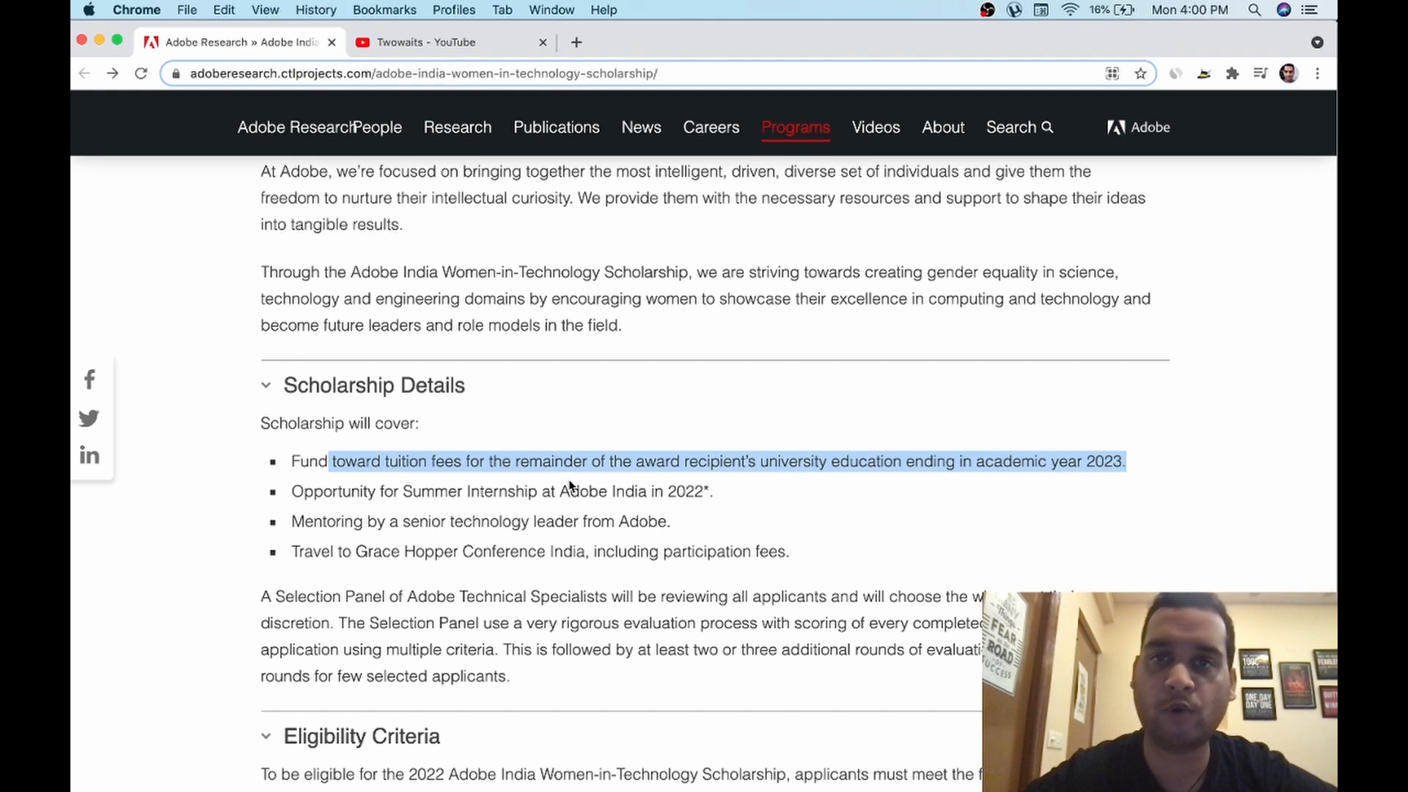
scroll(down, 3)
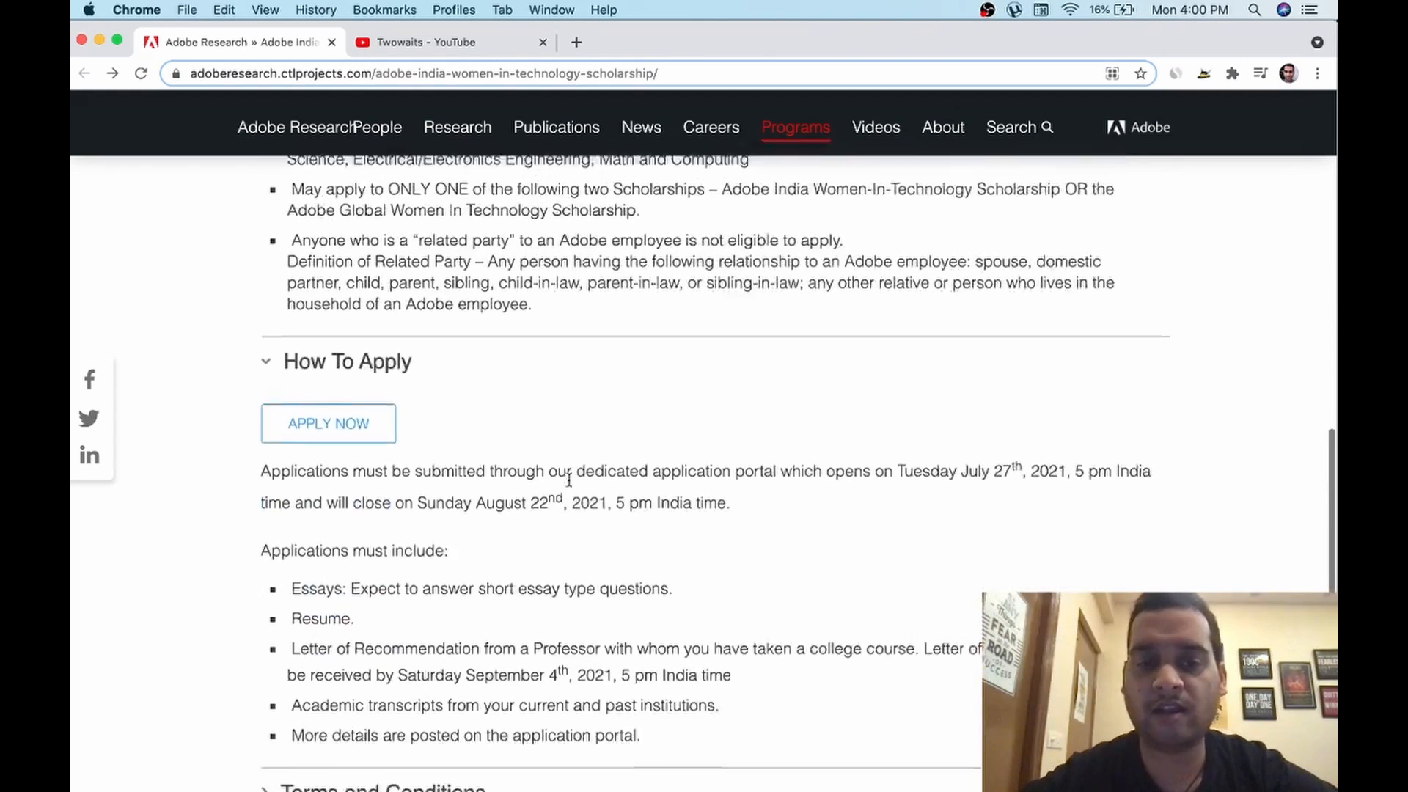
scroll(down, 3)
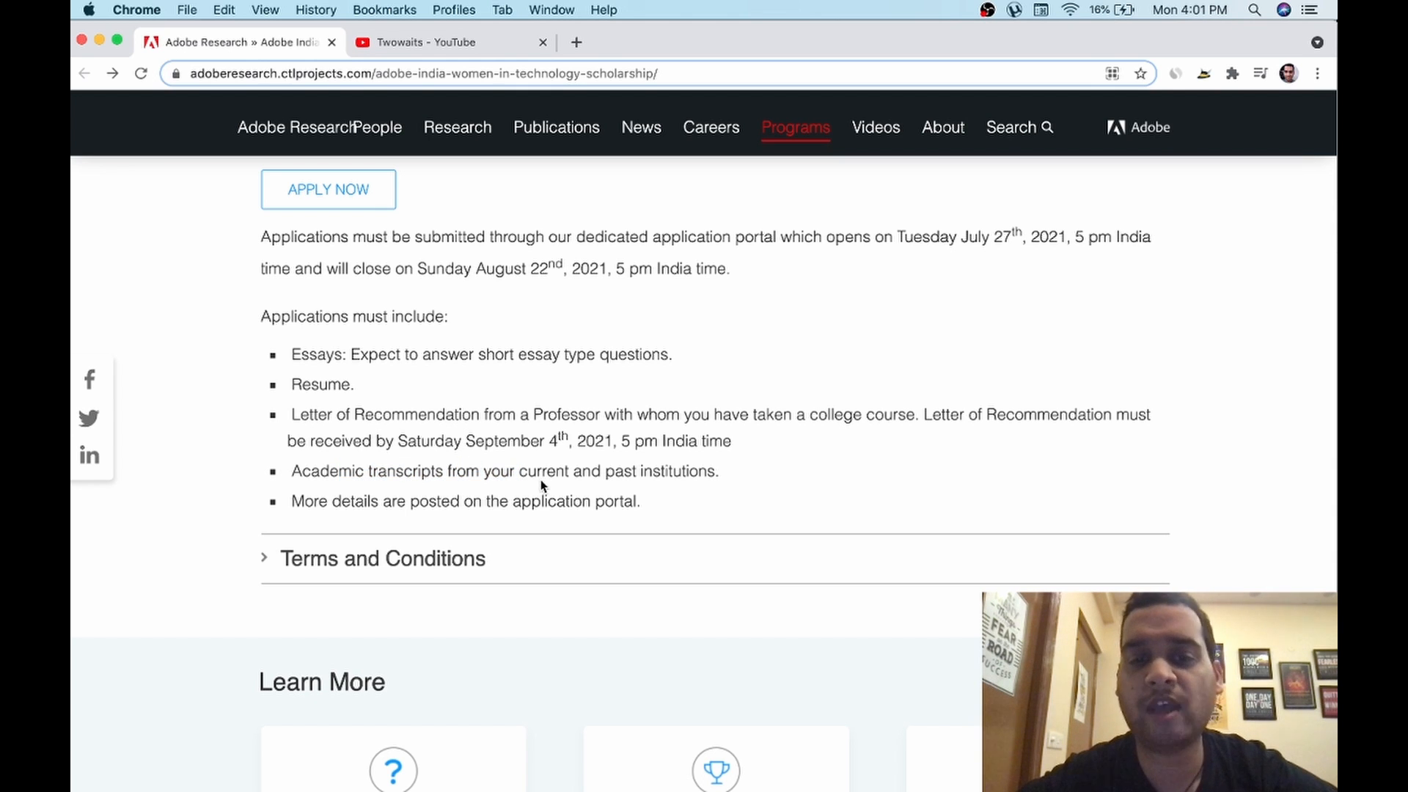
- Highlight the application-portal note and read through the expanded Terms and Conditions rules
drag(292, 471, 541, 471)
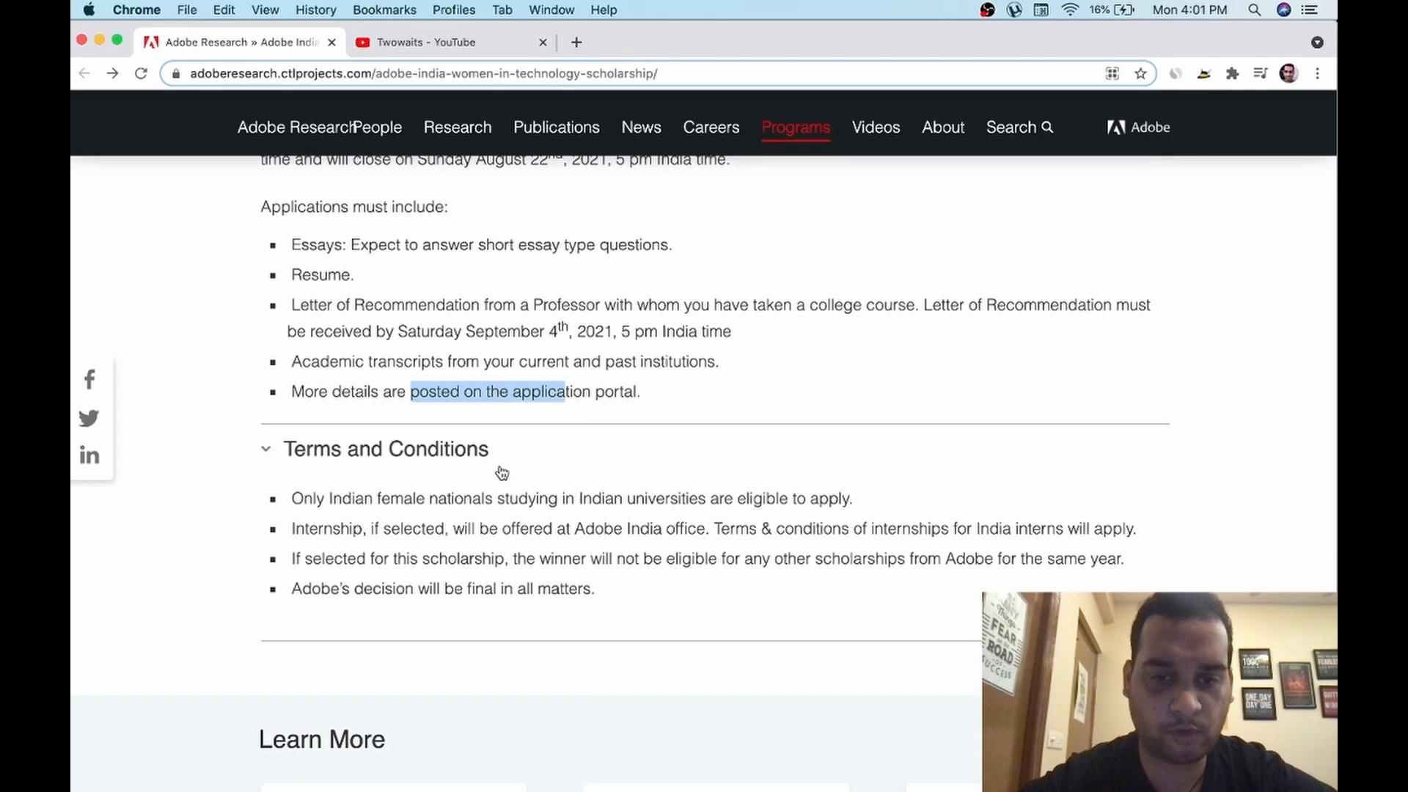
scroll(down, 3)
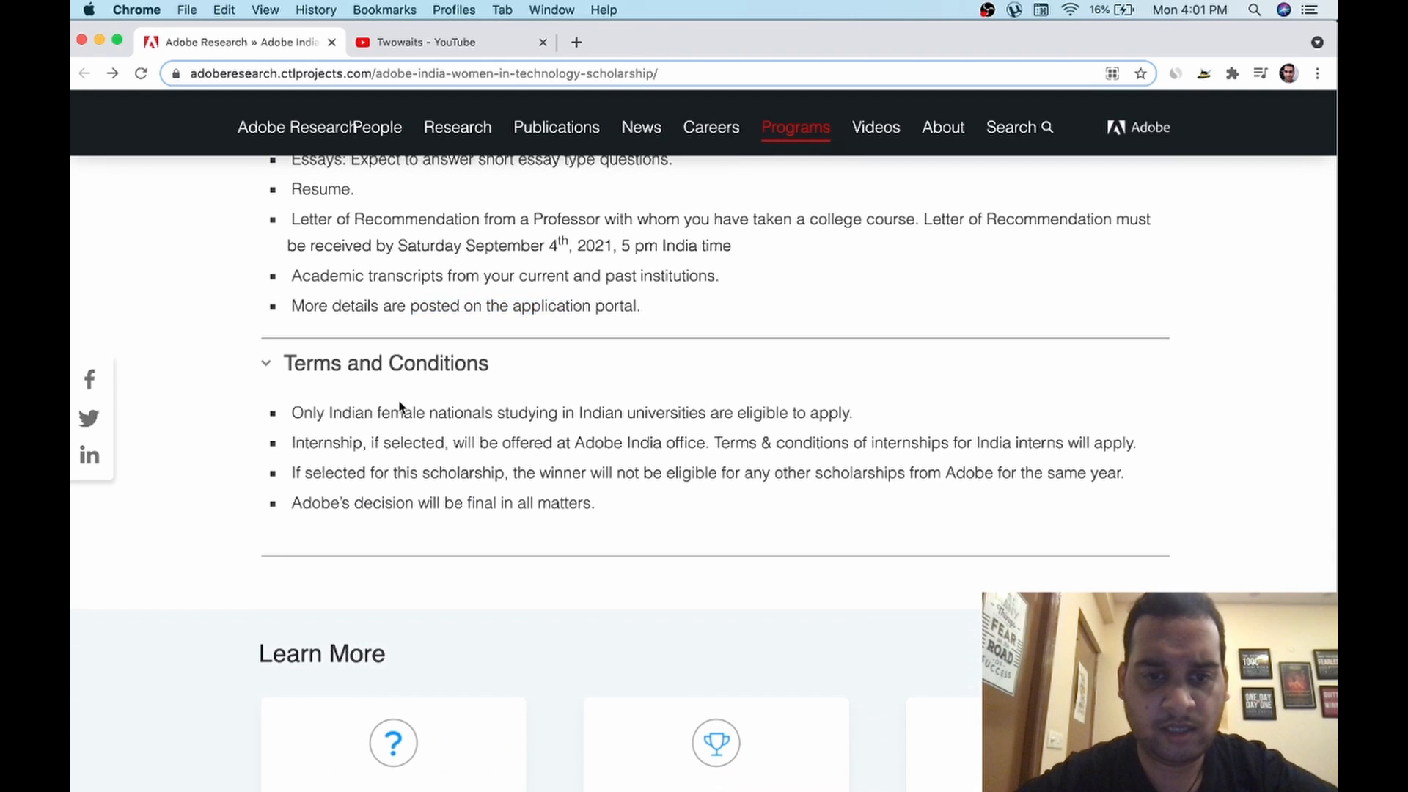
scroll(down, 3)
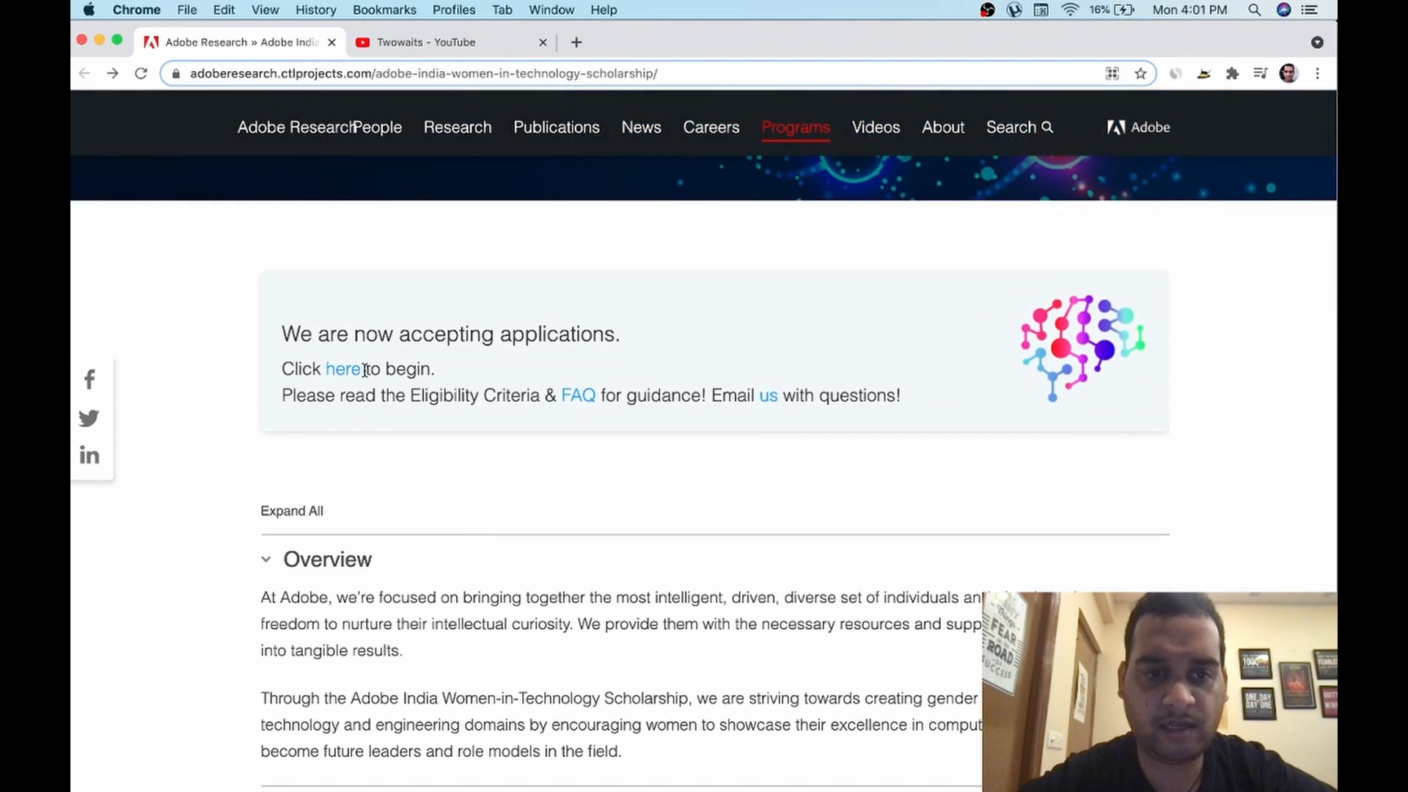
- Open the scholarship application form and highlight the paragraph about editing before the deadline
click(342, 368)
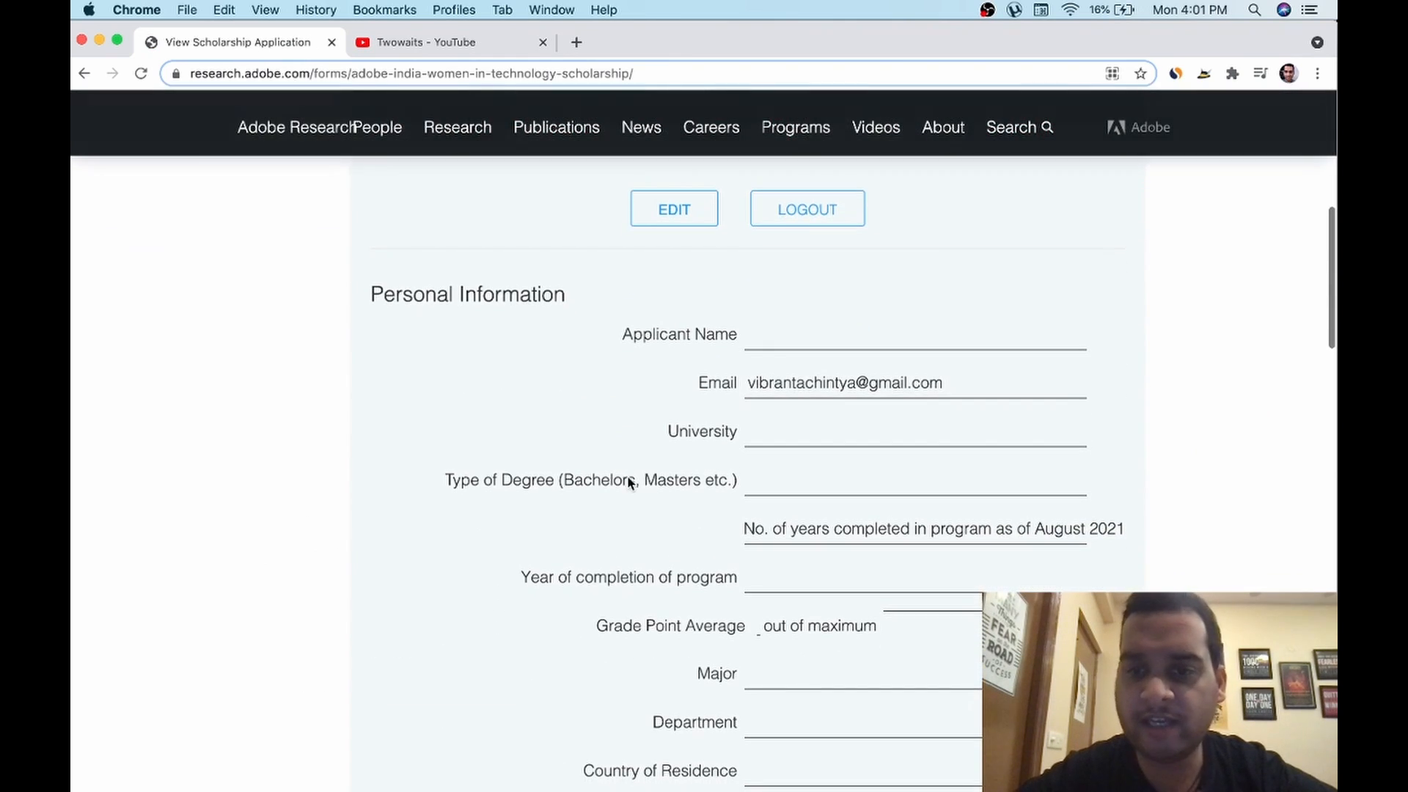
scroll(up, 3)
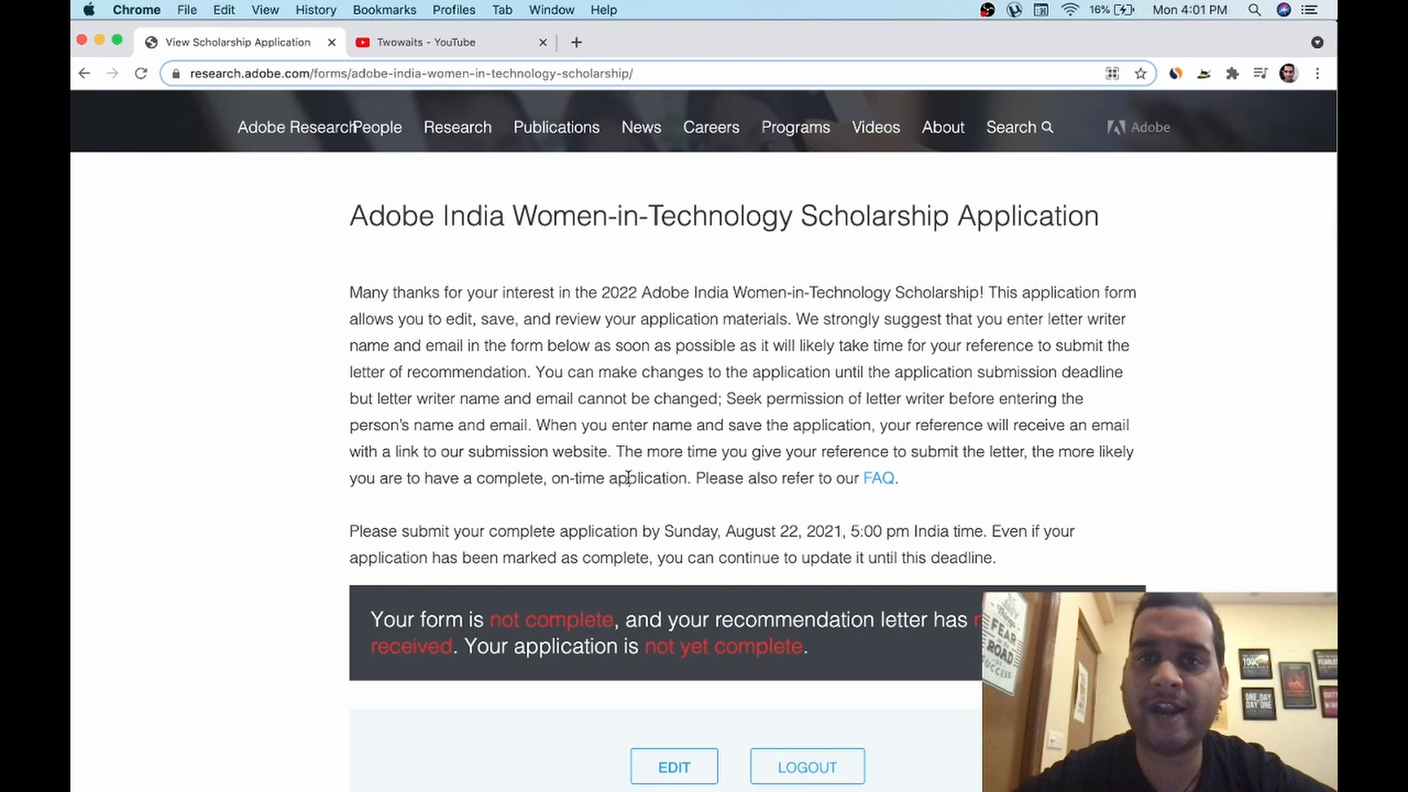
mouse_move(553, 390)
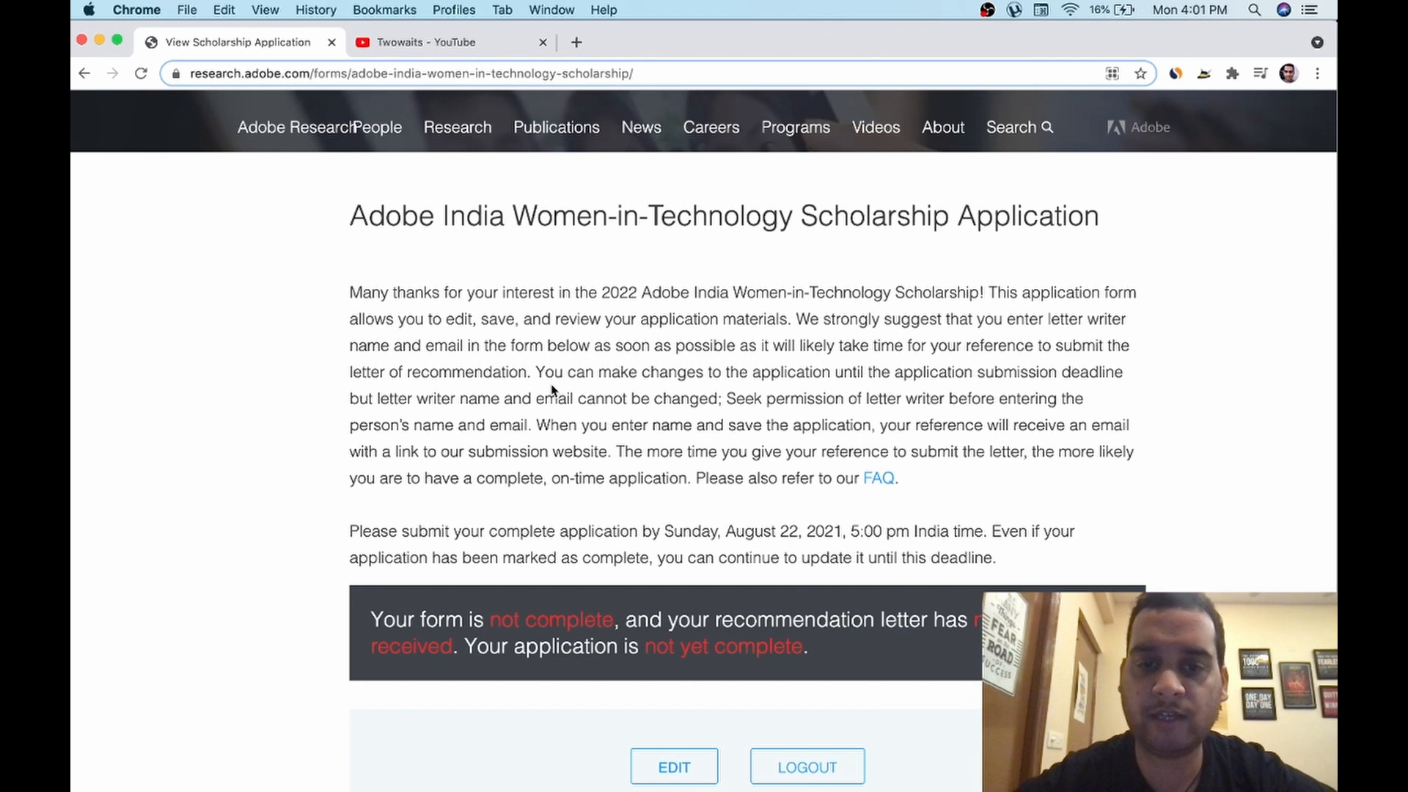
drag(535, 371, 894, 478)
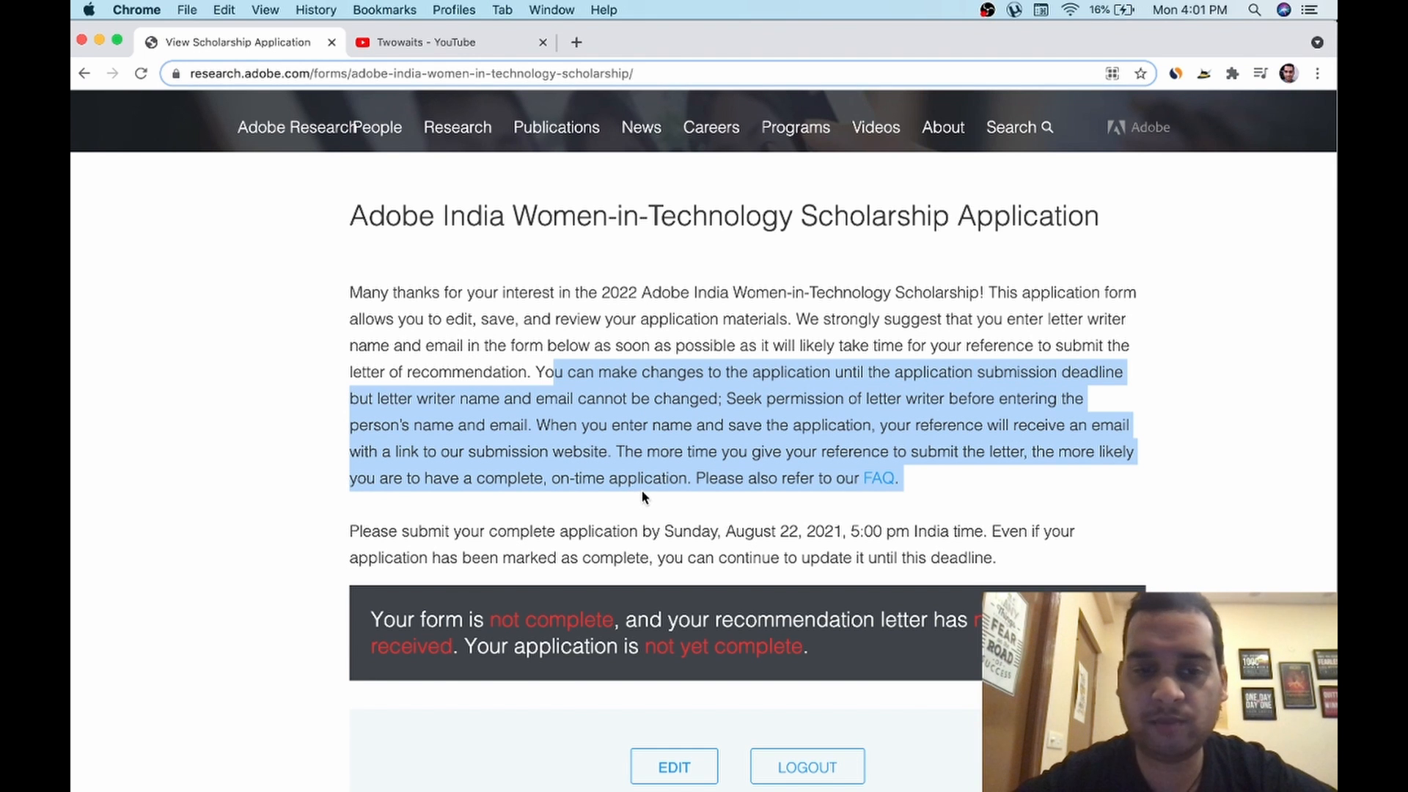
scroll(down, 3)
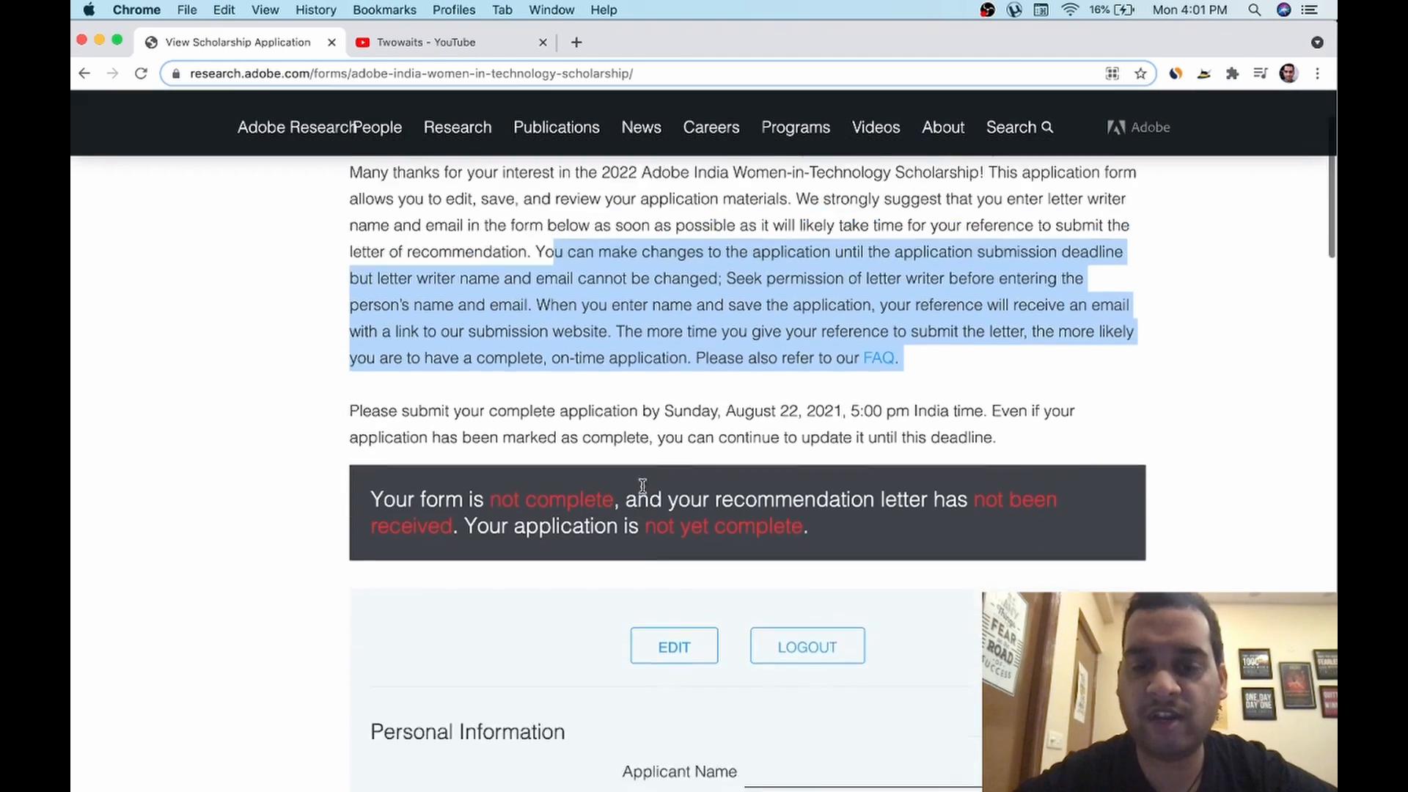
scroll(down, 3)
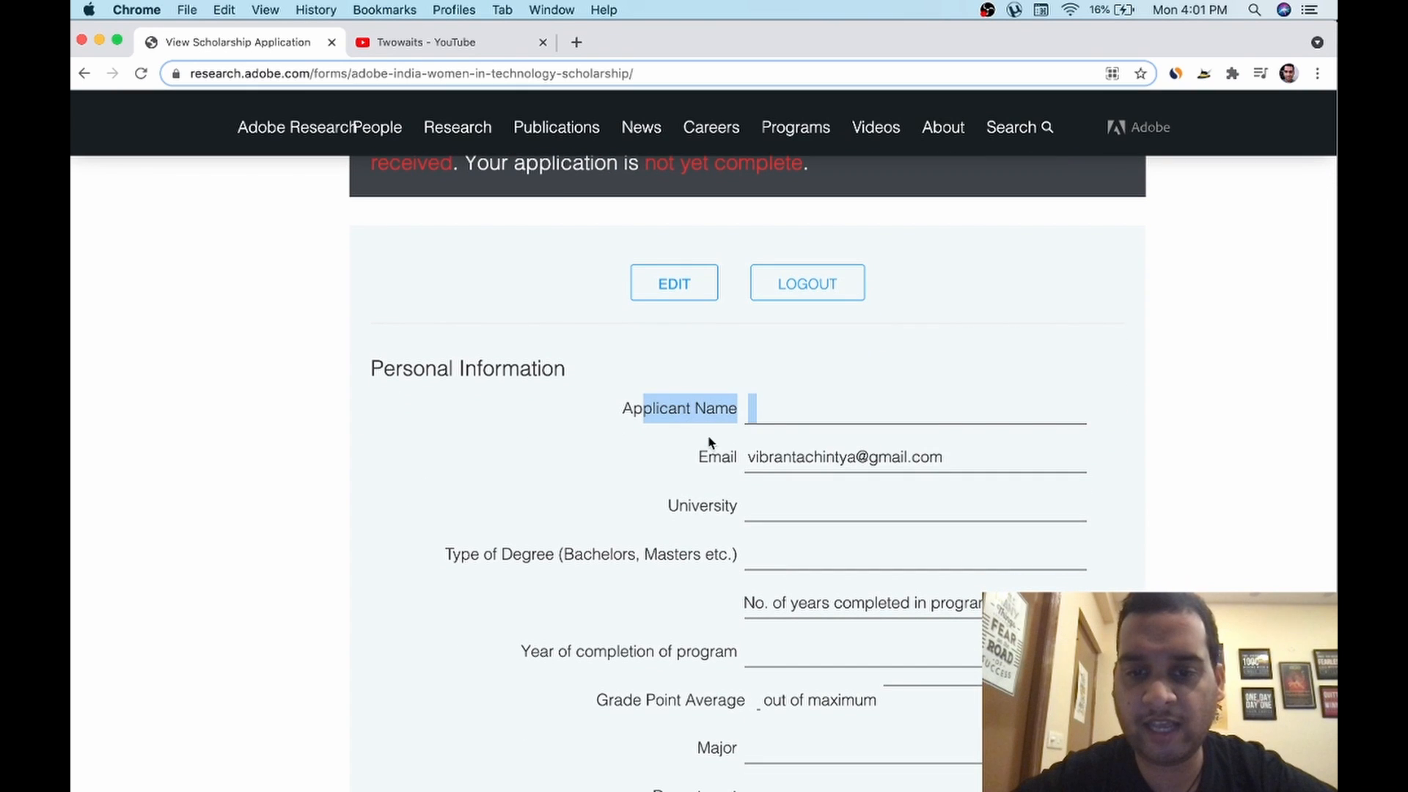
- Review the personal information and files sections and highlight the data share consent statement
scroll(down, 3)
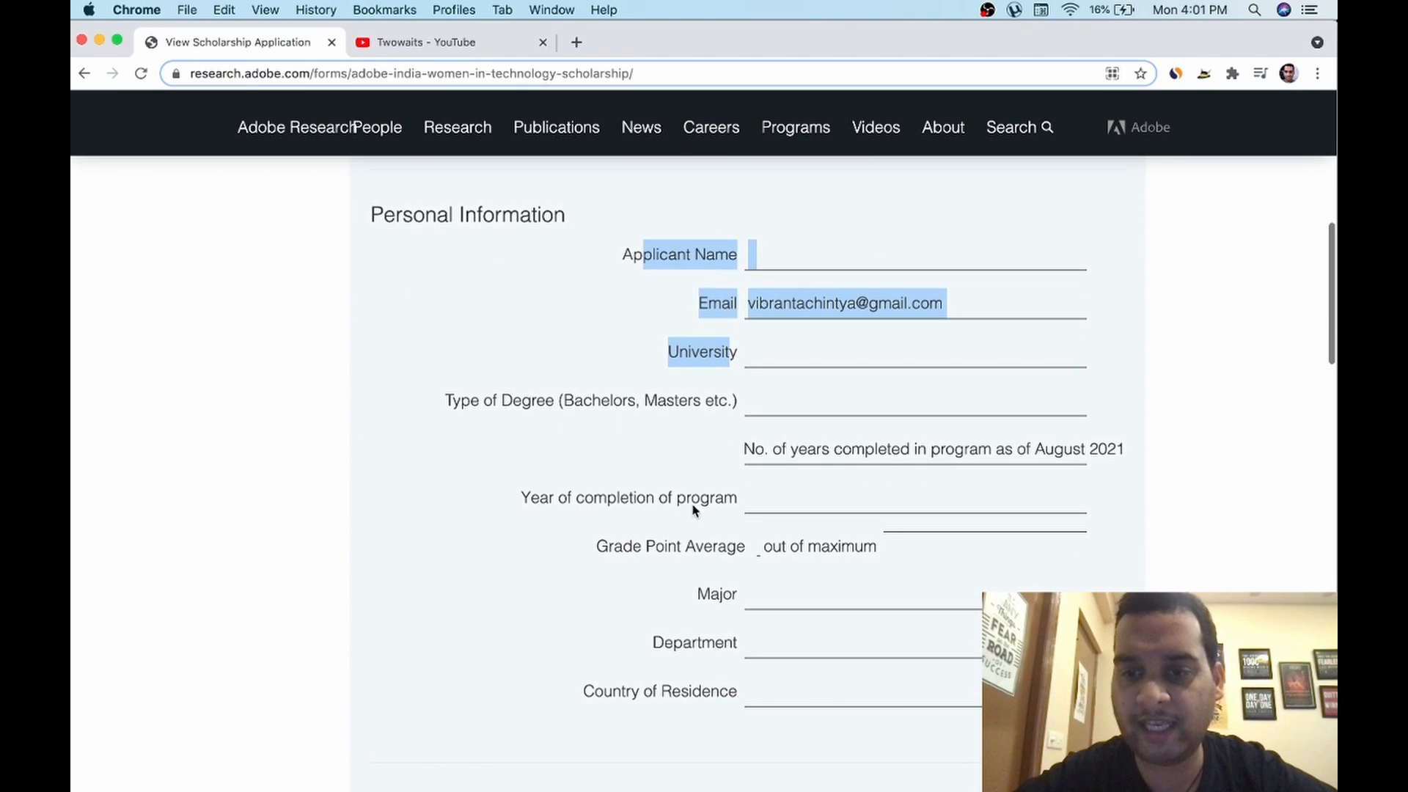
scroll(down, 3)
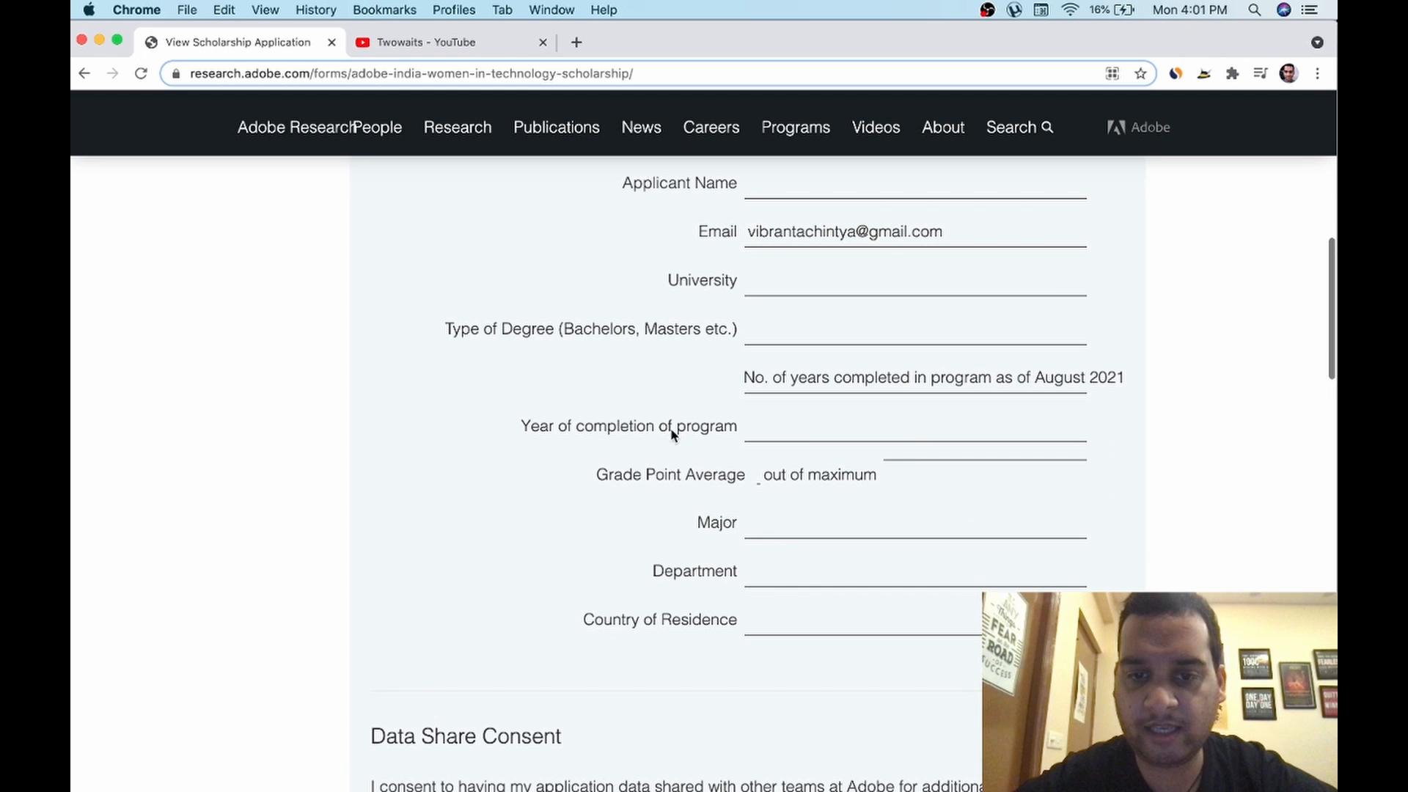
mouse_move(716, 581)
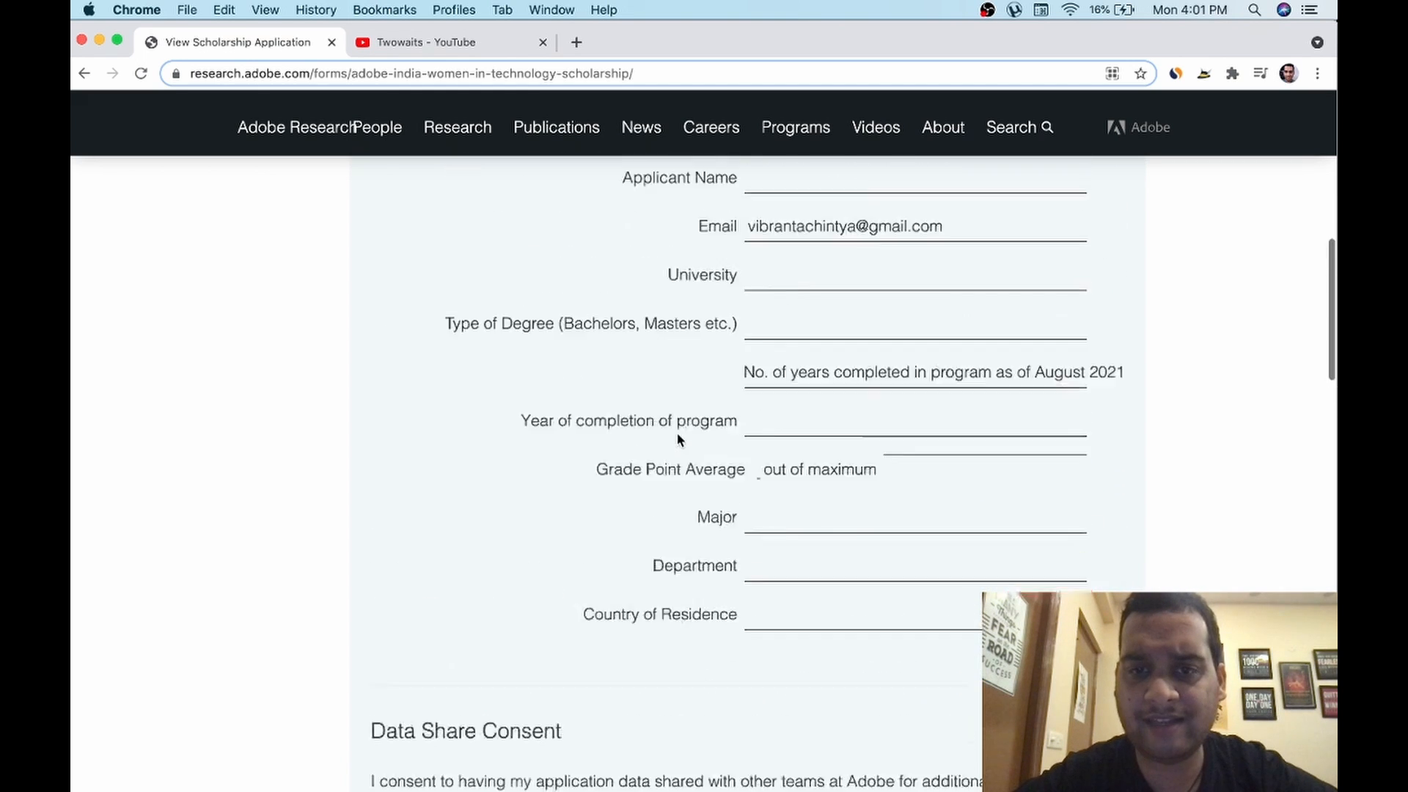
scroll(down, 3)
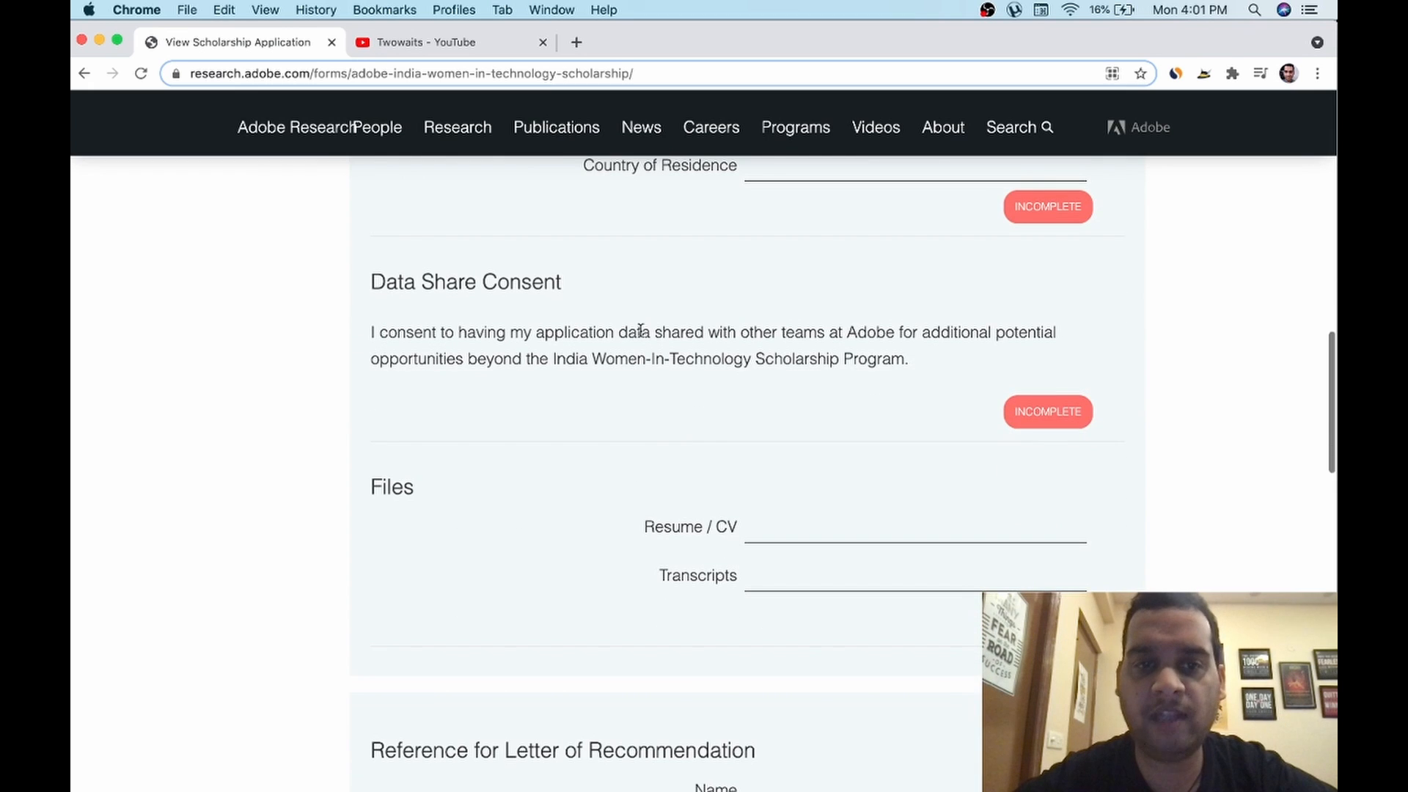
drag(638, 333, 907, 358)
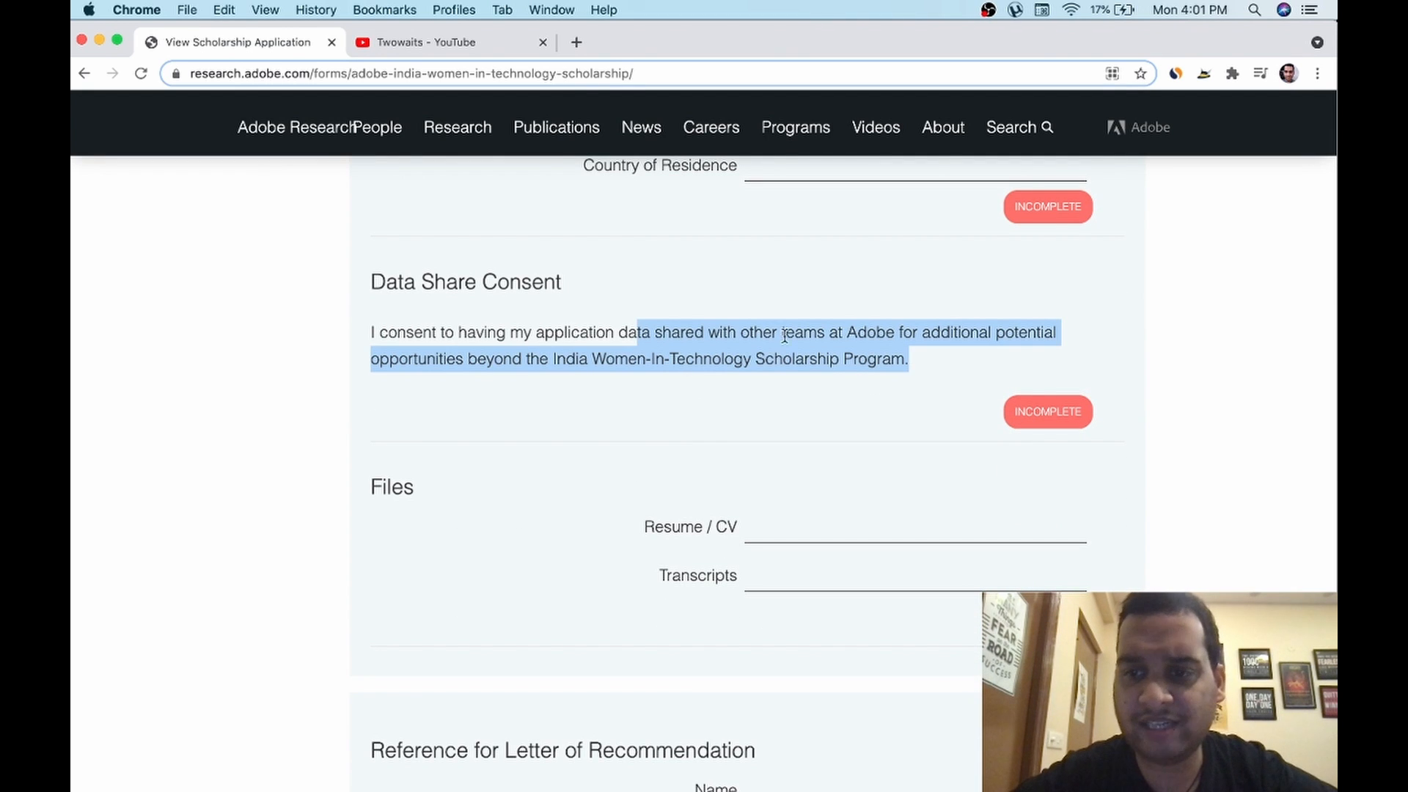
scroll(down, 3)
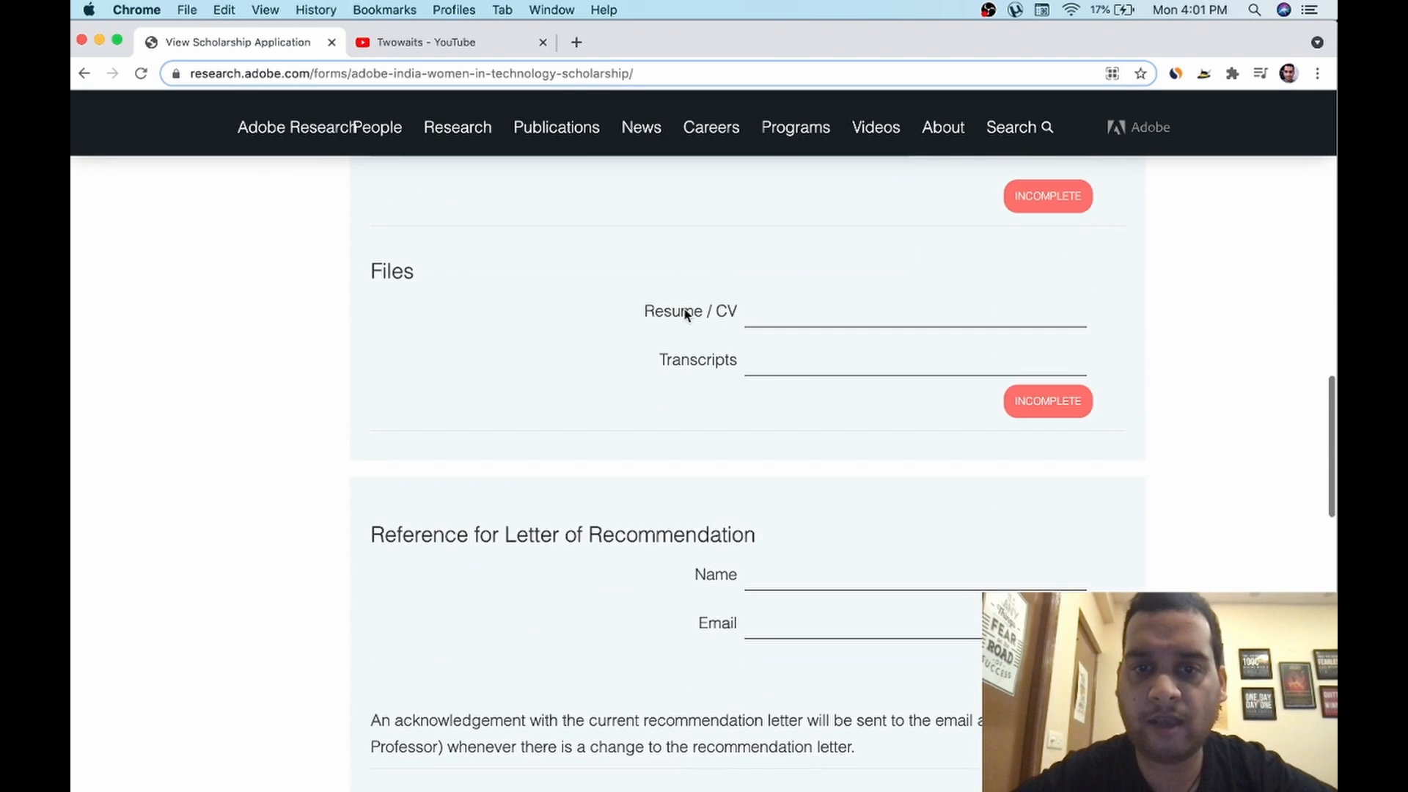
mouse_move(708, 330)
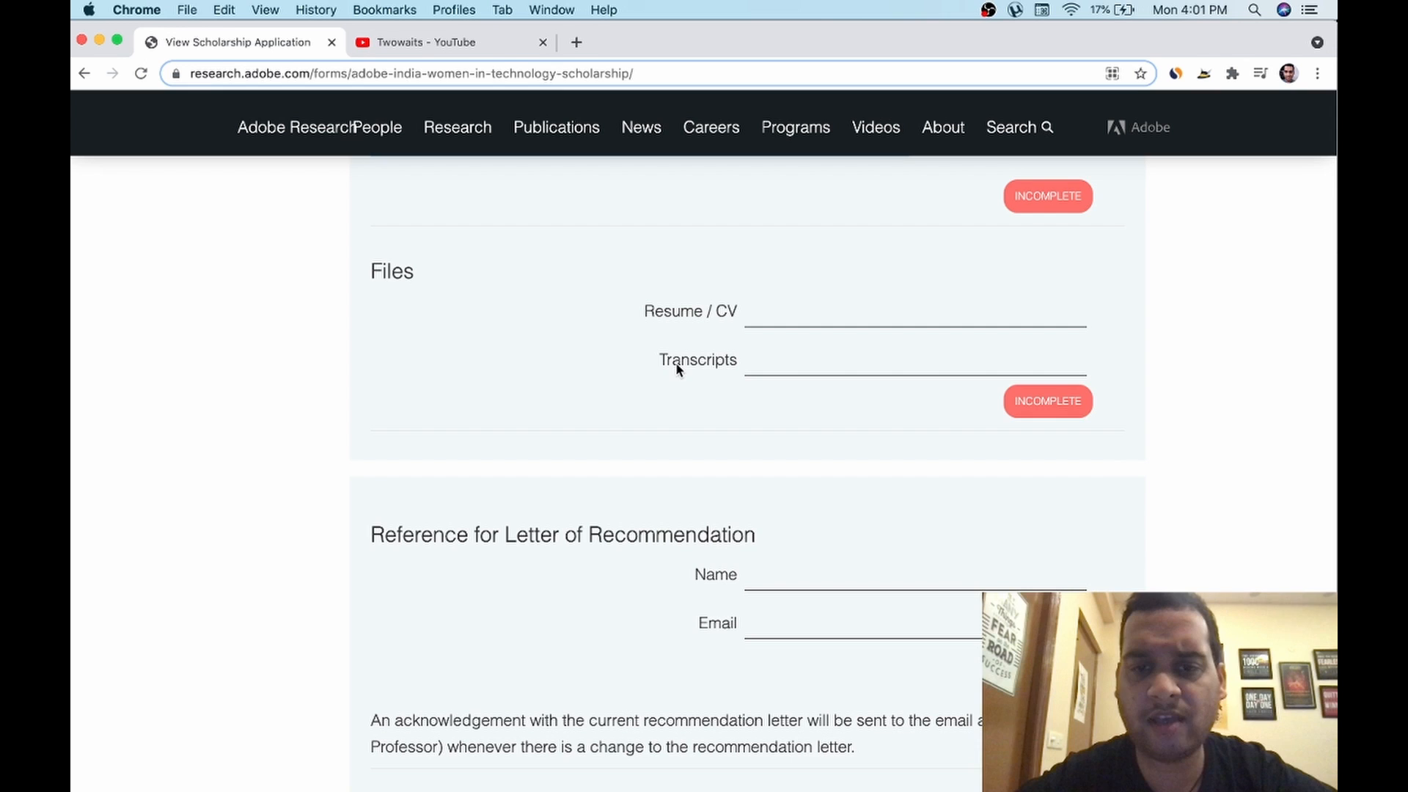
scroll(down, 3)
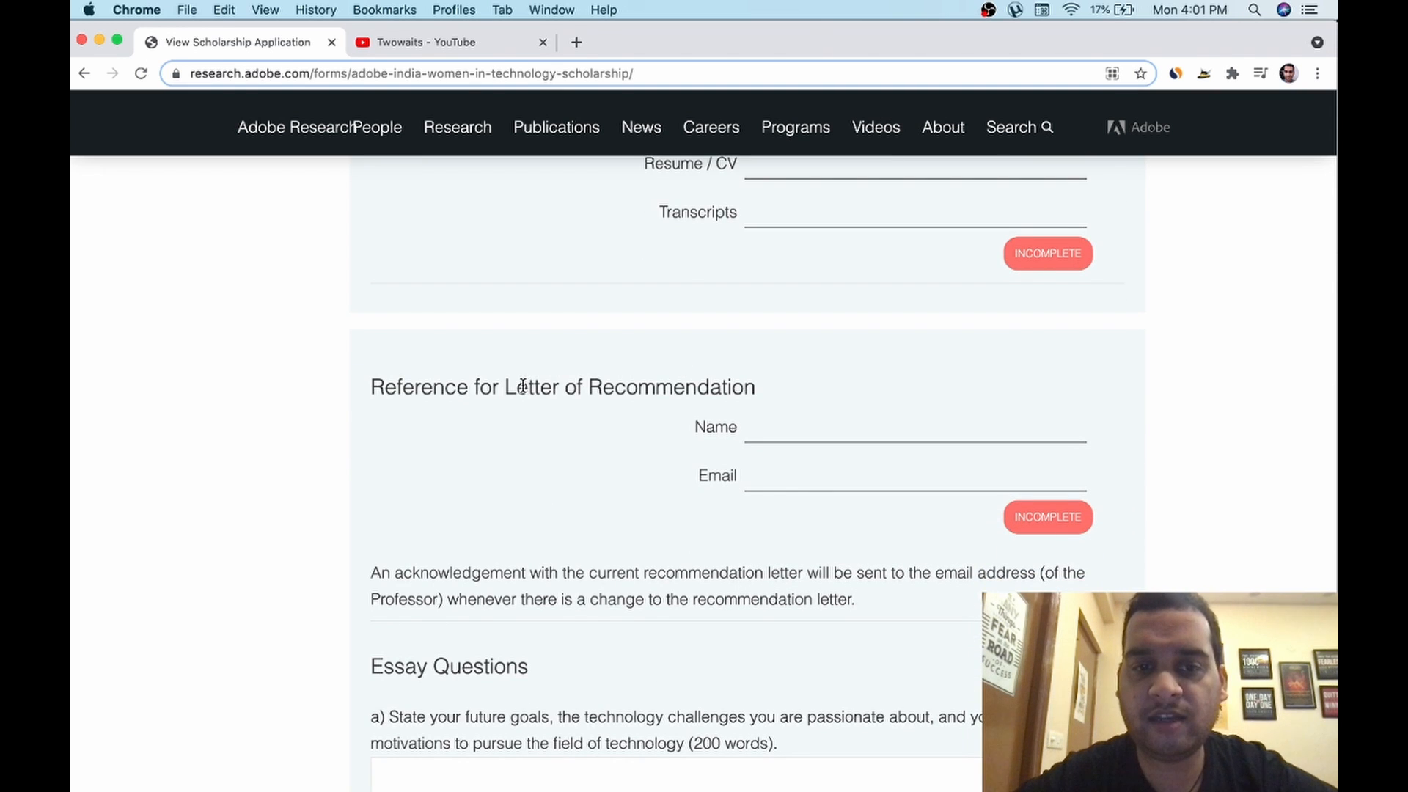
drag(516, 385, 626, 394)
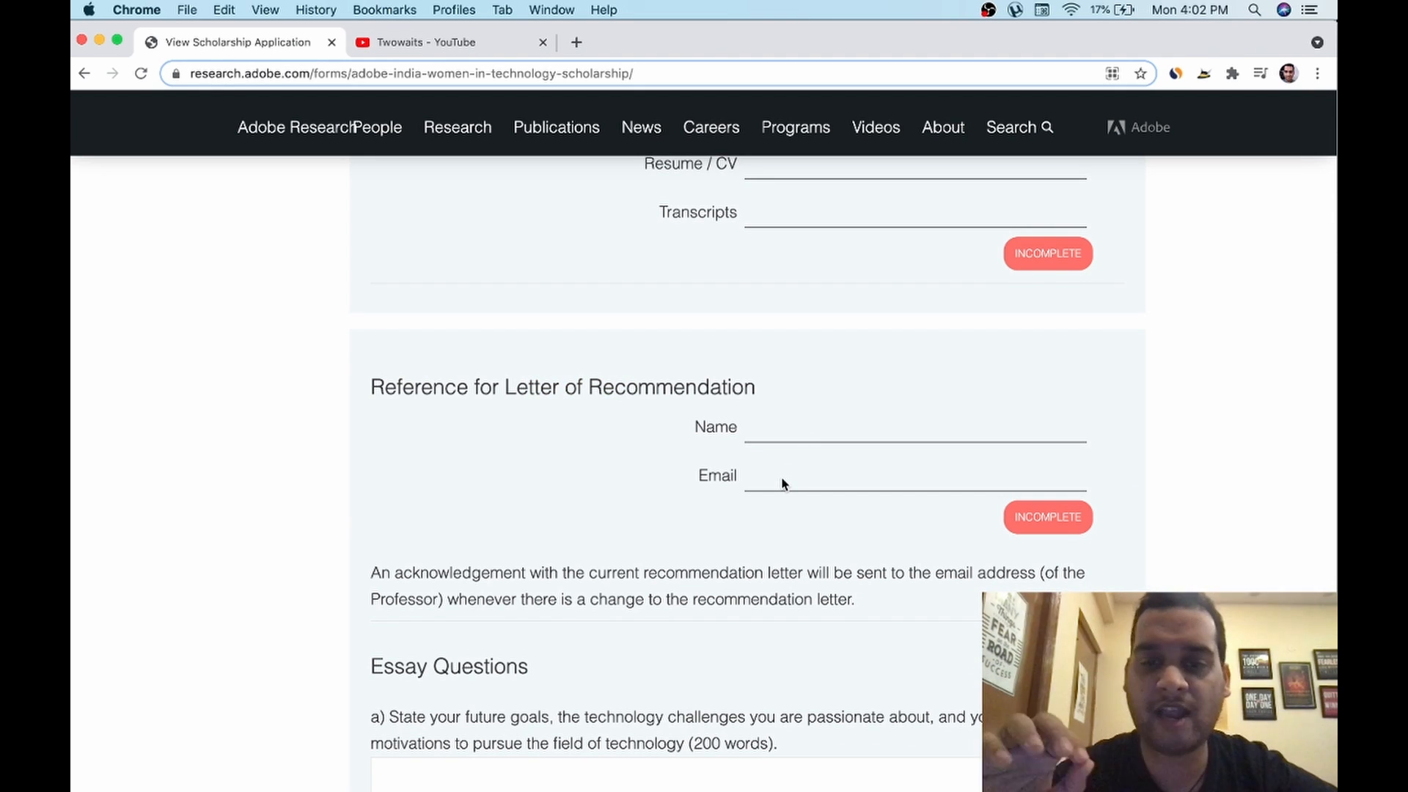
mouse_move(756, 425)
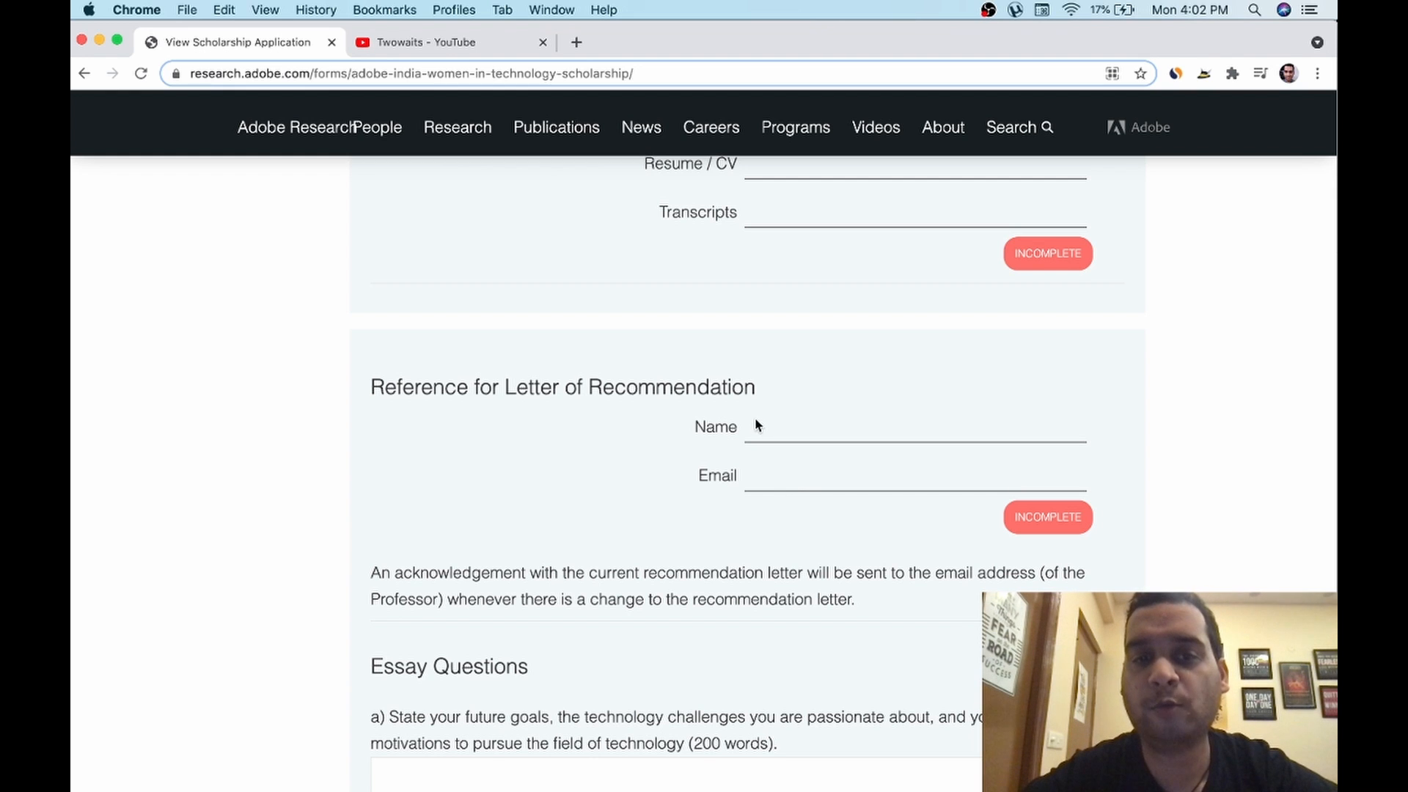
scroll(down, 3)
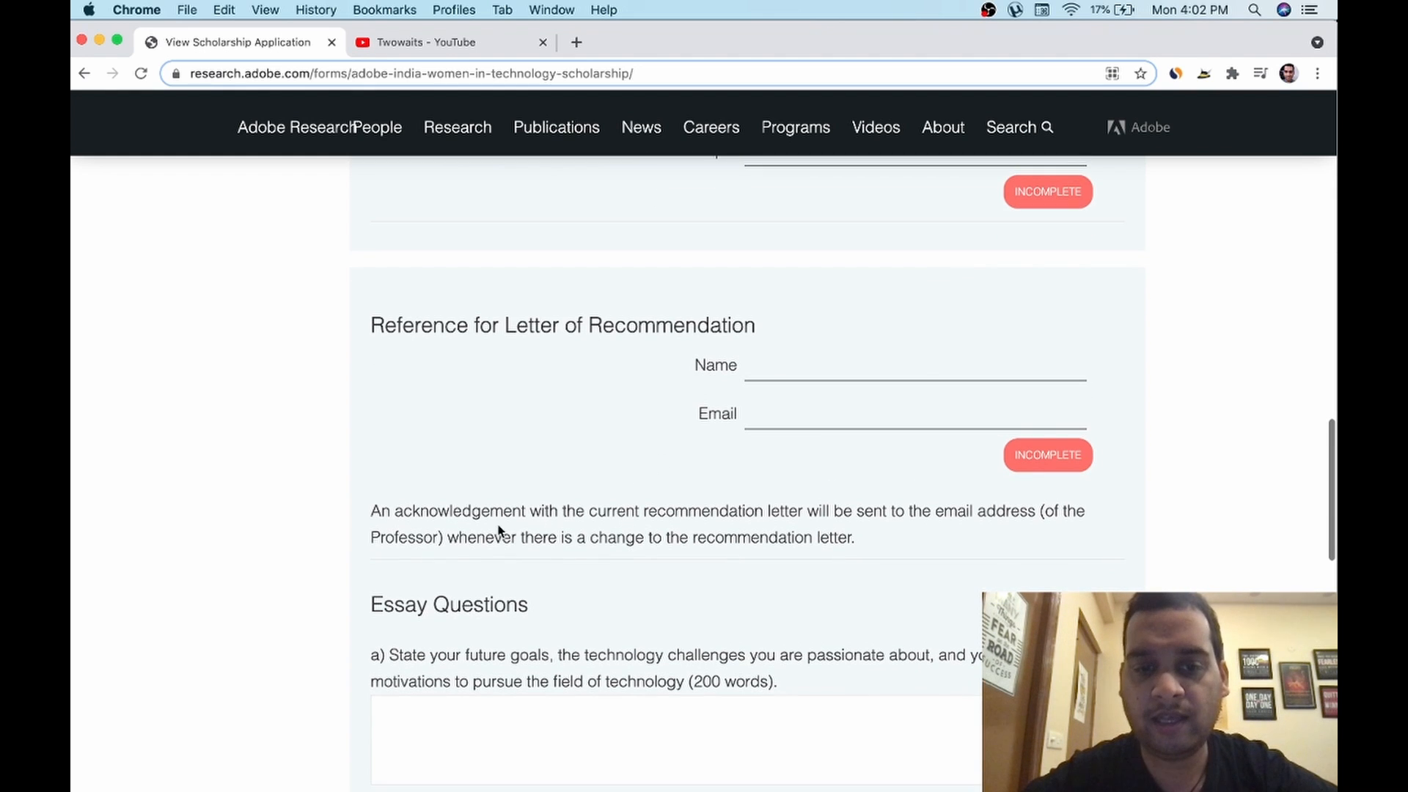
drag(481, 510, 579, 537)
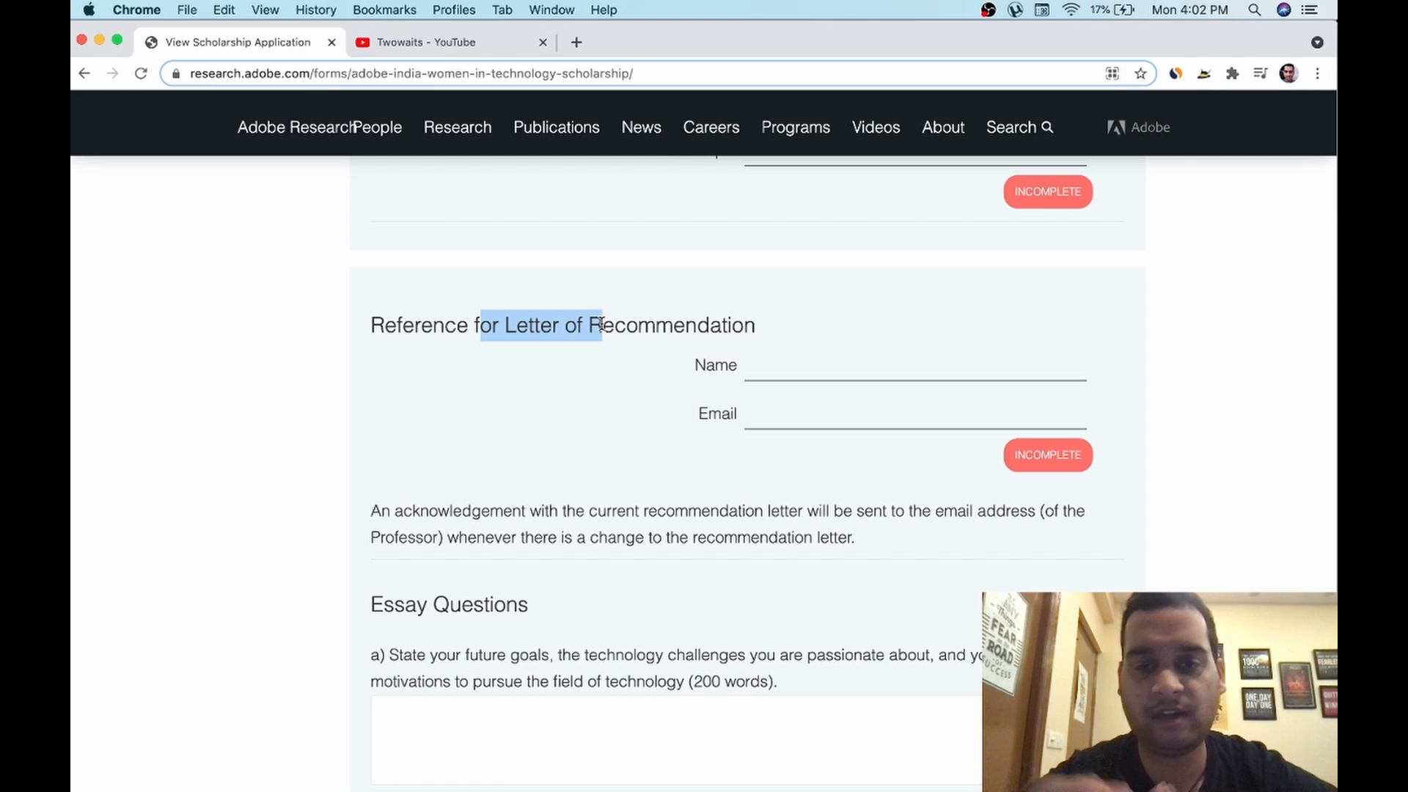
scroll(down, 3)
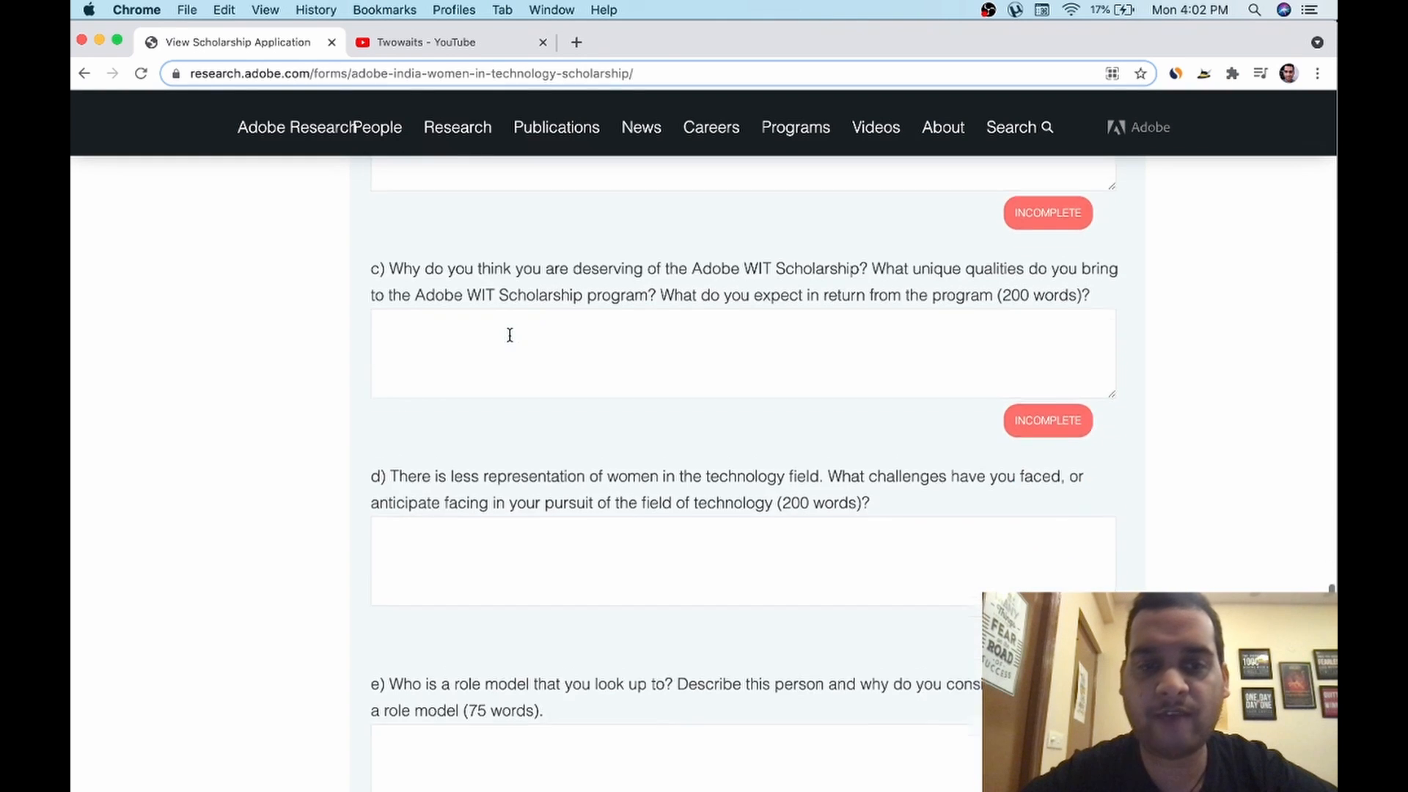
scroll(up, 3)
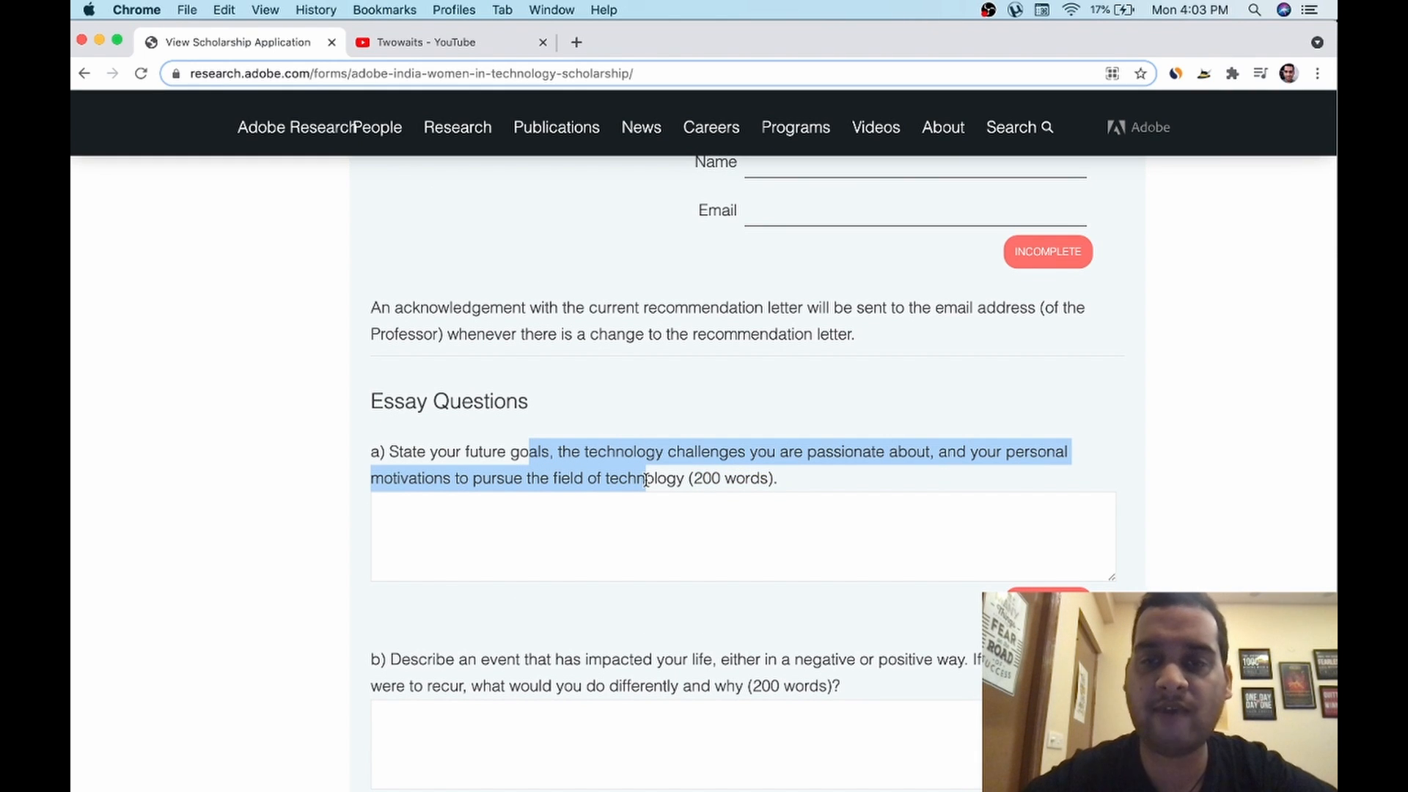
scroll(down, 3)
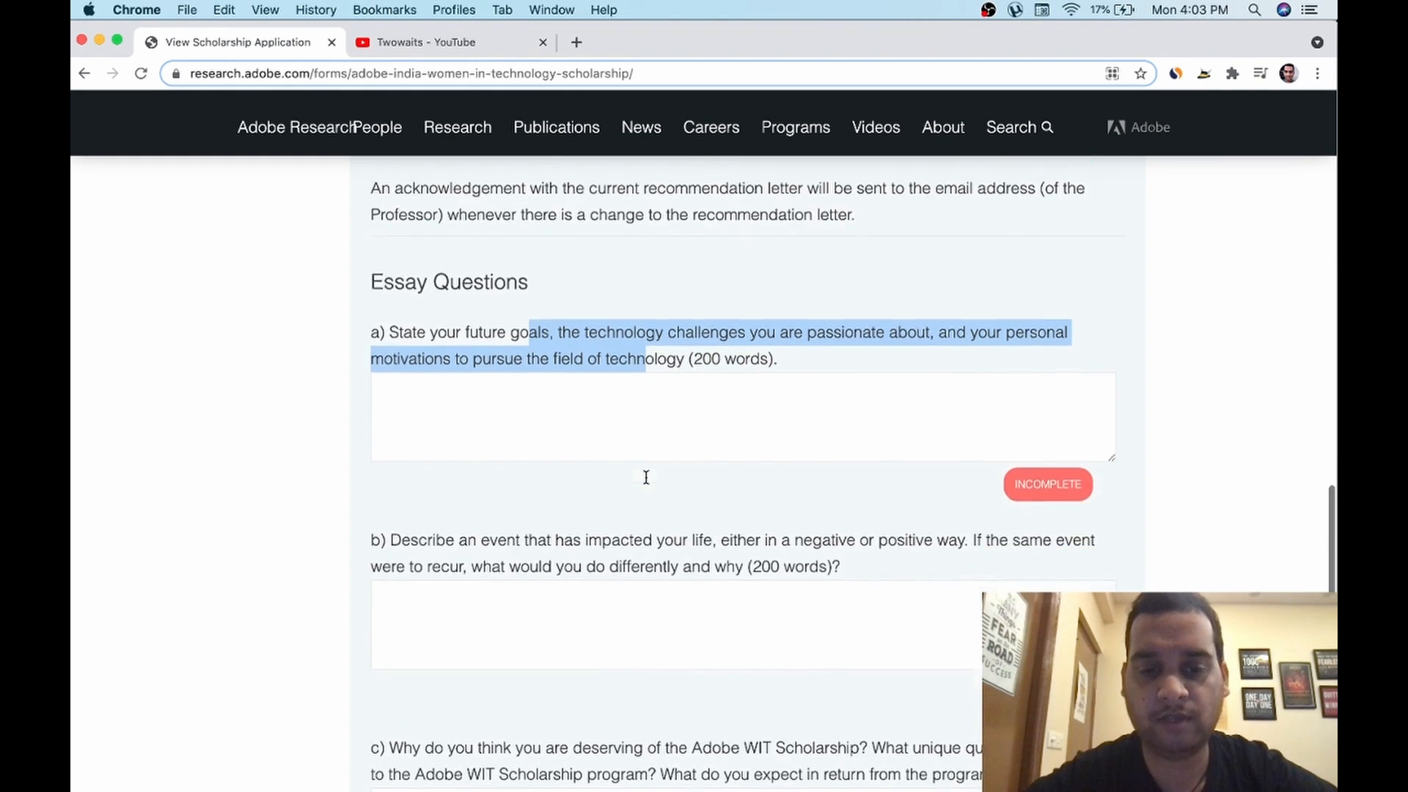
scroll(down, 3)
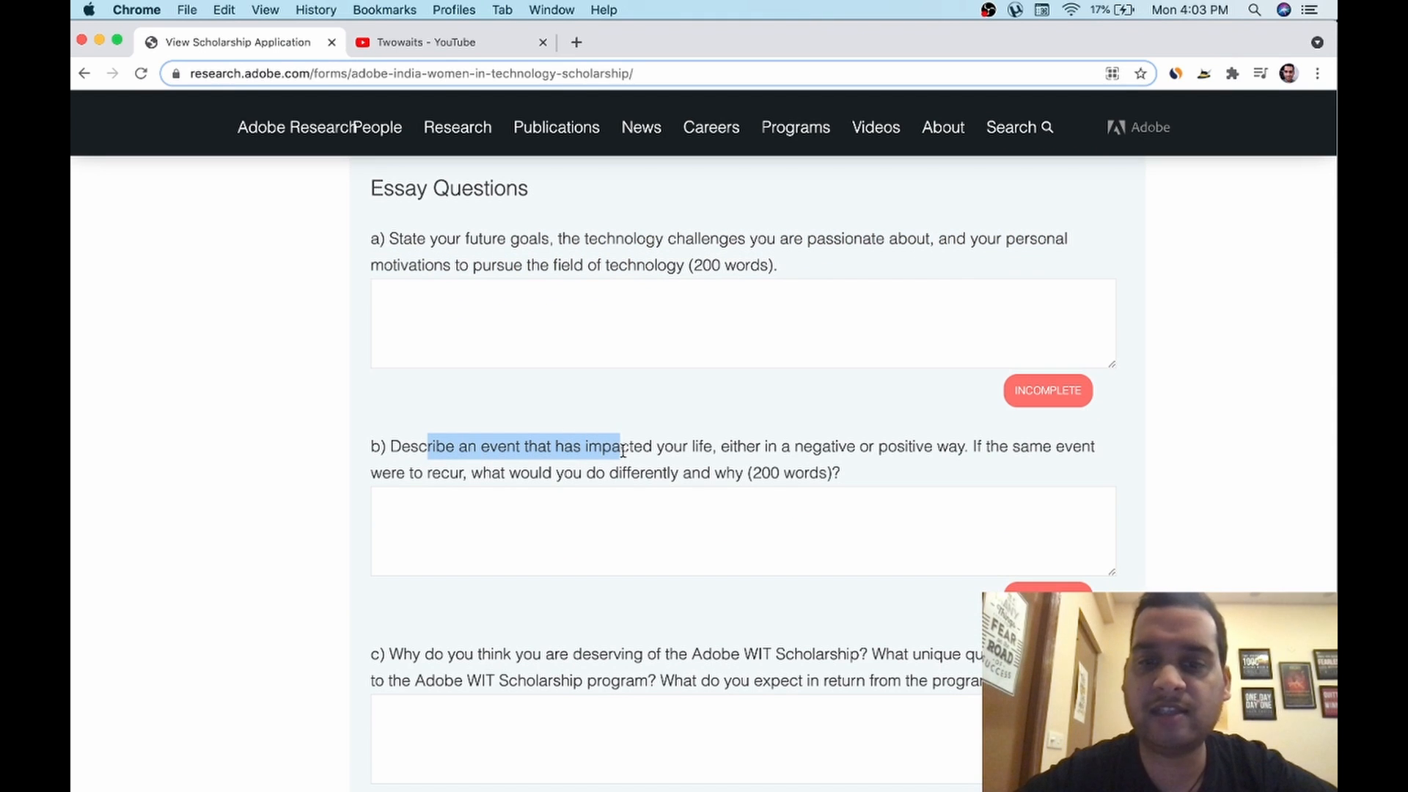
click(750, 446)
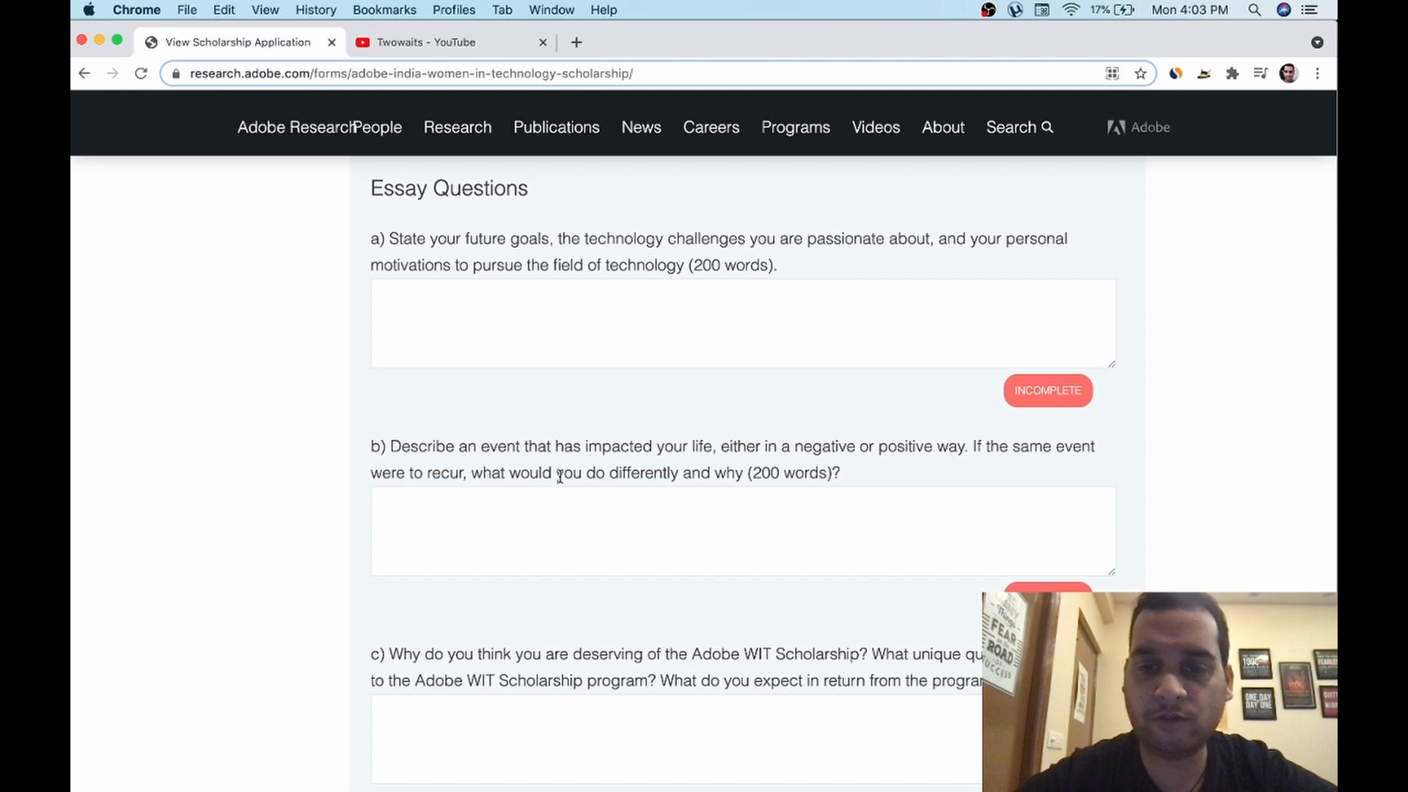
drag(563, 446, 618, 473)
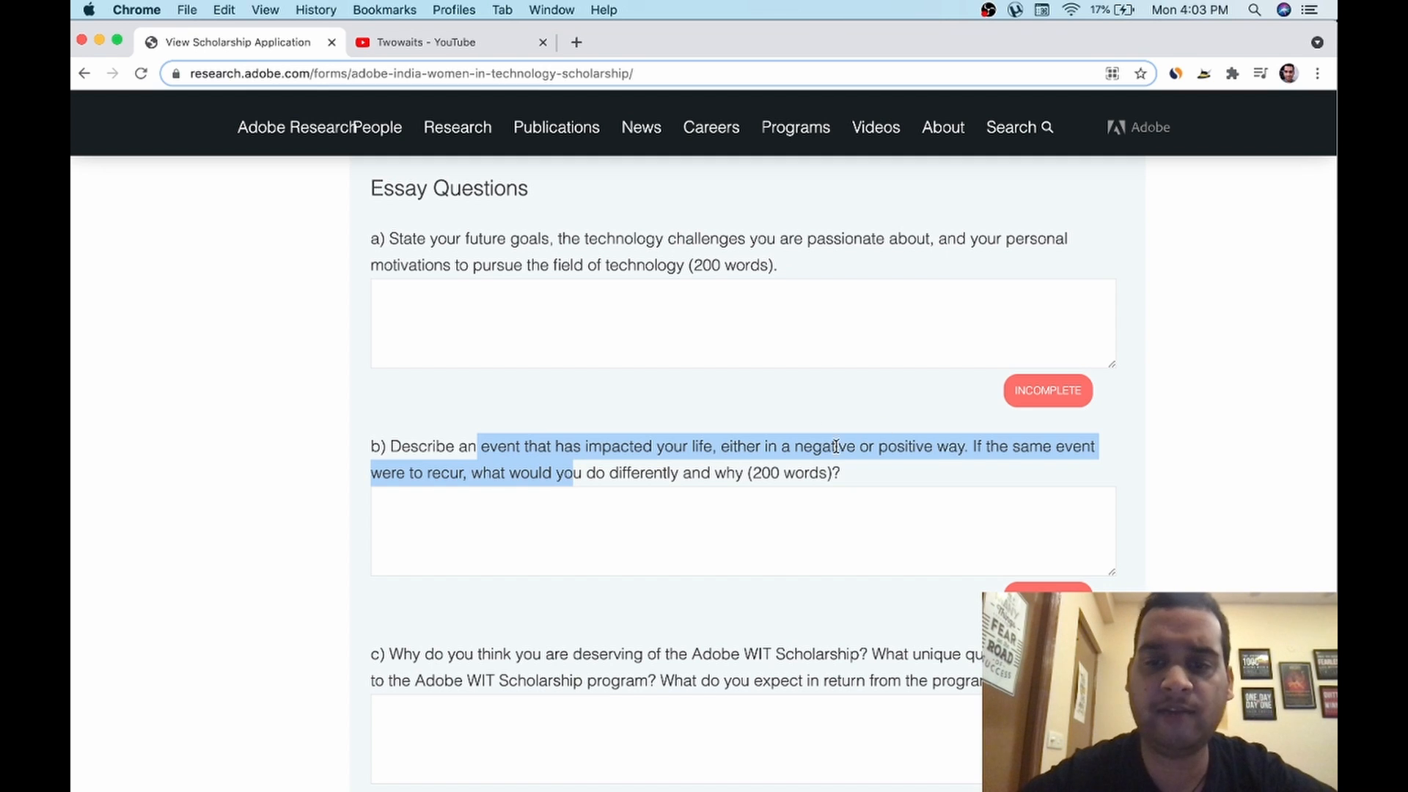
click(743, 446)
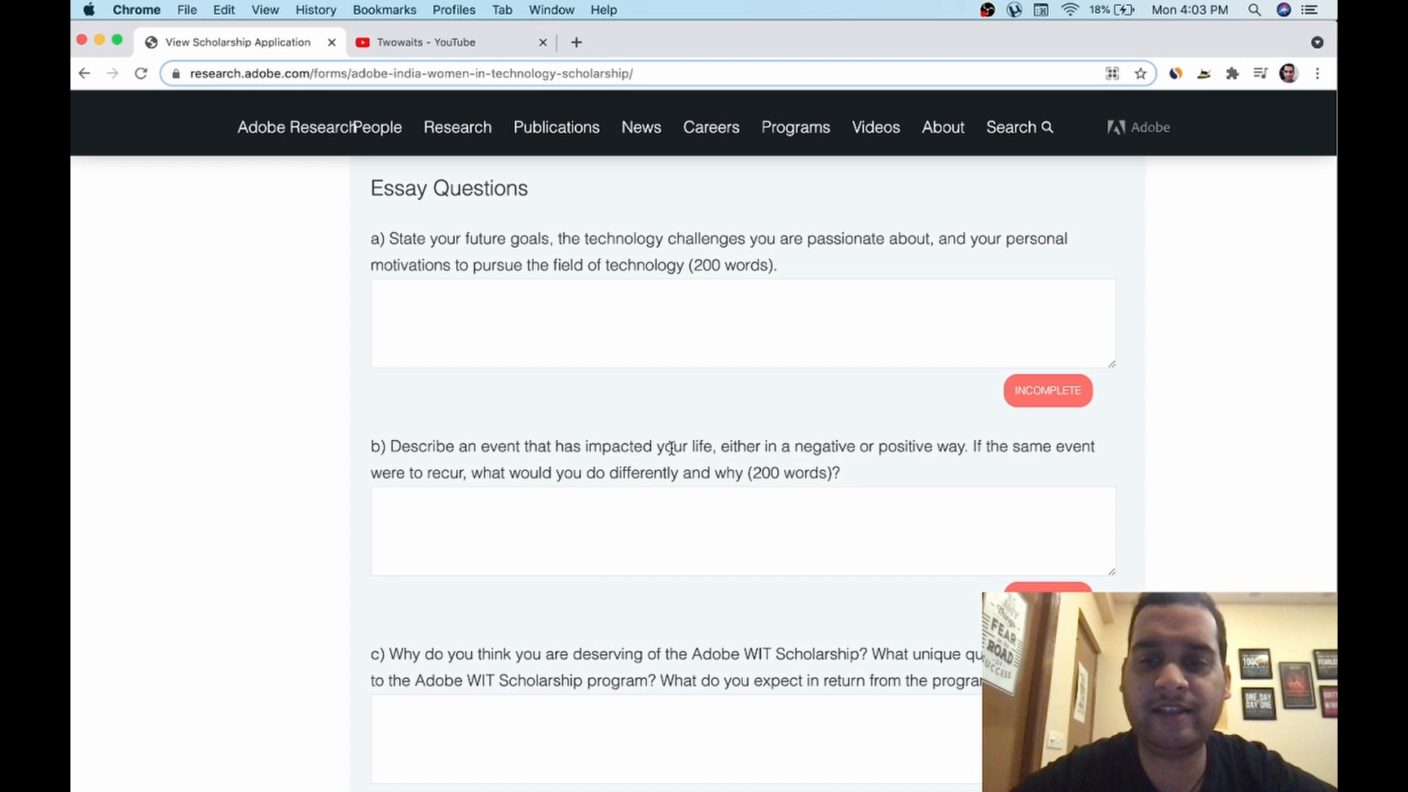
drag(669, 446, 809, 446)
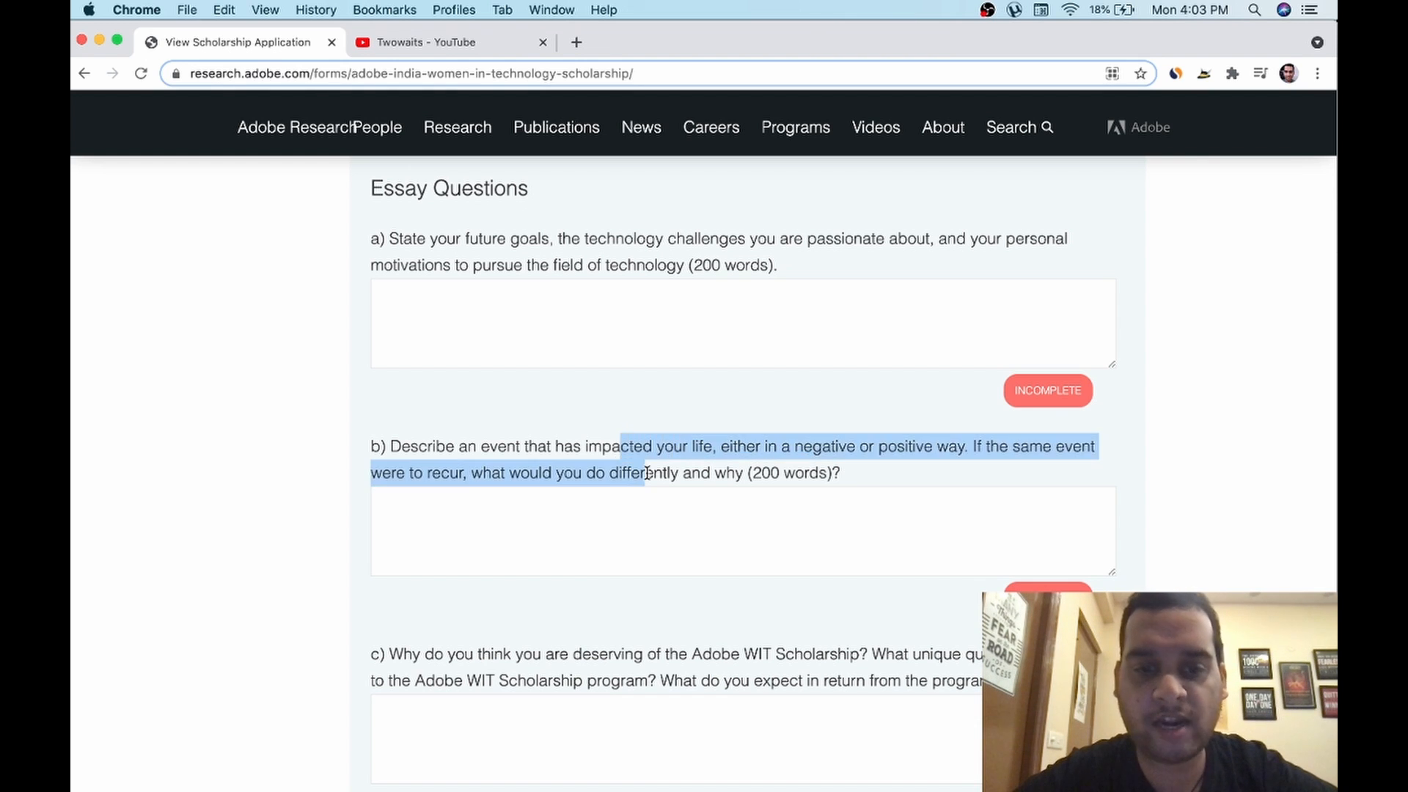
click(741, 529)
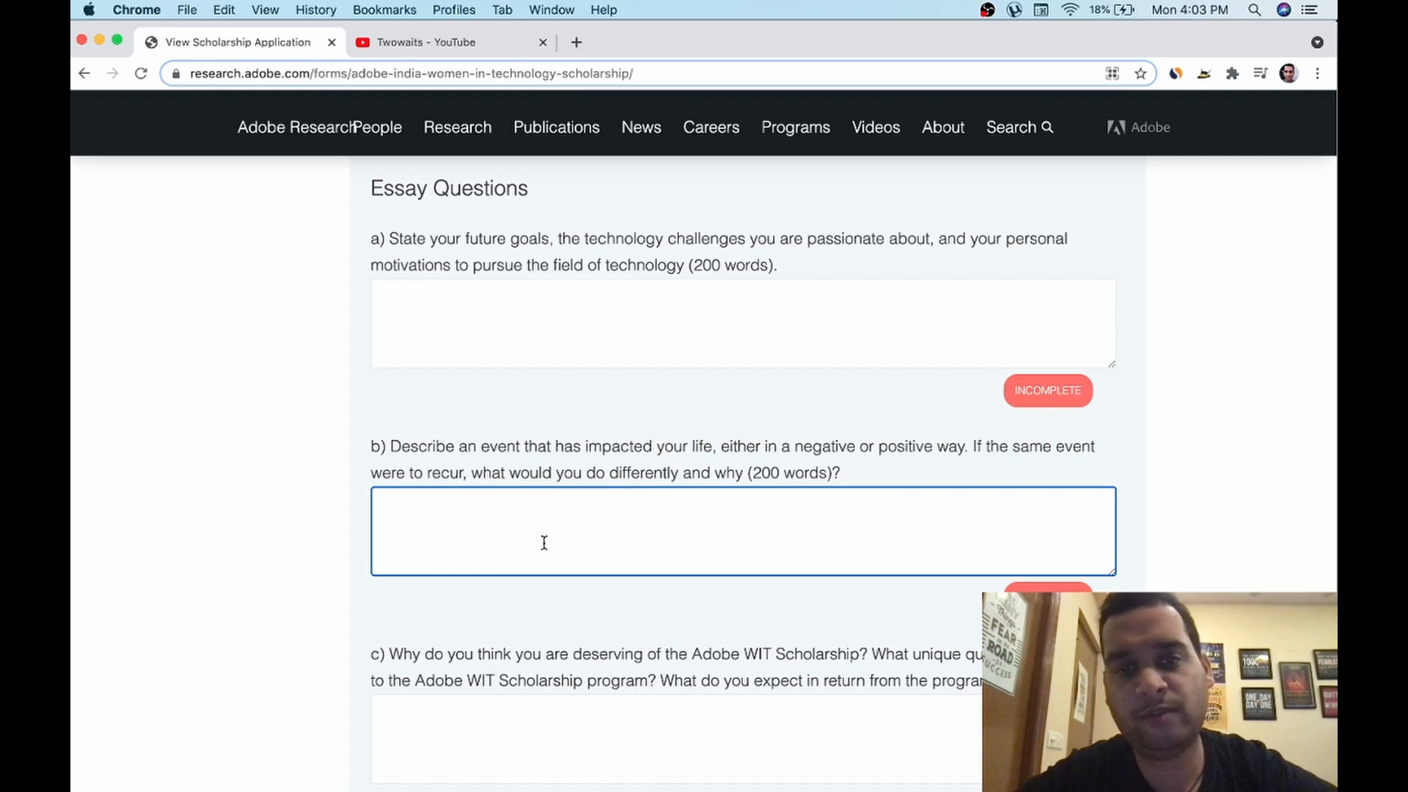
scroll(down, 3)
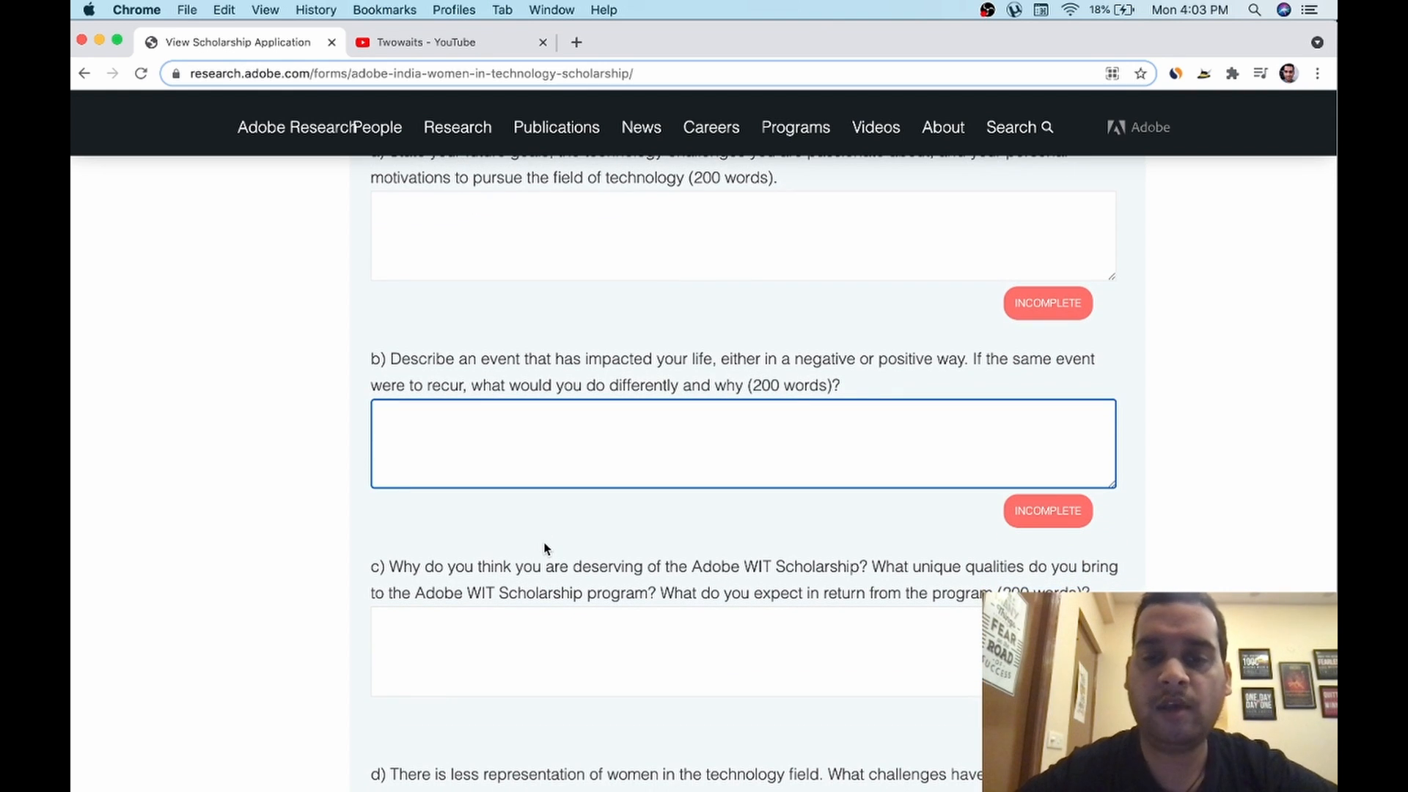
scroll(down, 3)
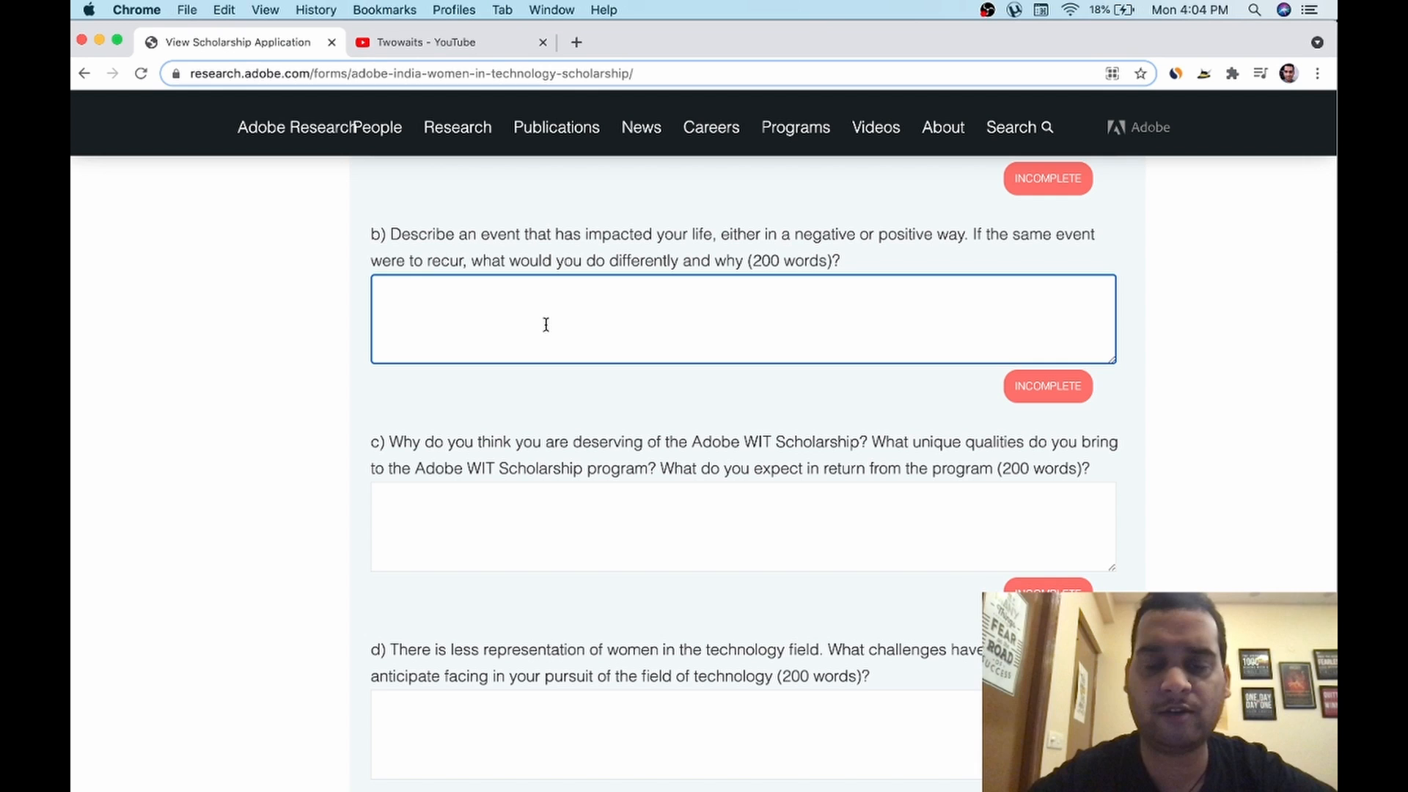
scroll(down, 3)
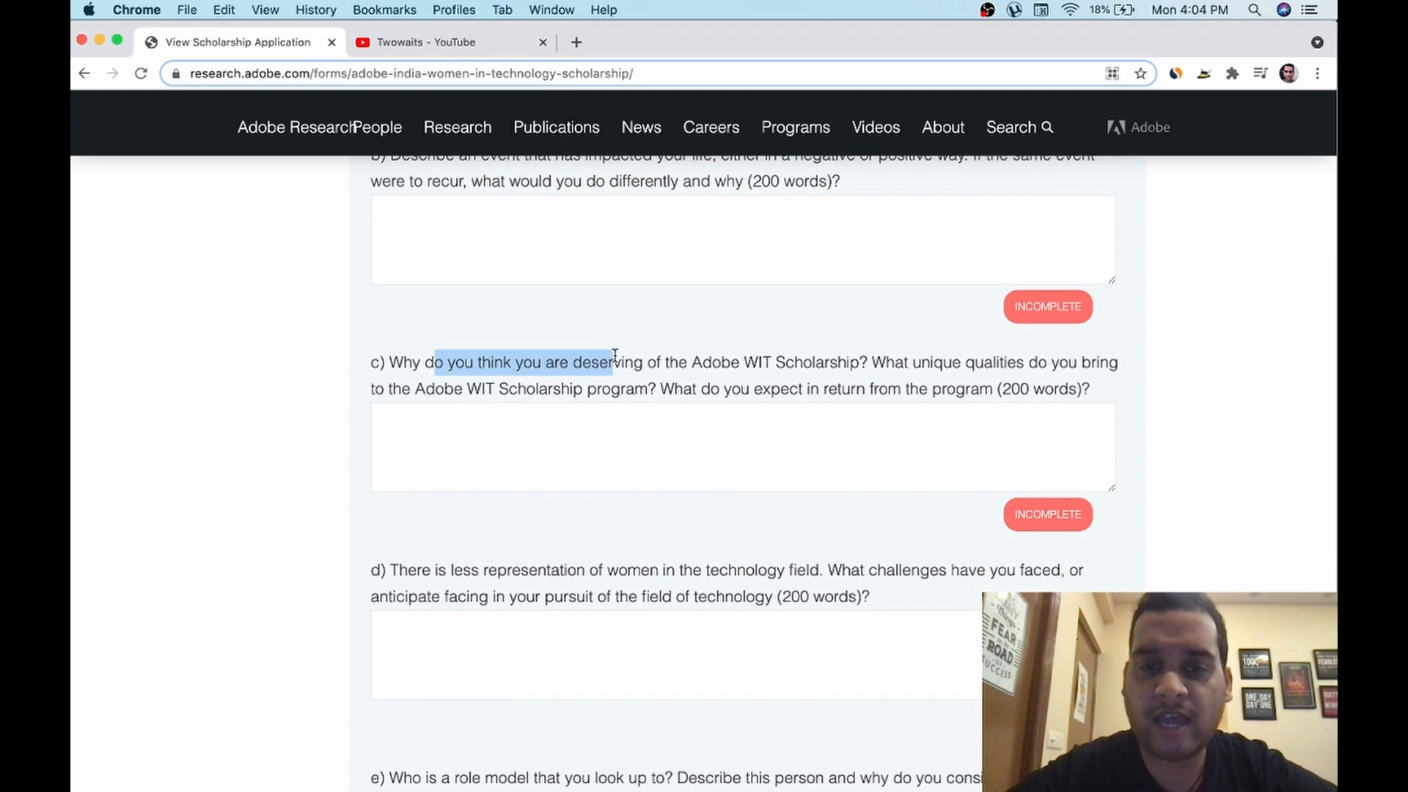
click(701, 367)
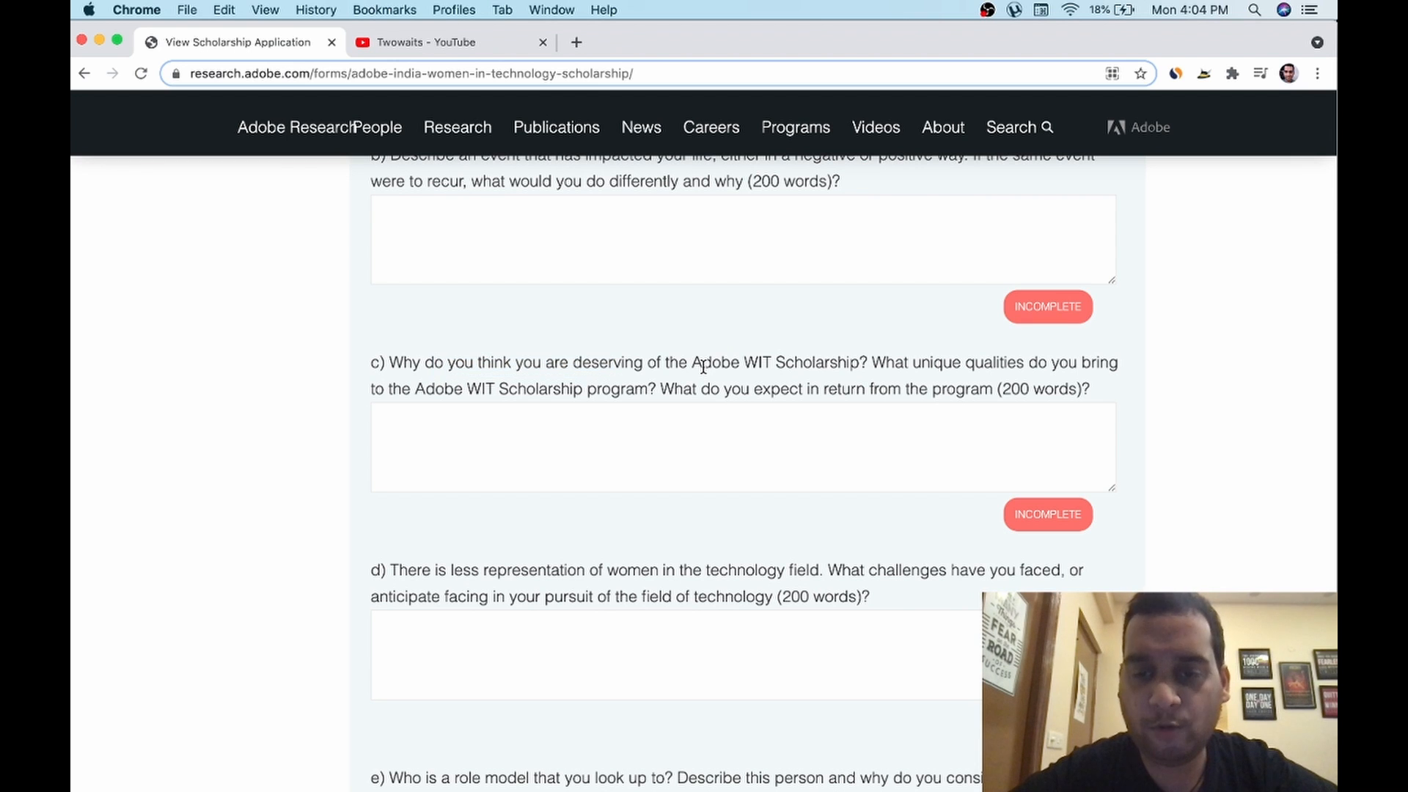
drag(702, 362, 846, 362)
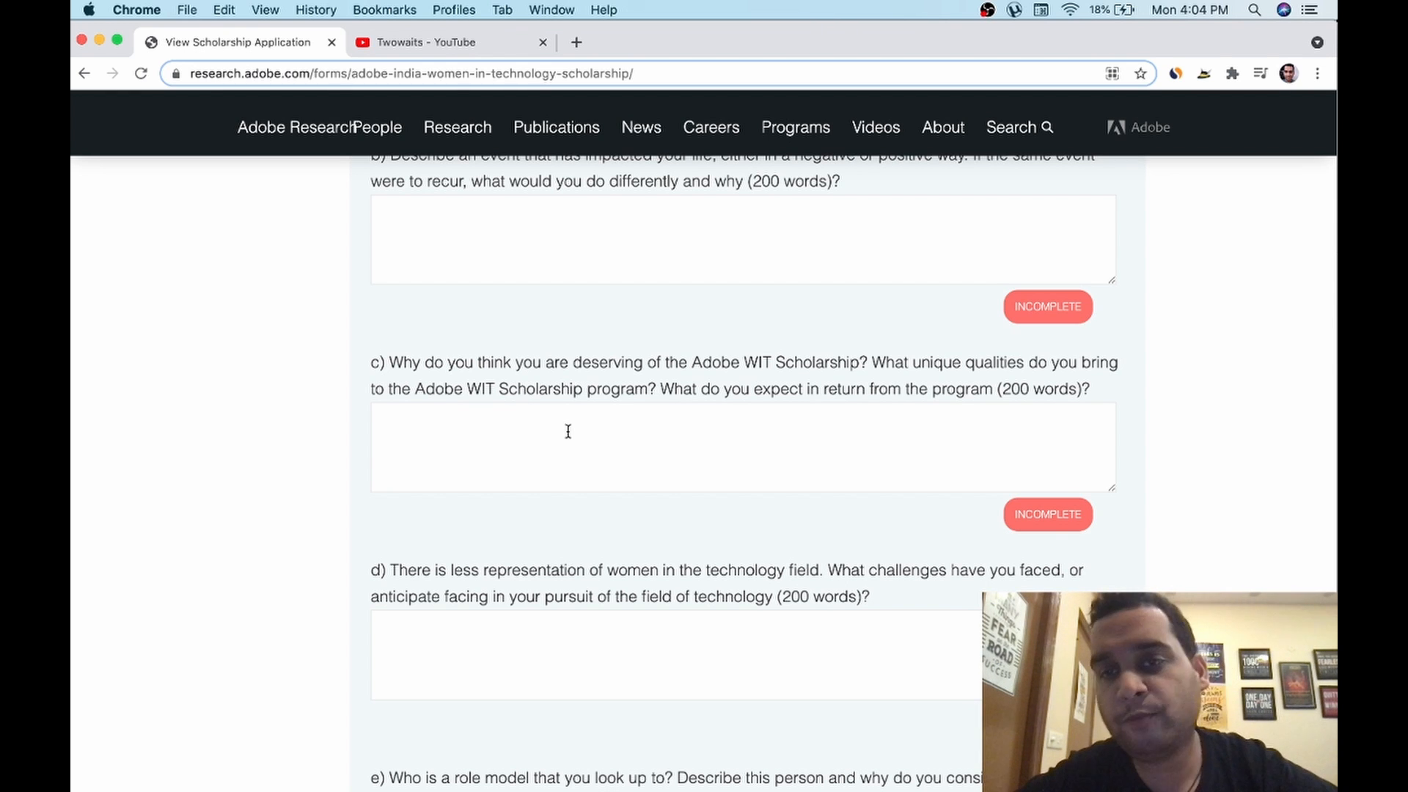
mouse_move(749, 395)
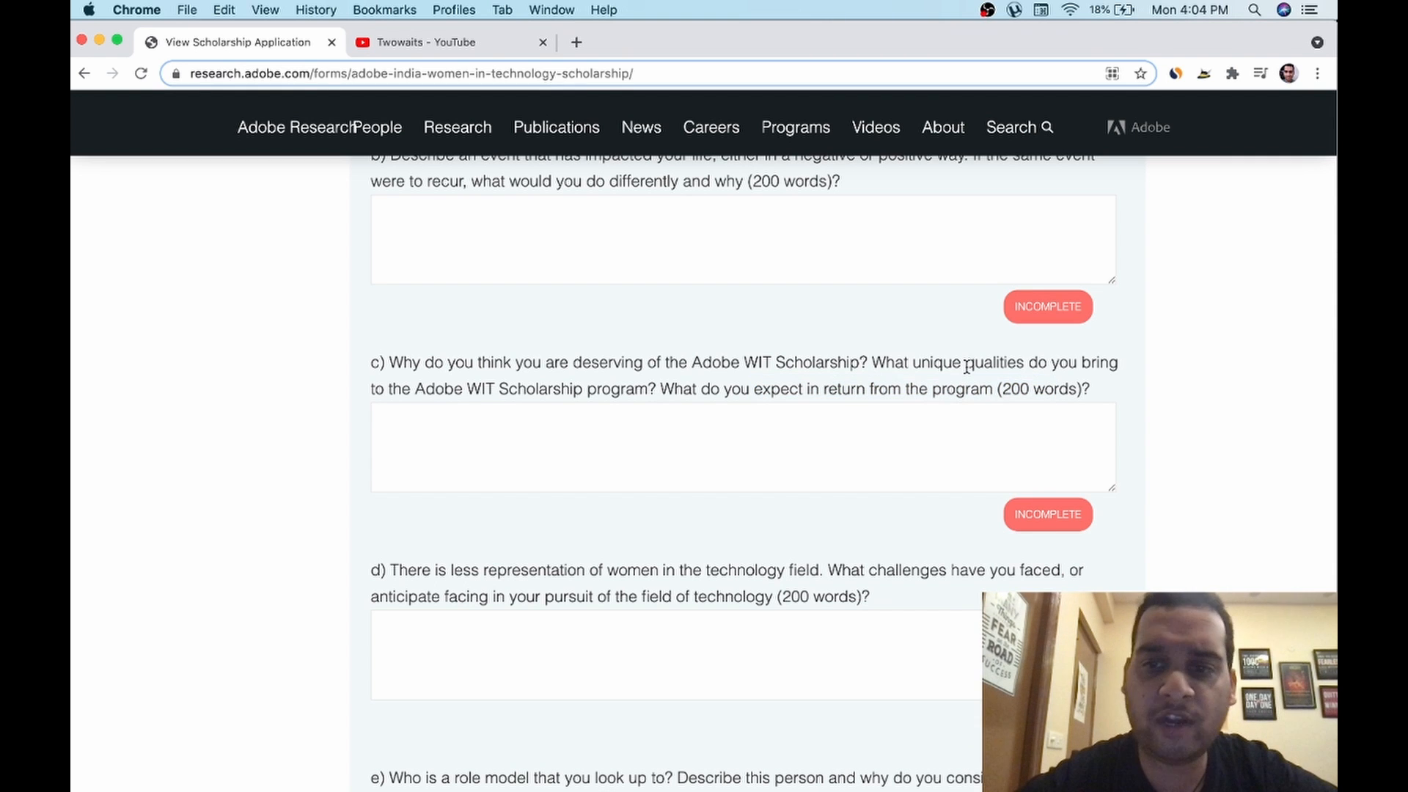
double_click(991, 362)
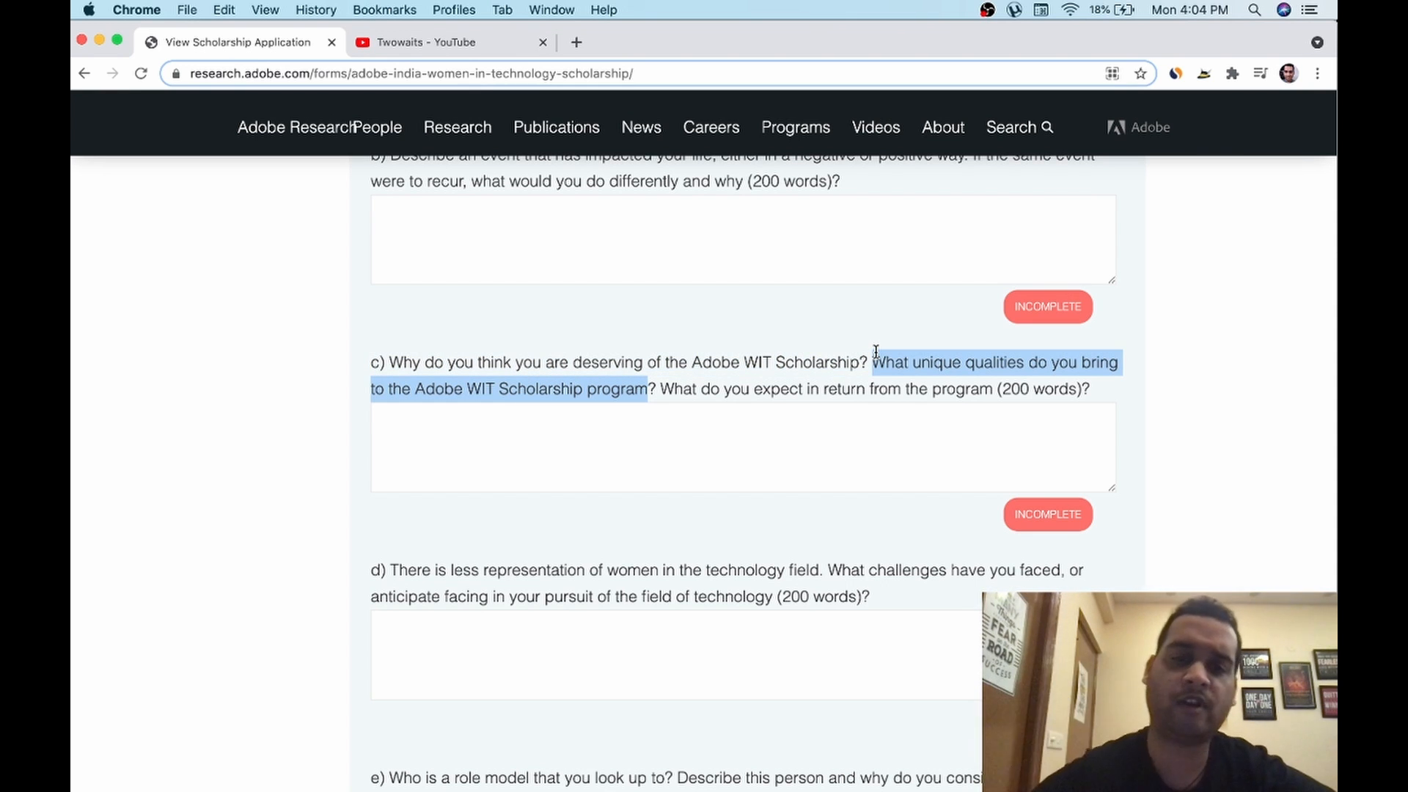
click(518, 368)
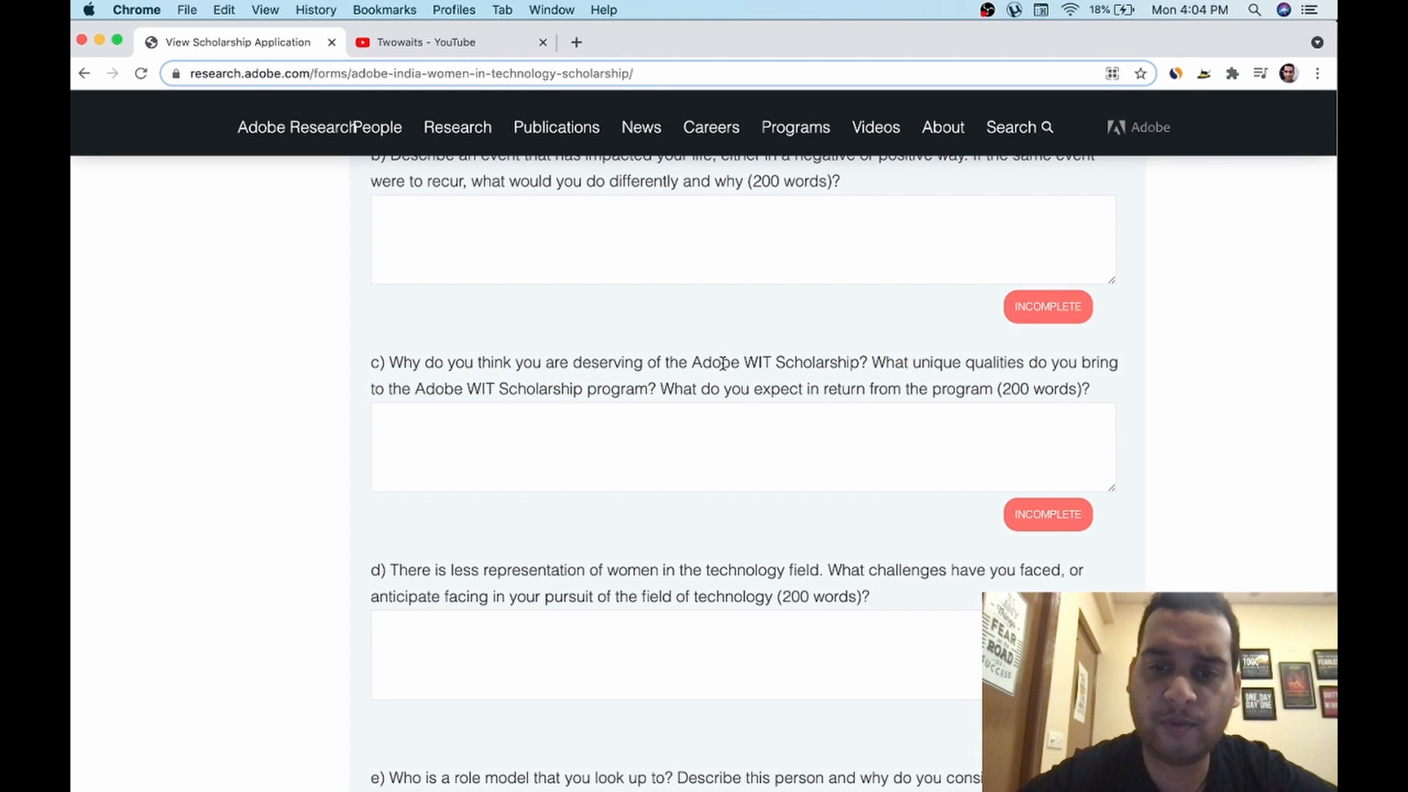
drag(718, 362, 506, 388)
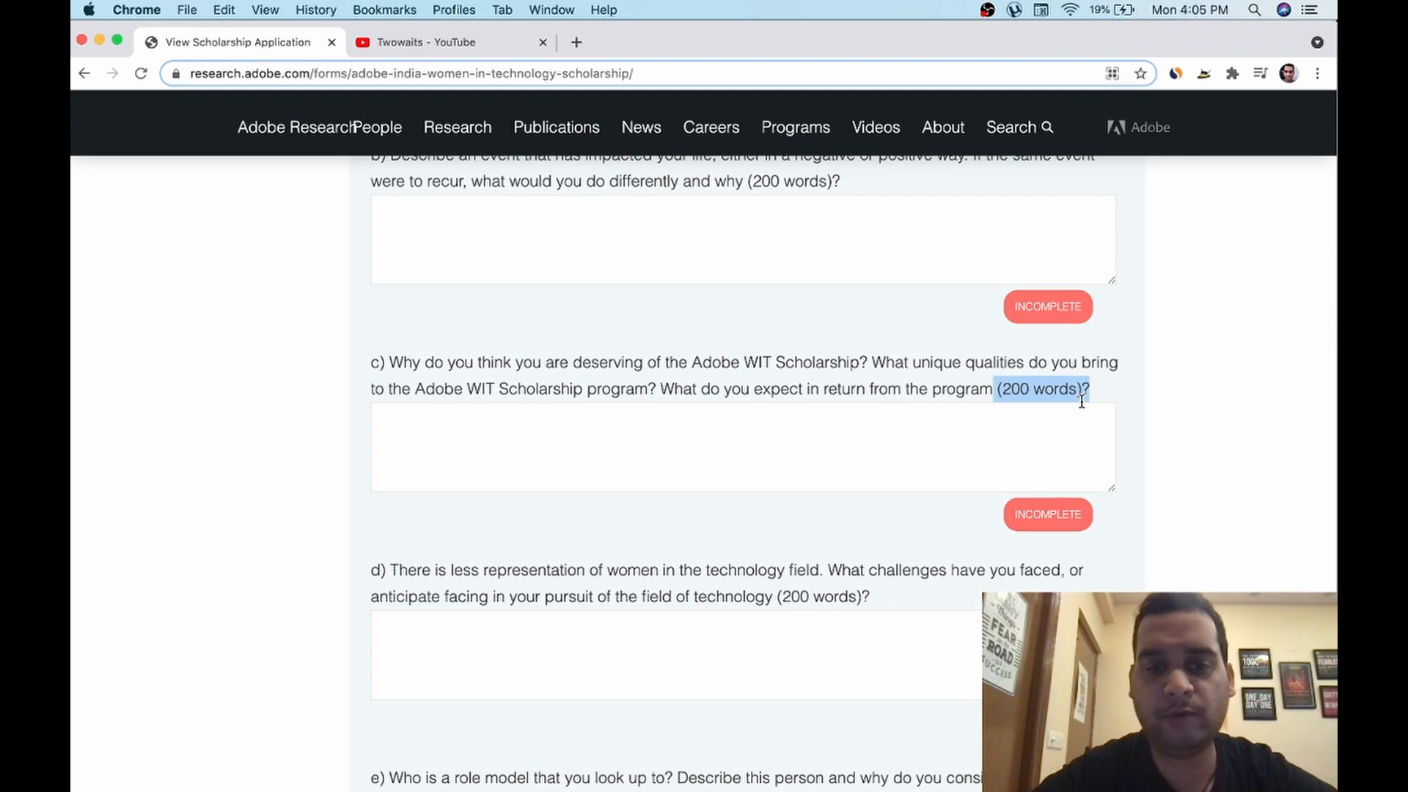
scroll(down, 3)
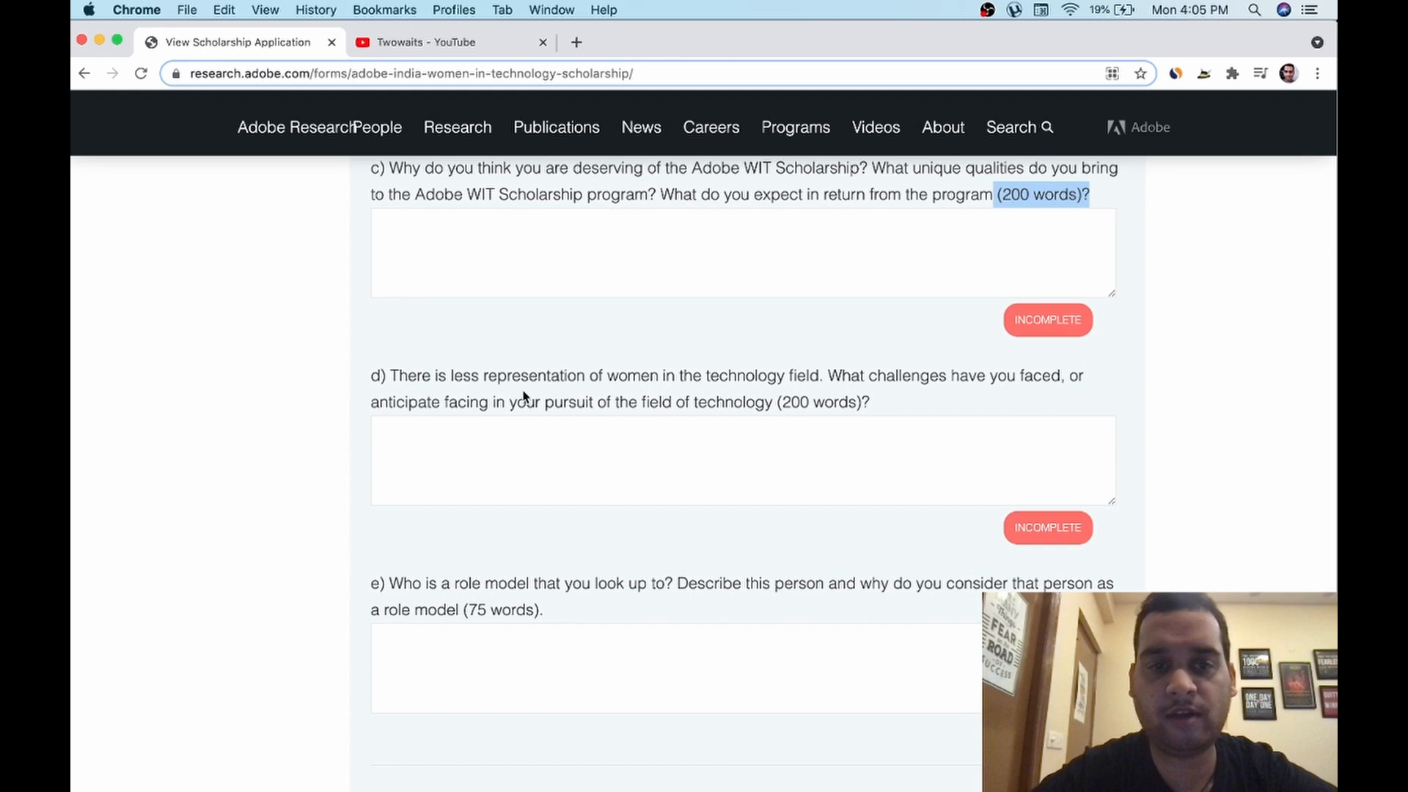
drag(422, 375, 798, 376)
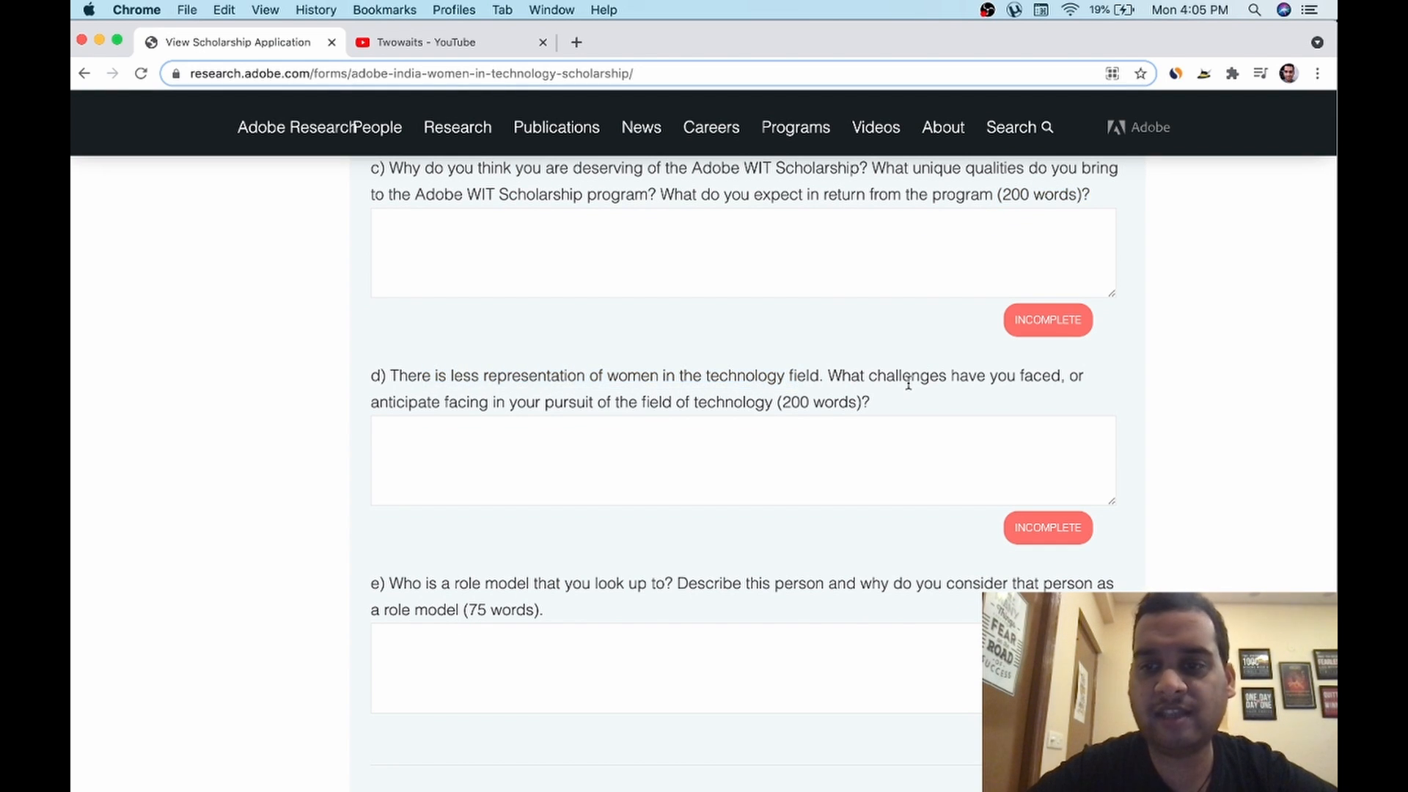
drag(441, 402, 649, 402)
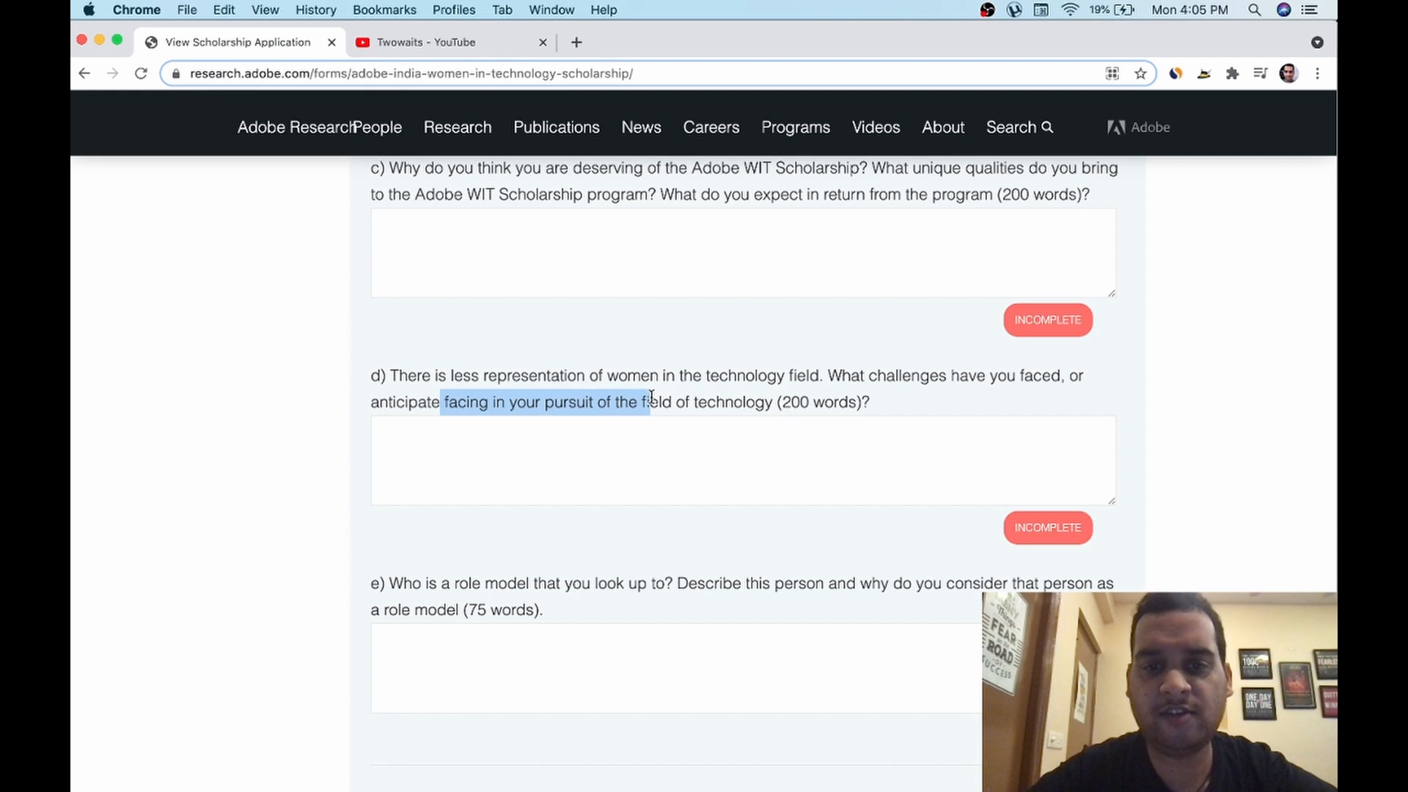
click(548, 374)
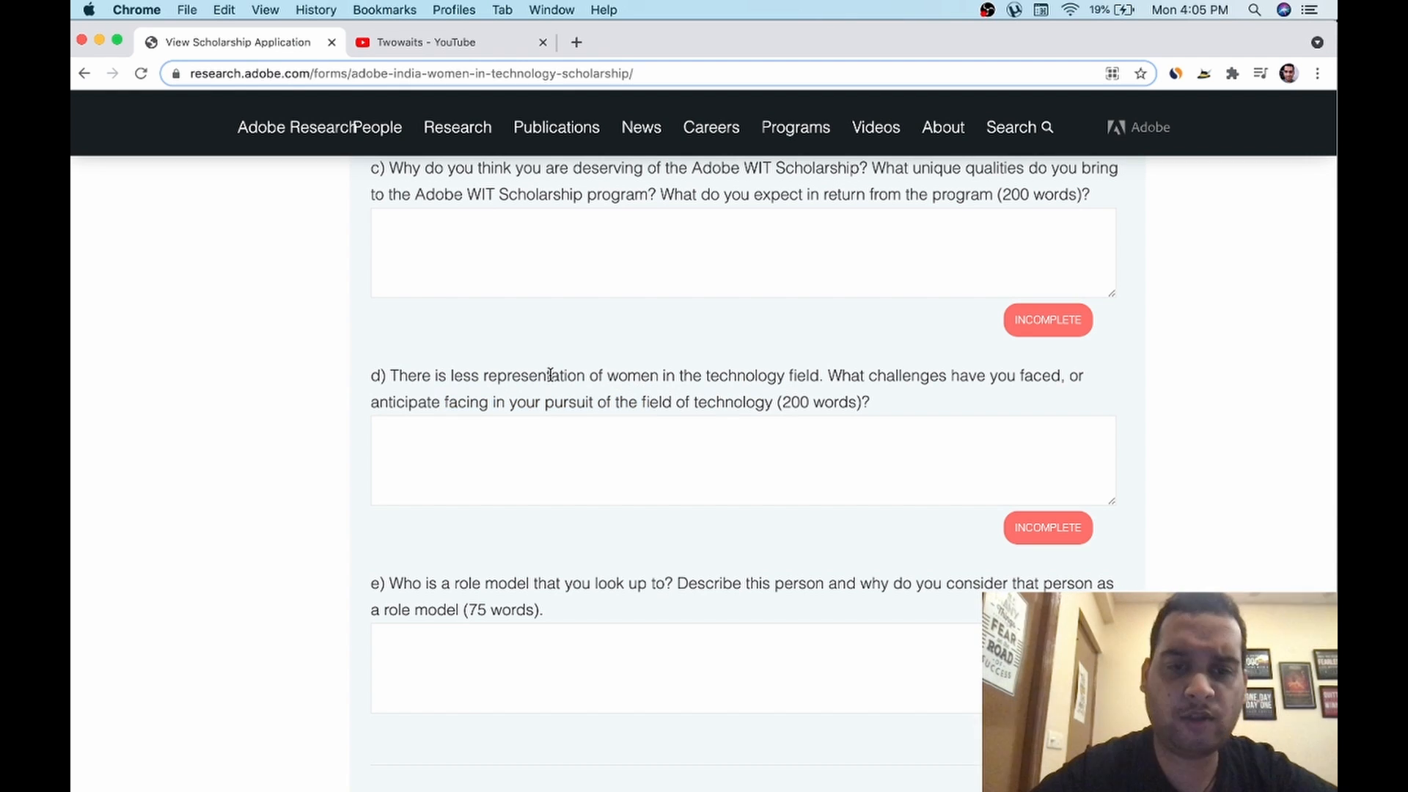
drag(546, 375, 575, 402)
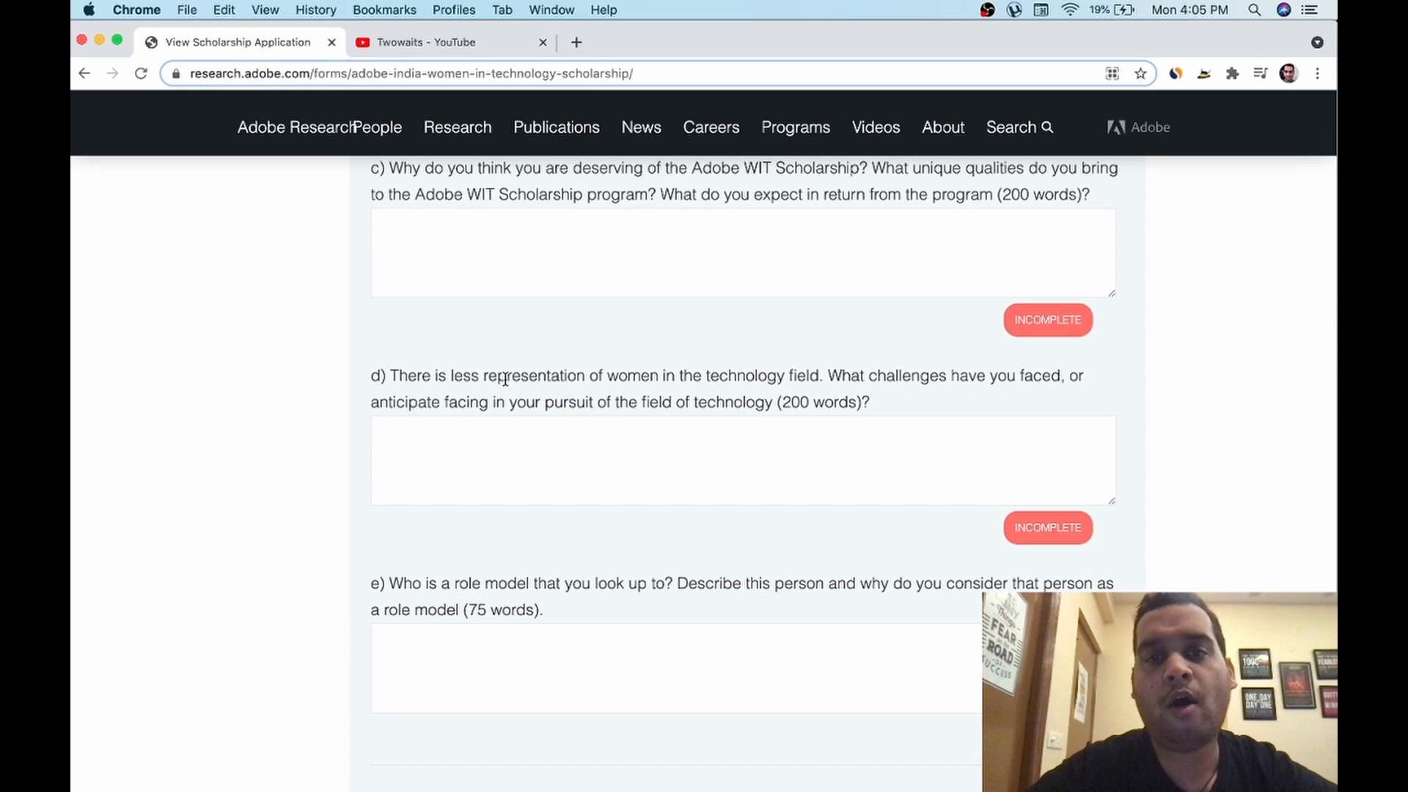
drag(503, 375, 513, 402)
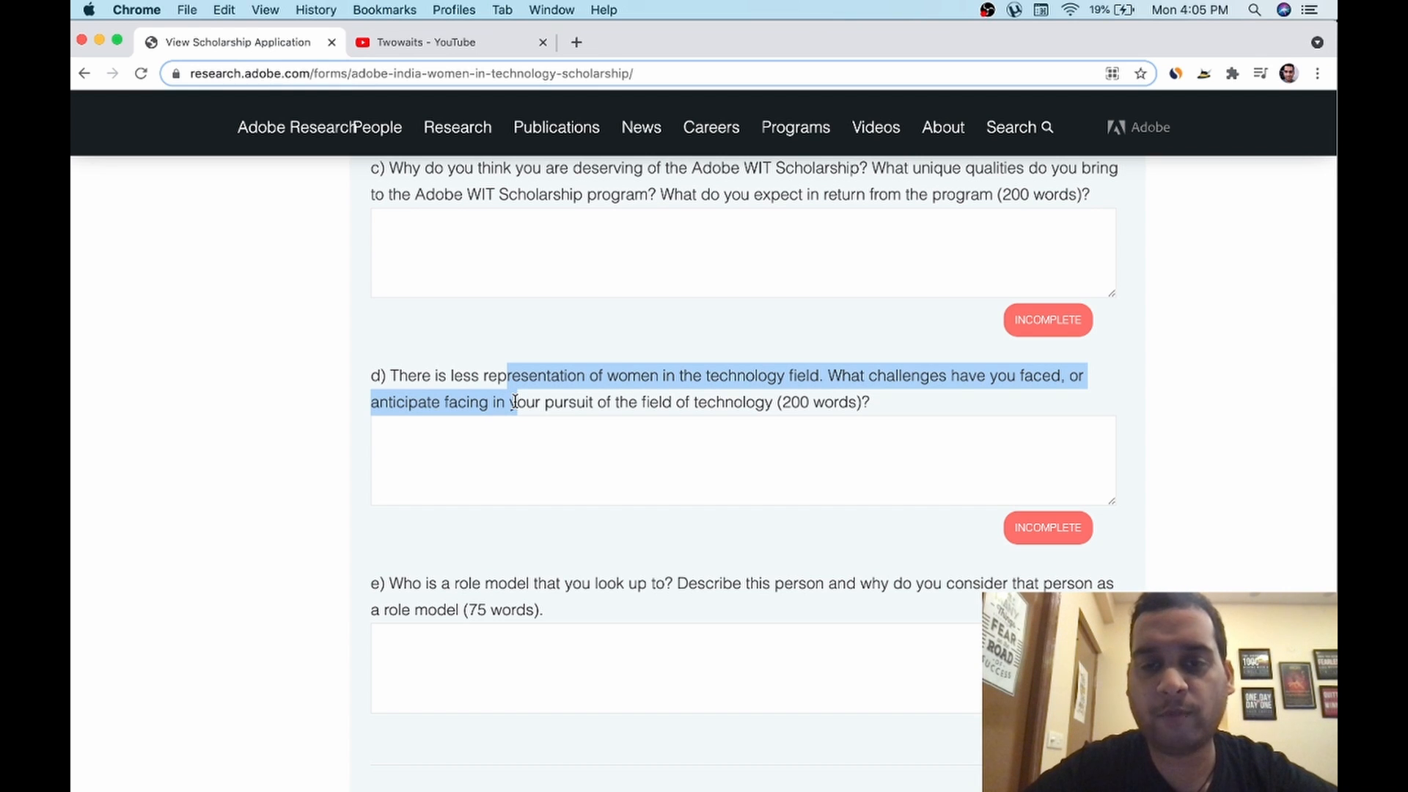
scroll(down, 3)
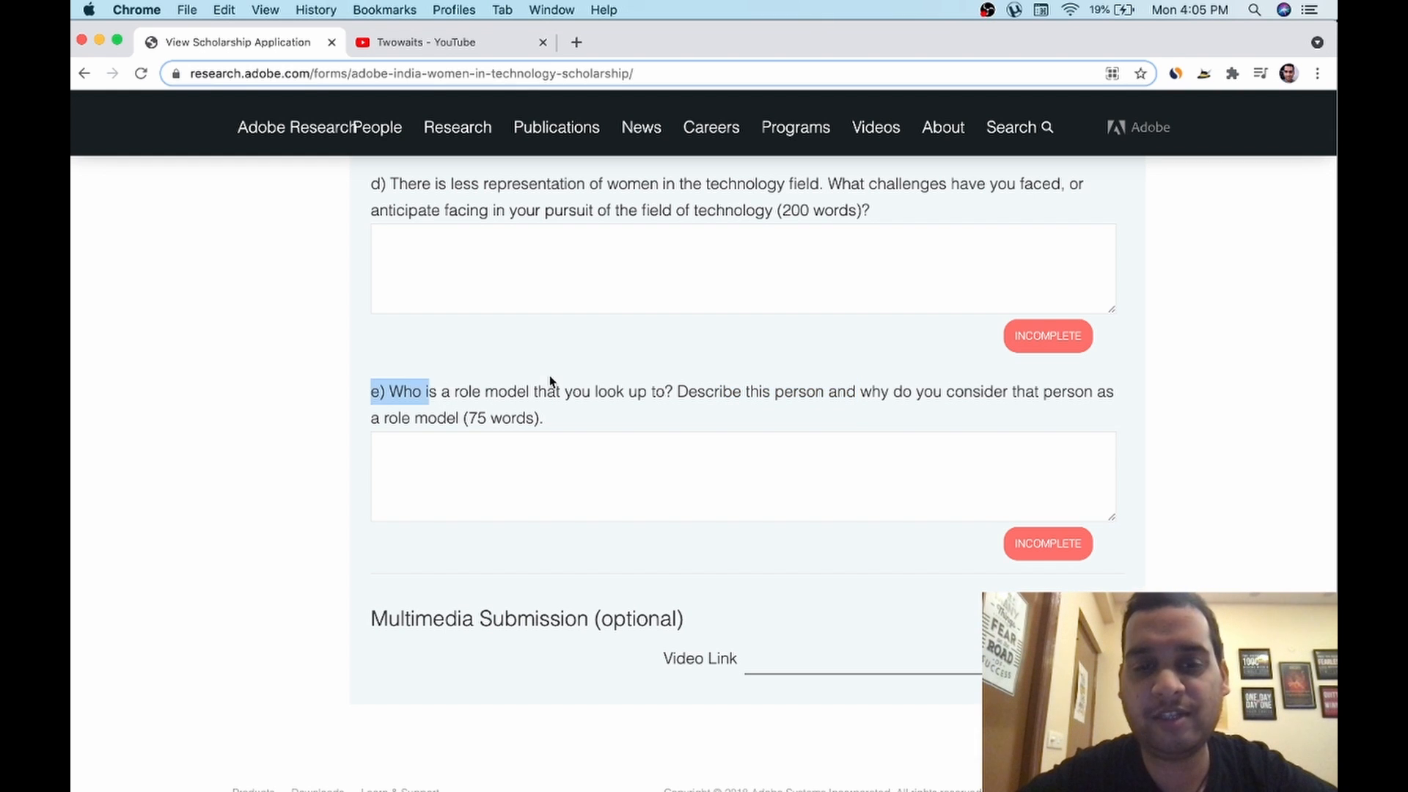
drag(386, 390, 547, 390)
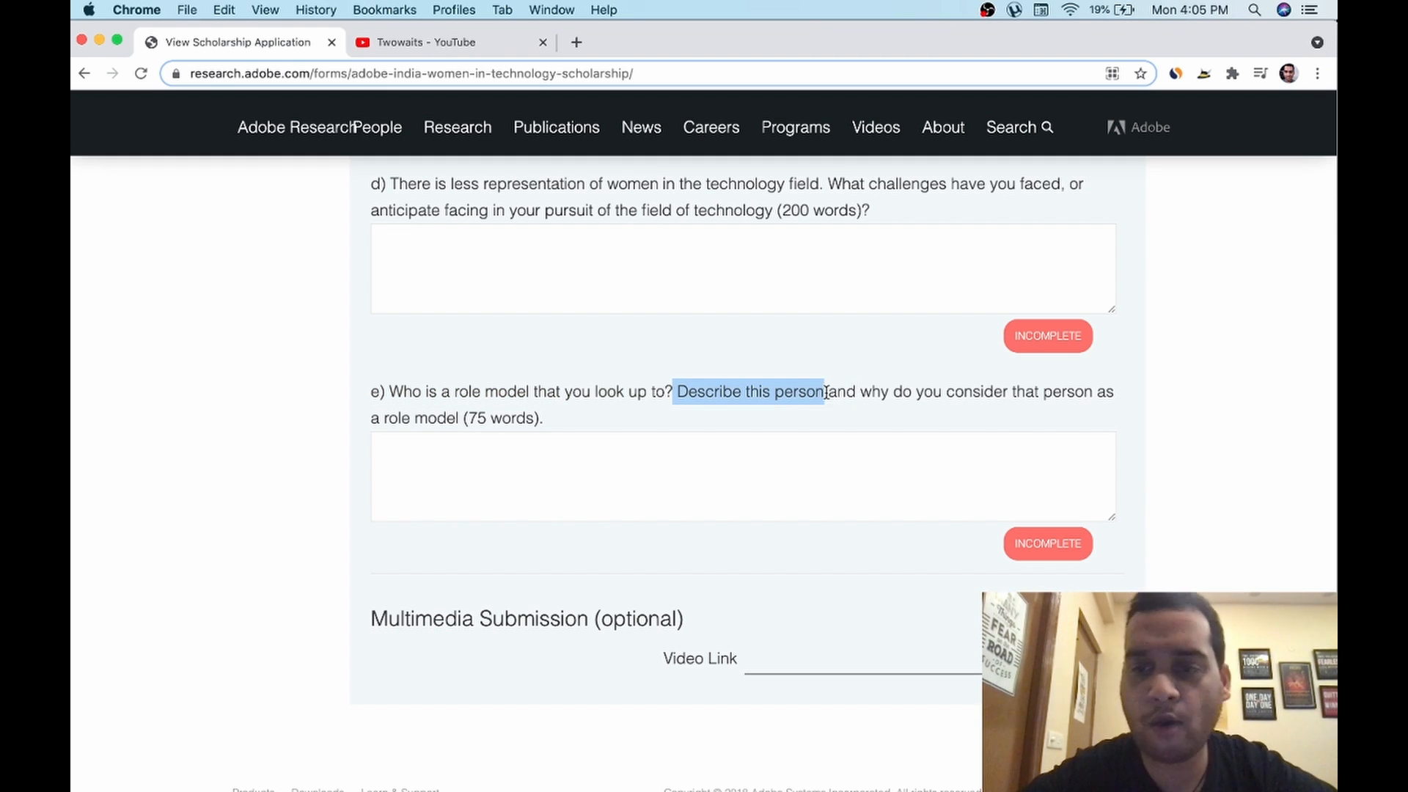
drag(825, 392, 1006, 435)
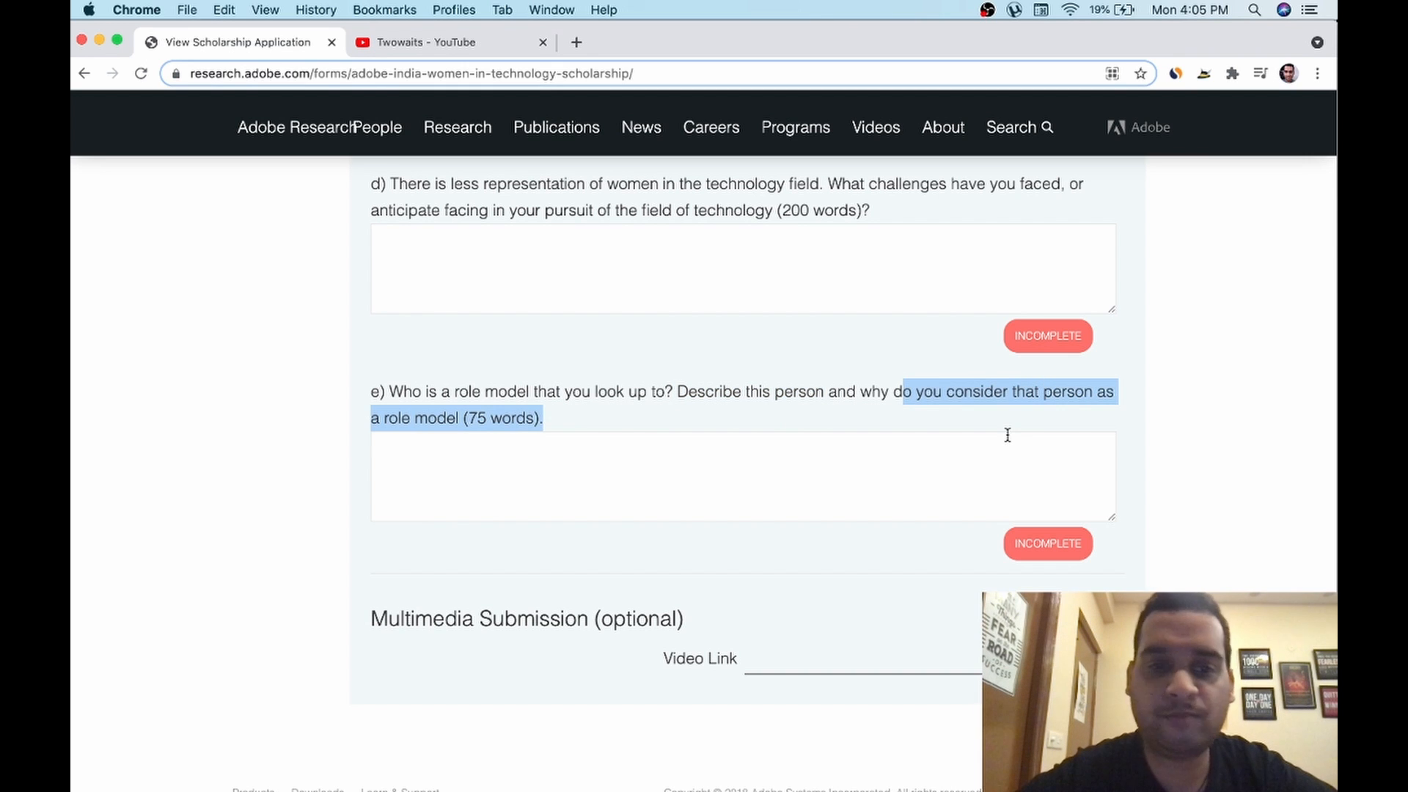
click(744, 475)
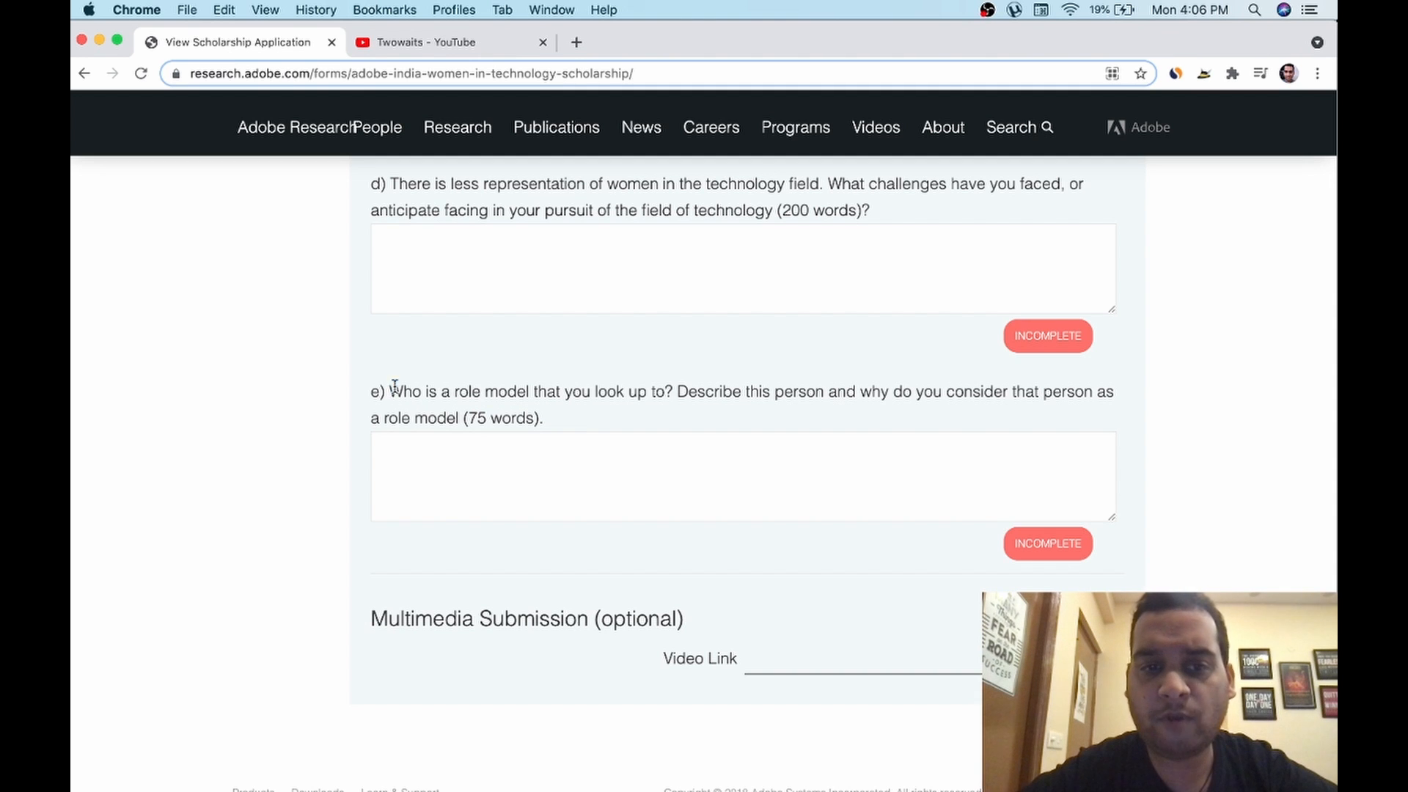
drag(389, 391, 414, 418)
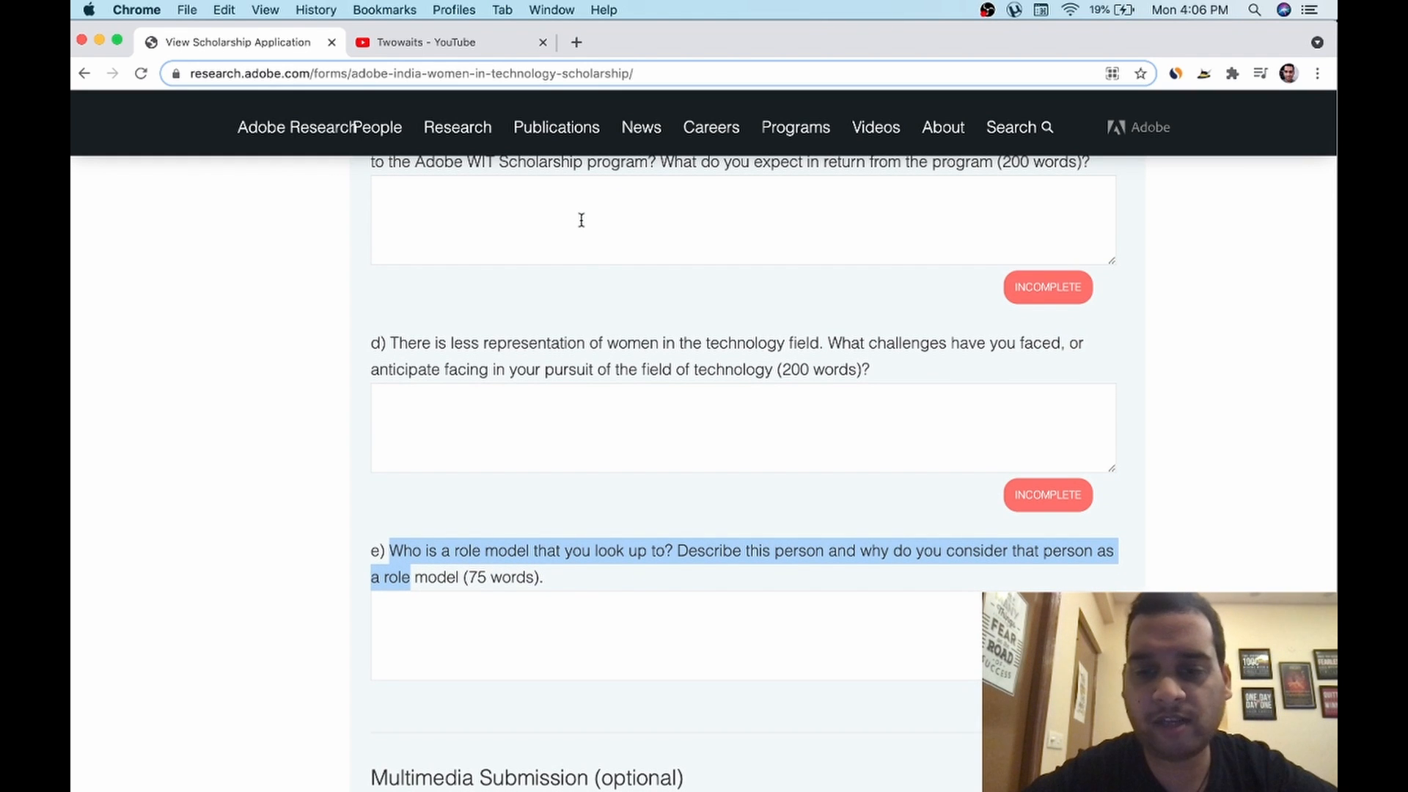
click(618, 635)
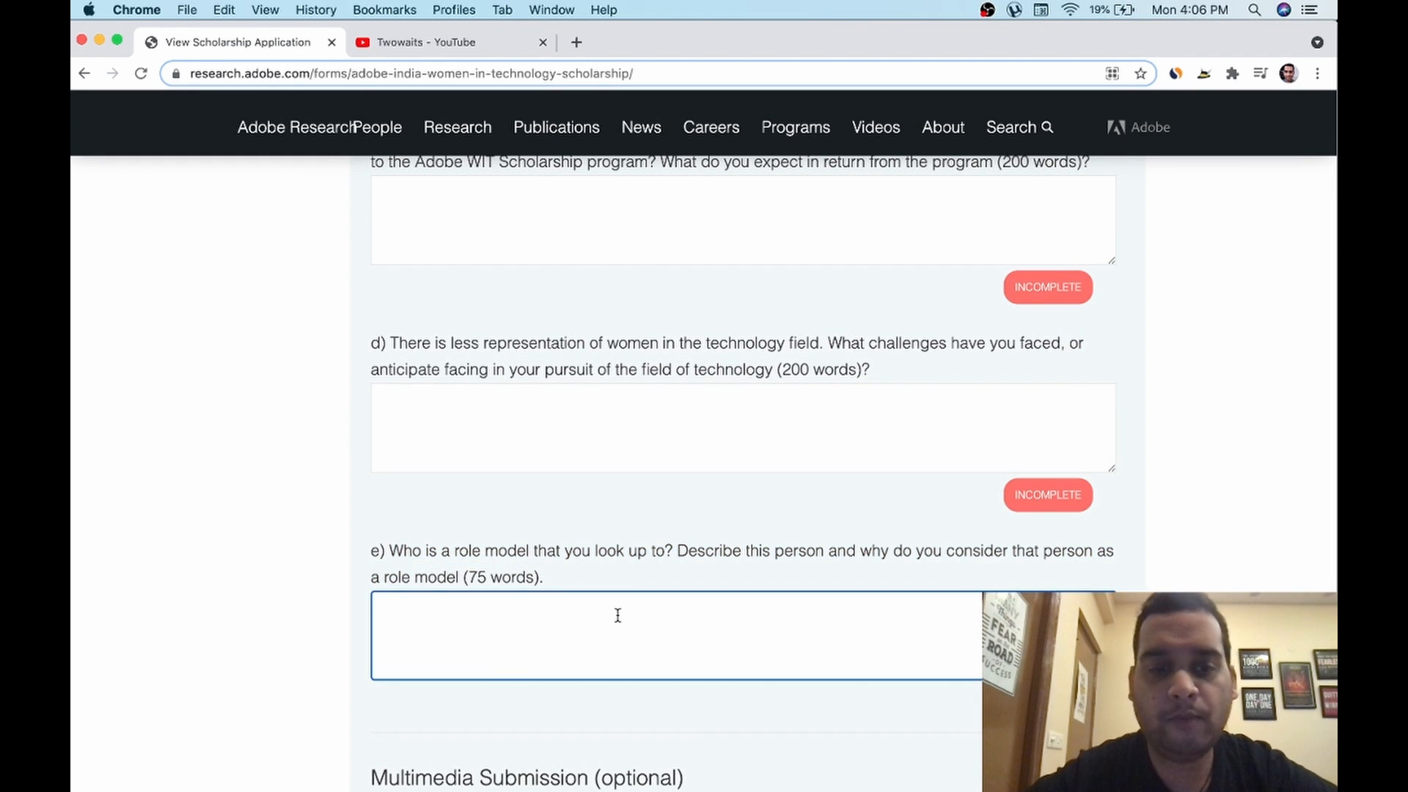
scroll(down, 3)
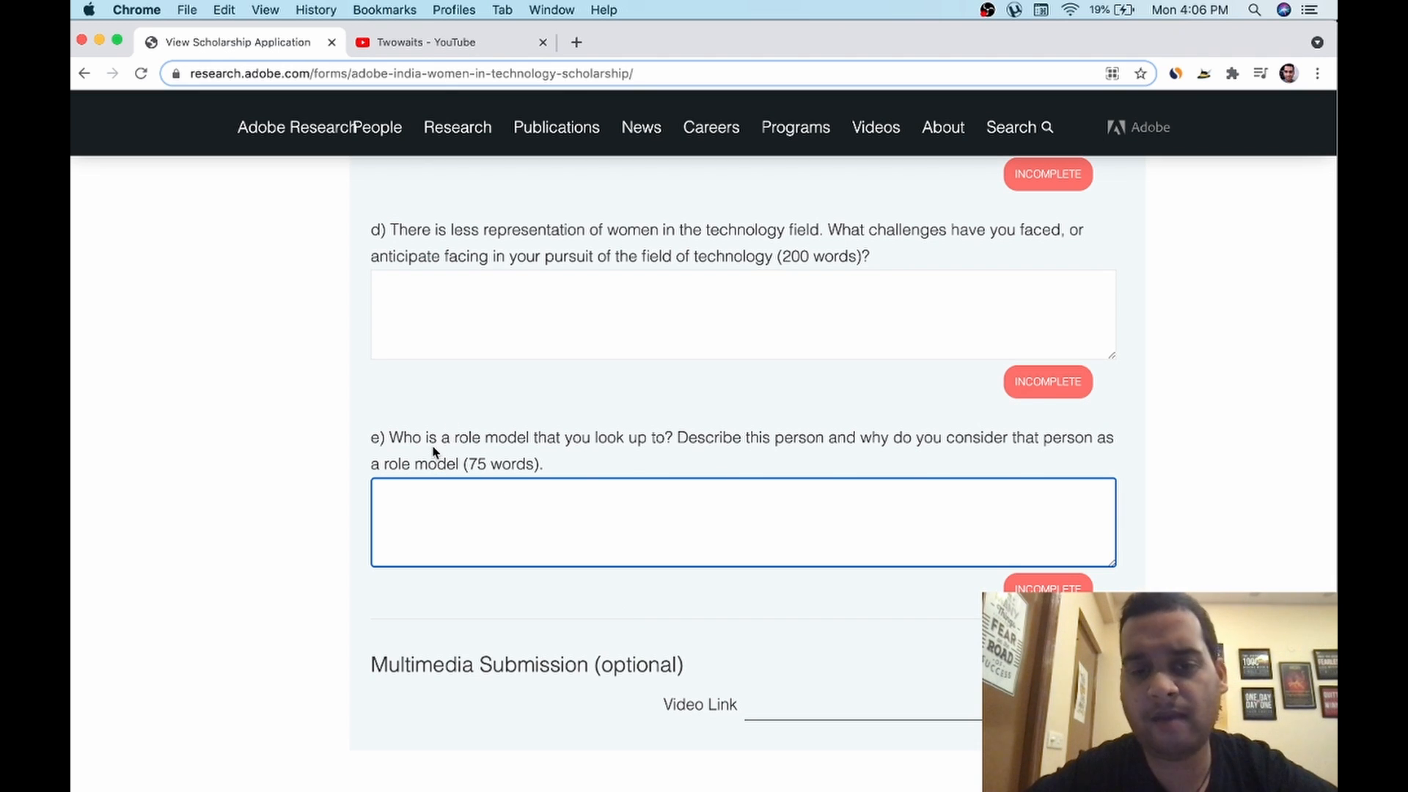
scroll(down, 3)
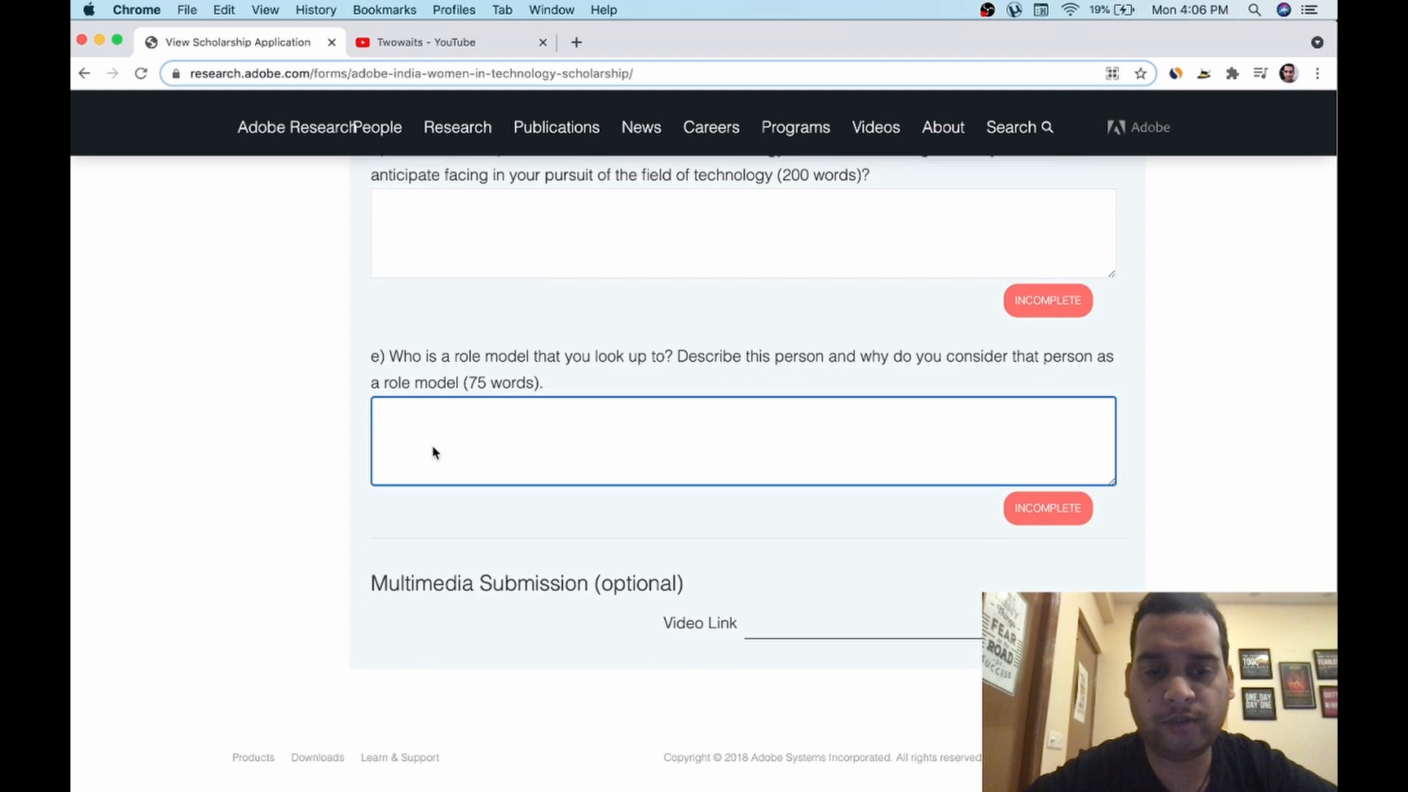
double_click(421, 582)
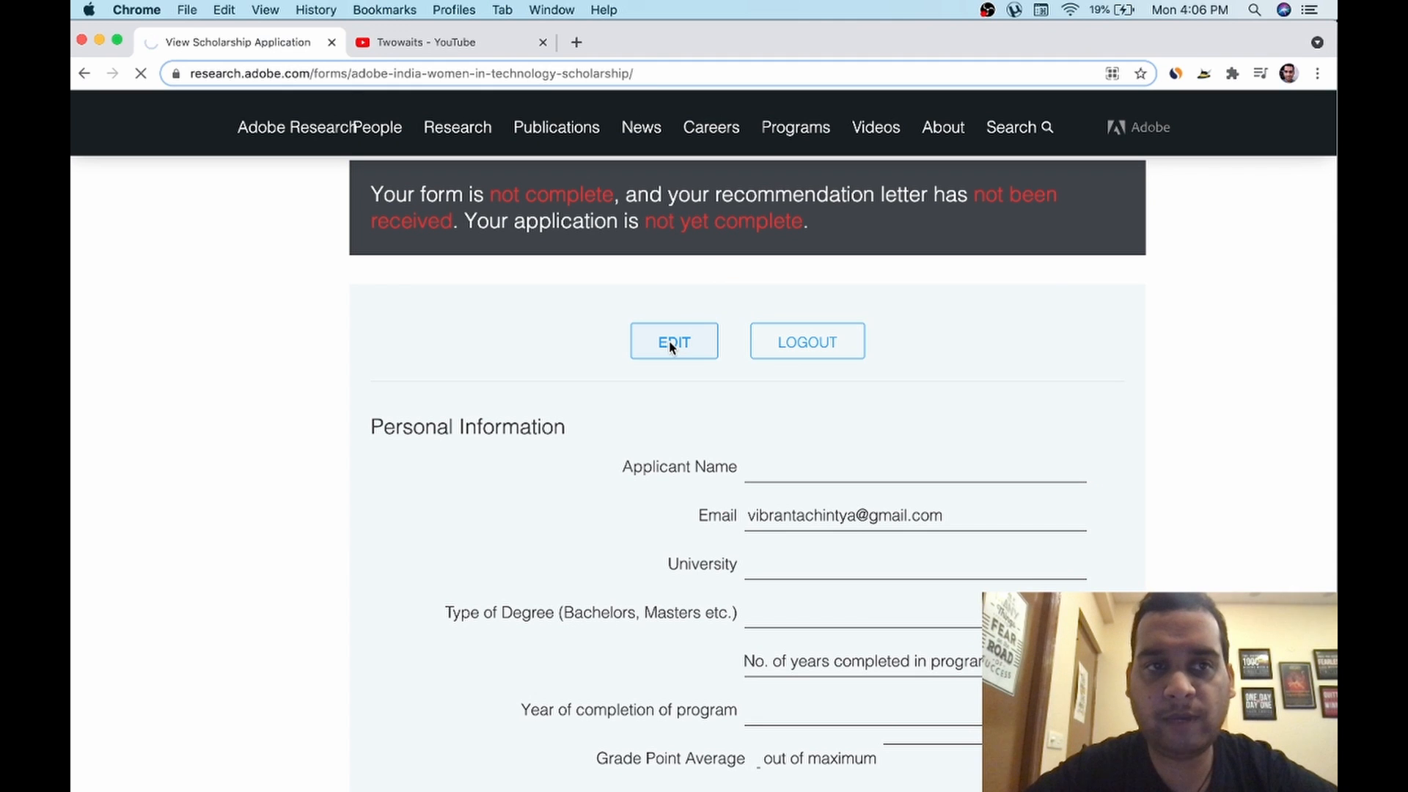
- Switch the application to its editable version with blank Personal Information, essay and video link fields
click(673, 342)
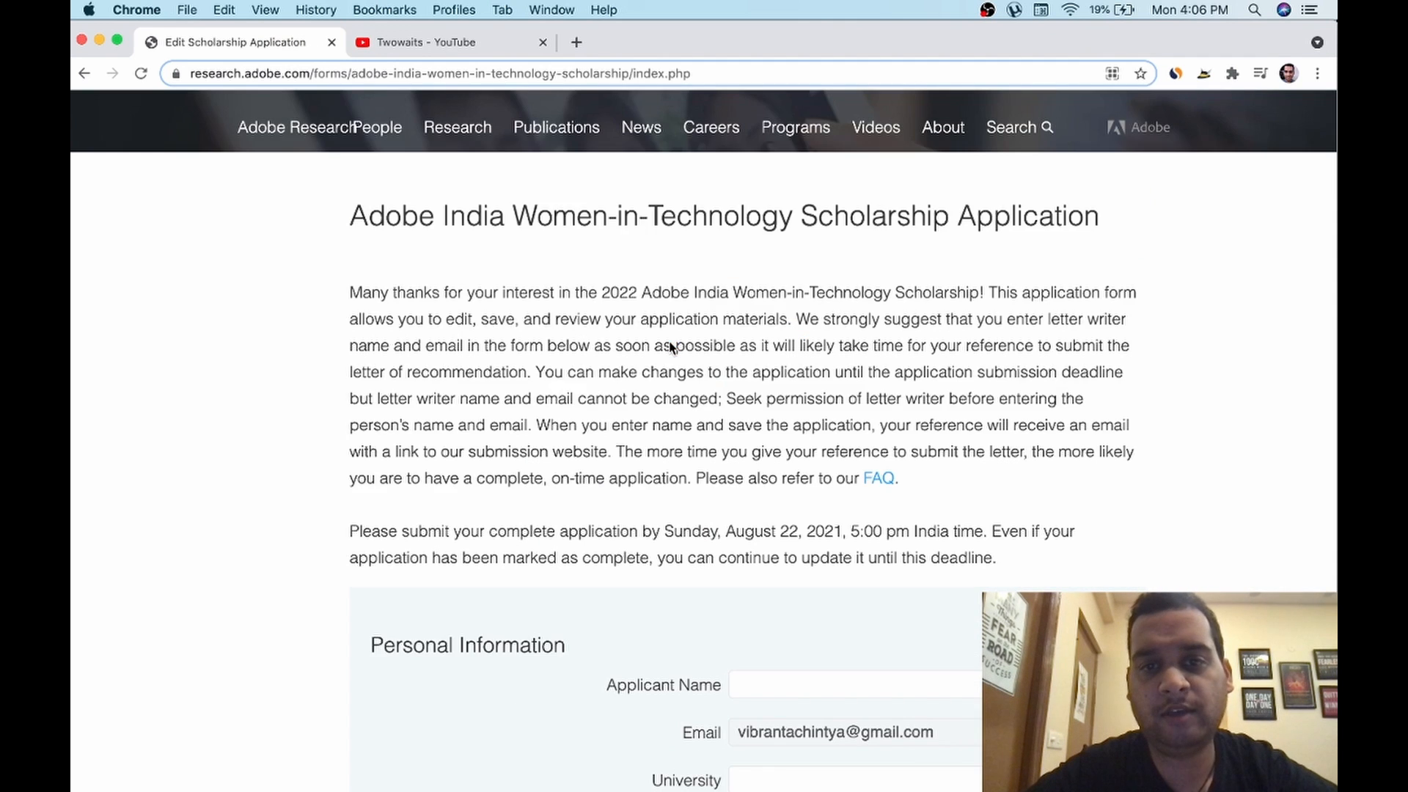
scroll(down, 3)
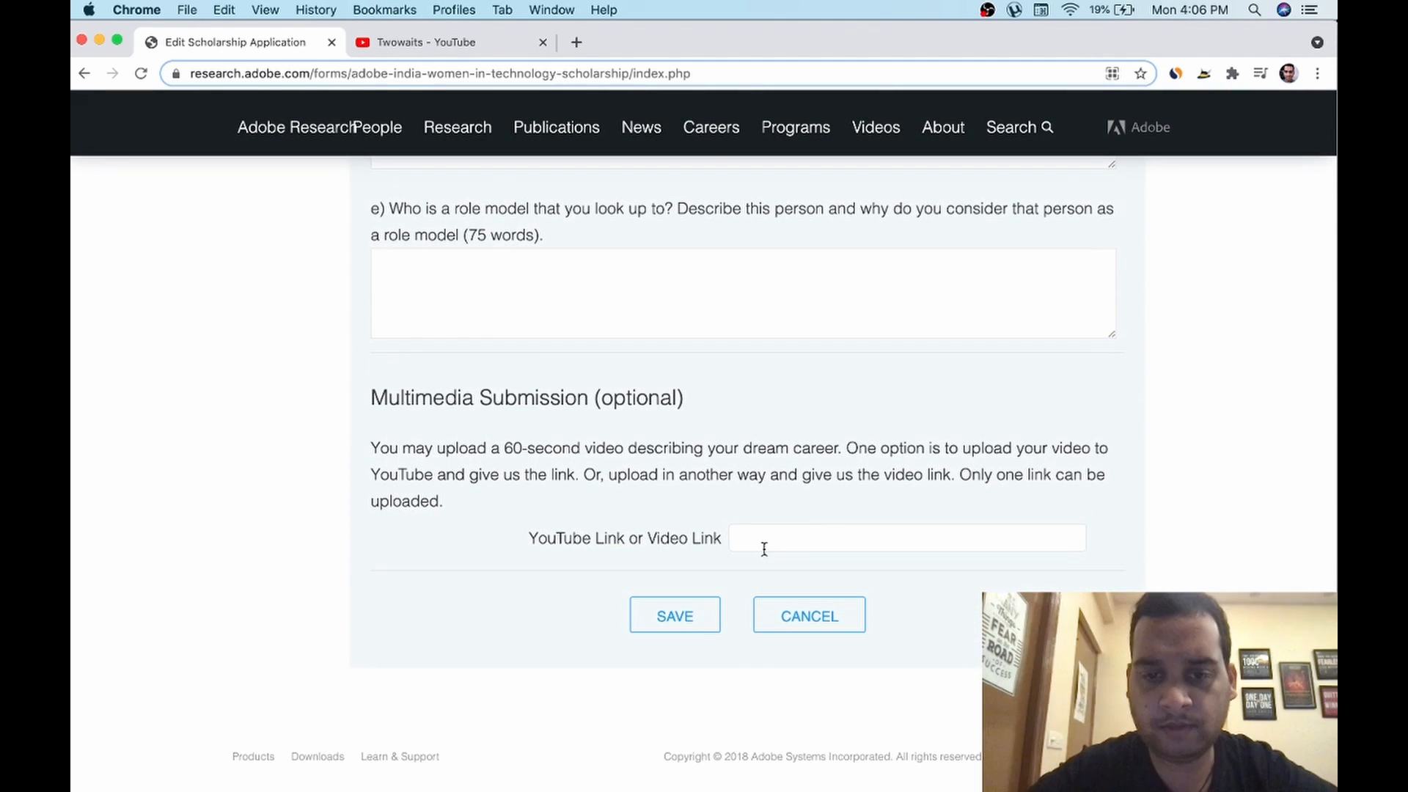
scroll(up, 3)
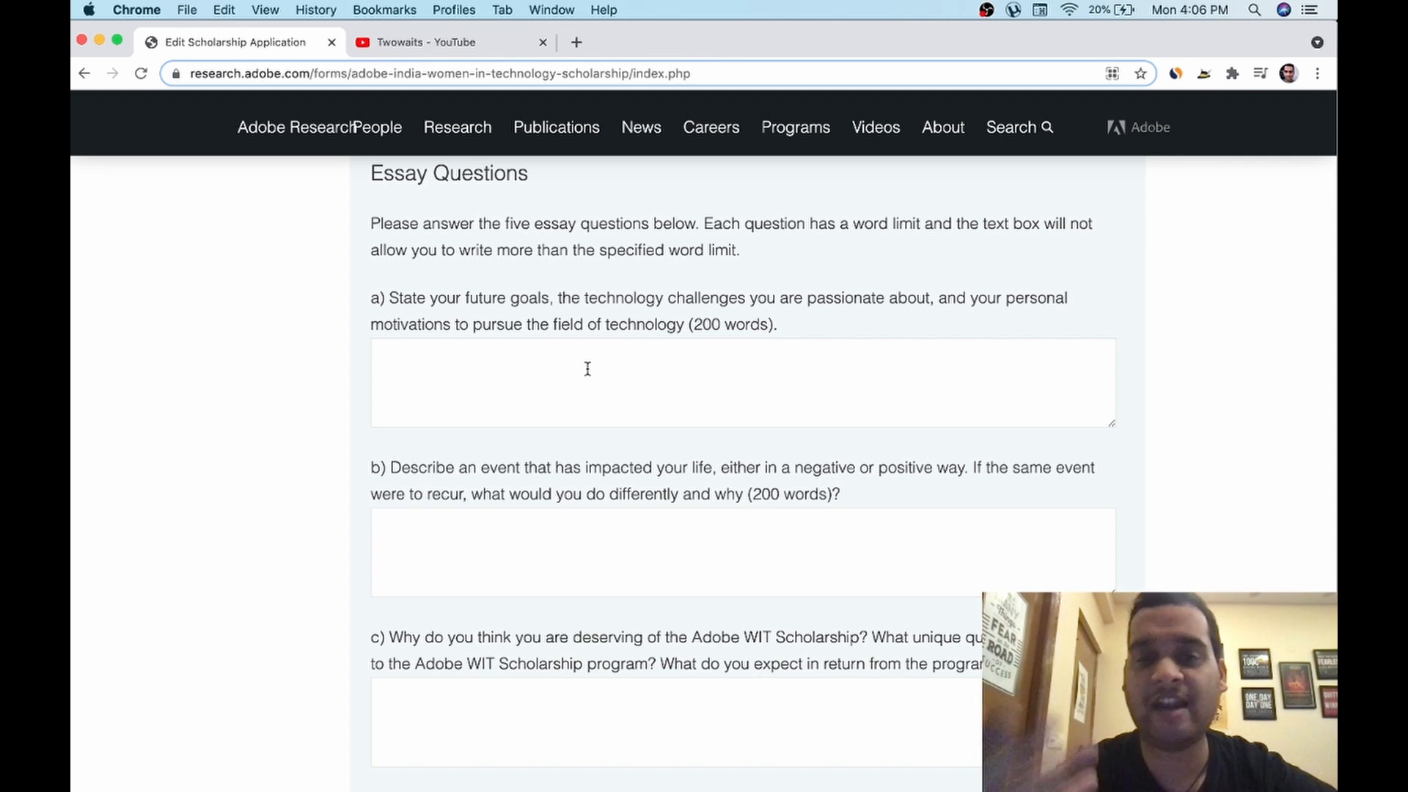
scroll(down, 3)
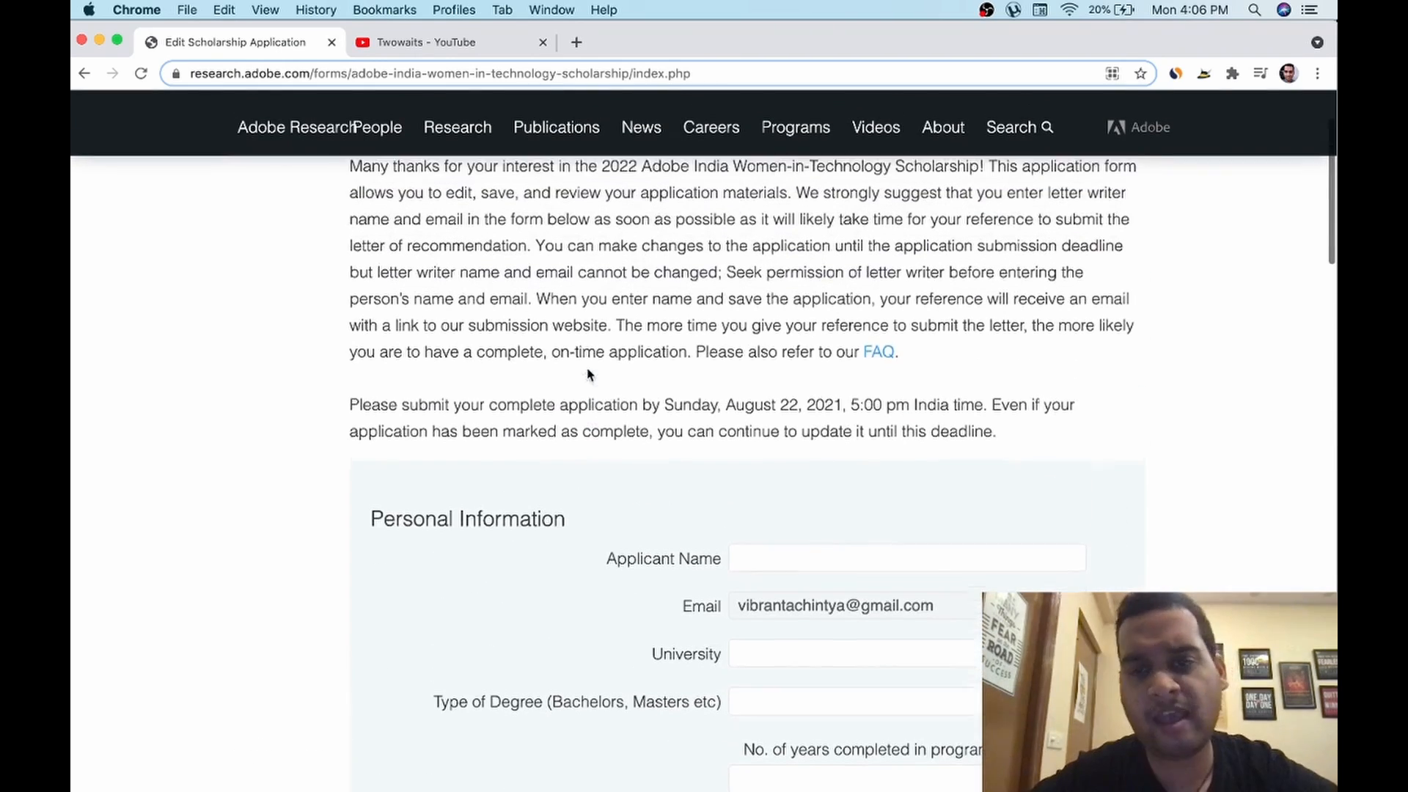
scroll(down, 3)
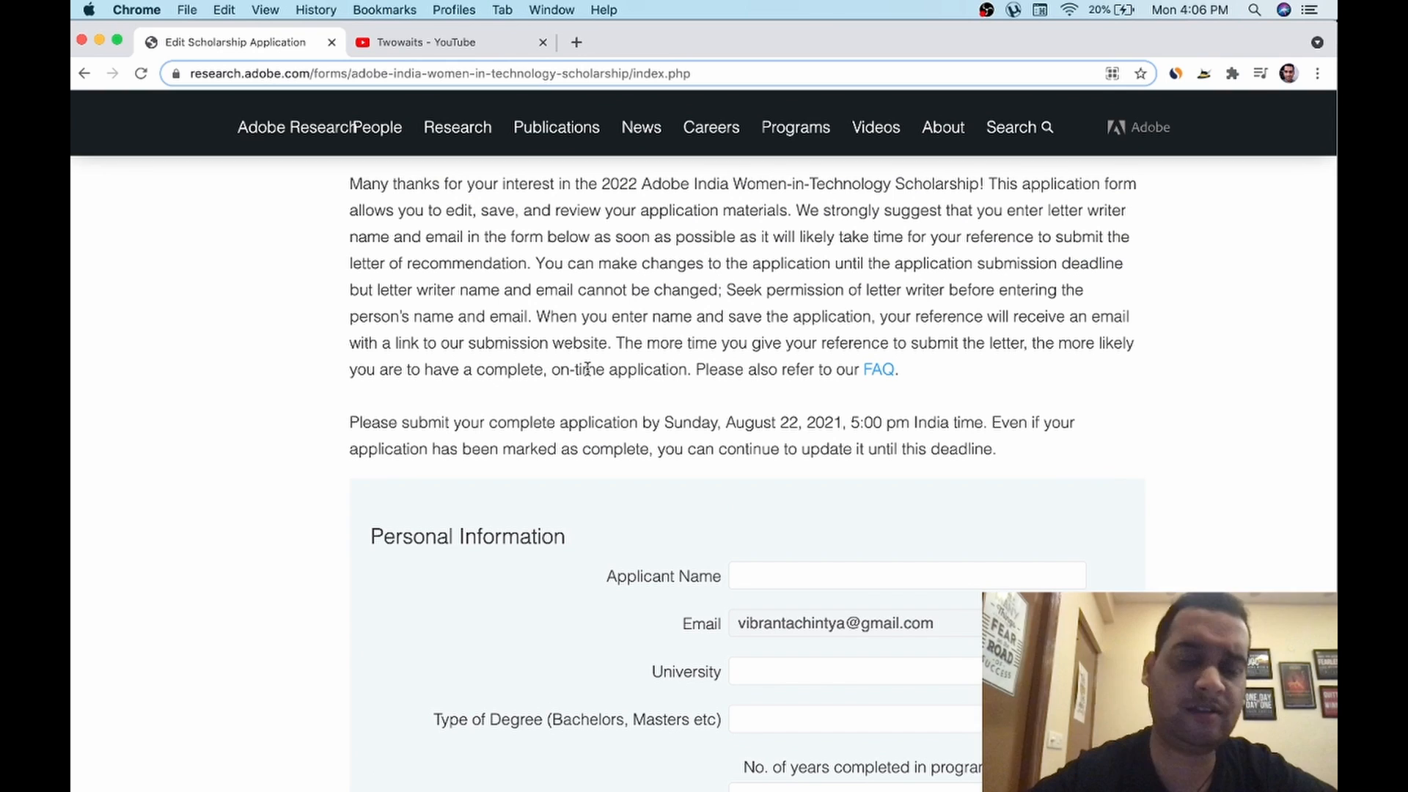